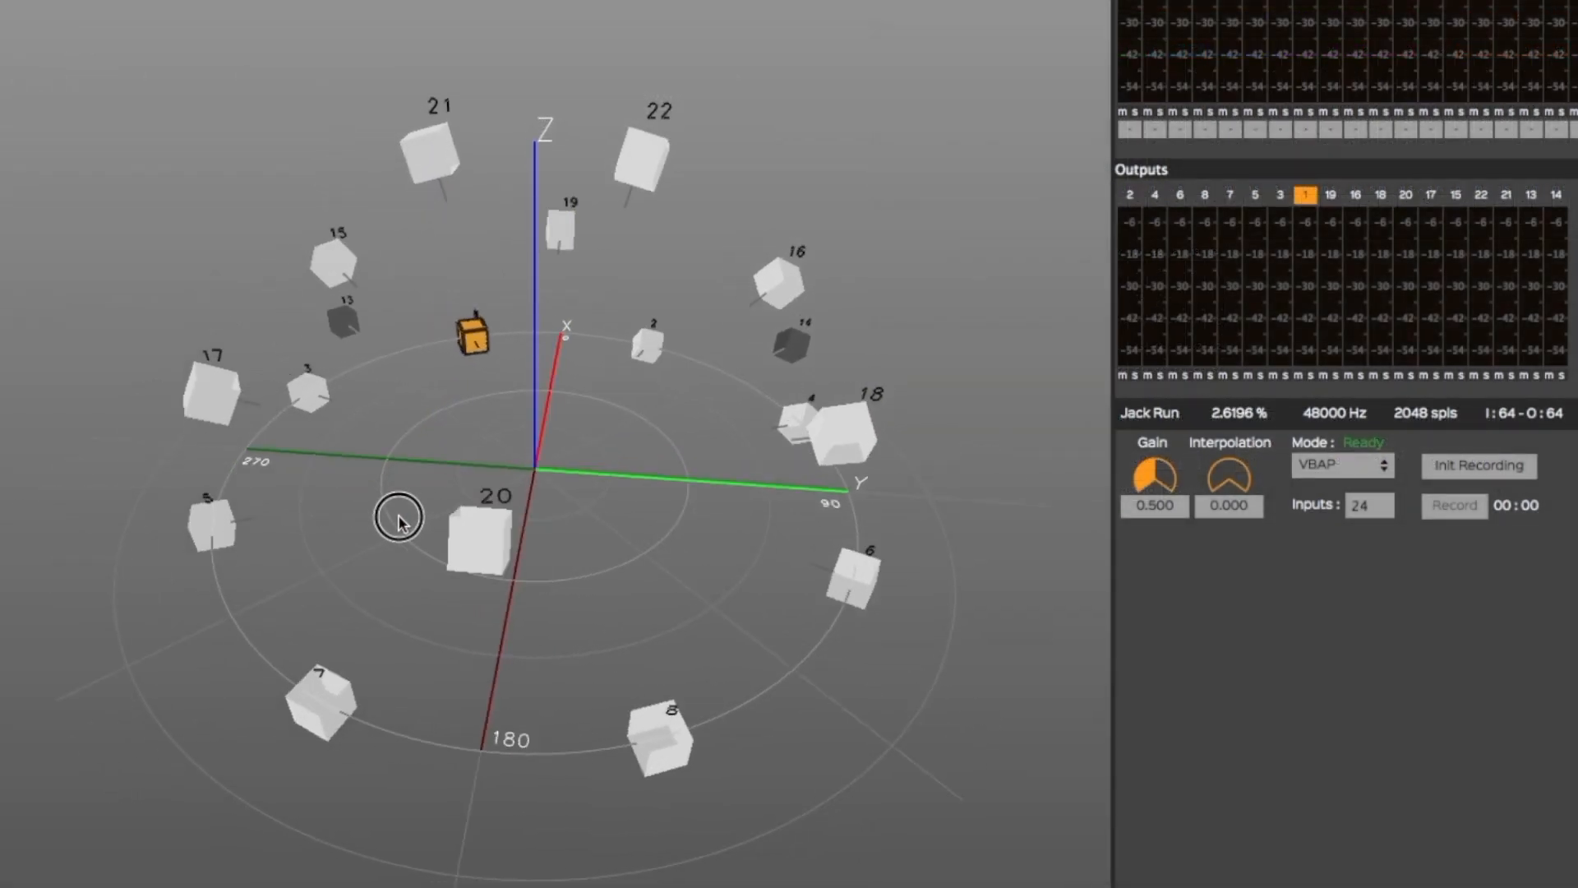
# - Orbit the Dome16Subs2UdeM speaker dome to view it from another angle and side-on
pyautogui.moveTo(398, 516); pyautogui.dragTo(353, 423)
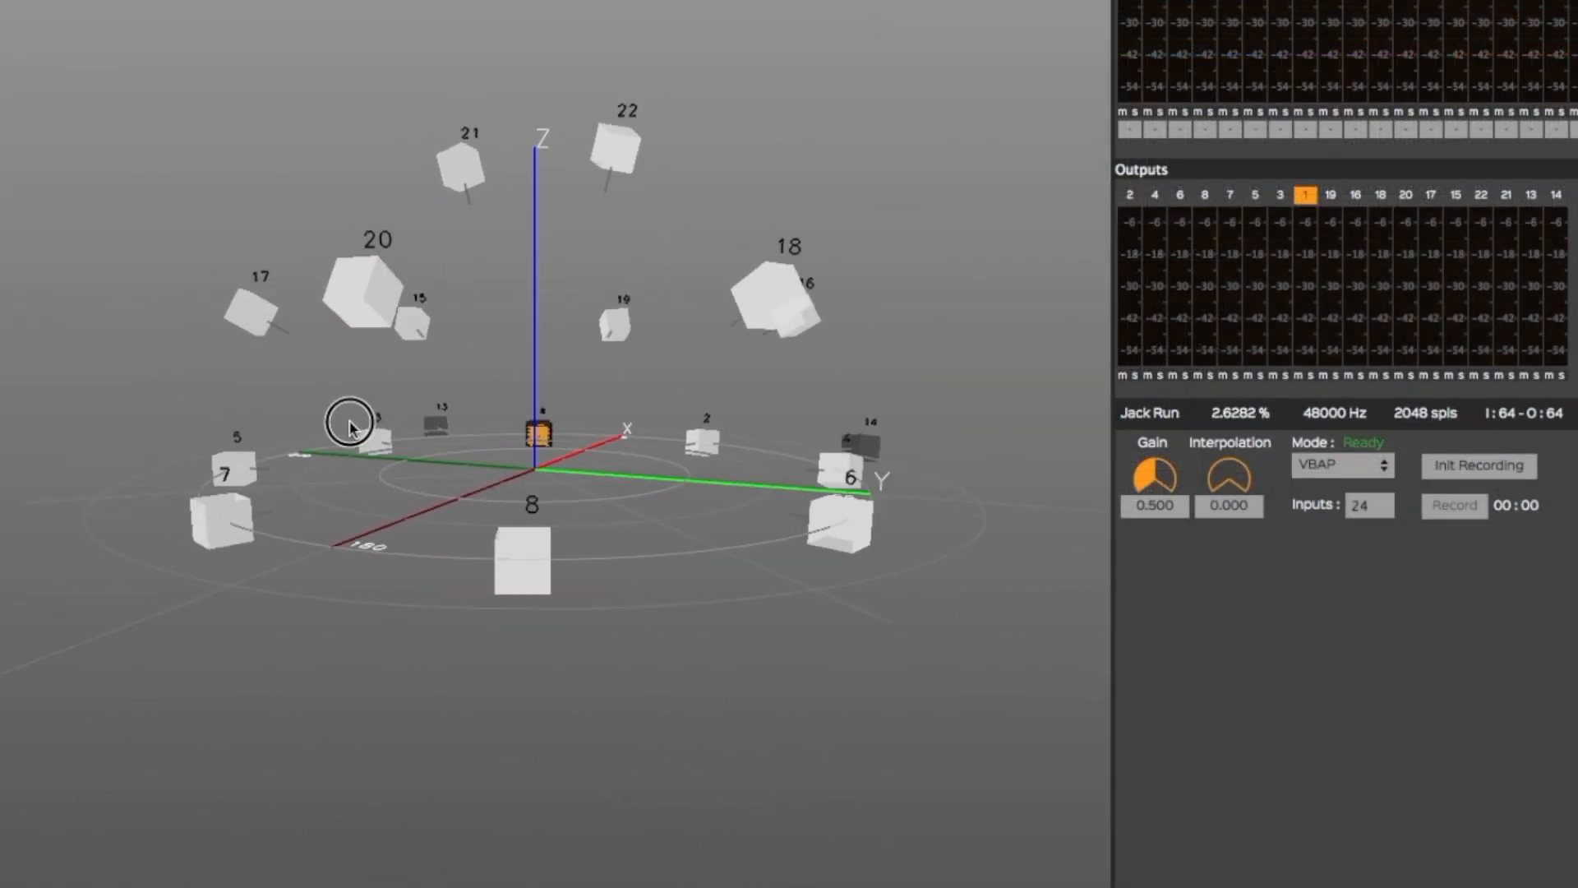
pyautogui.moveTo(353, 422); pyautogui.dragTo(516, 644)
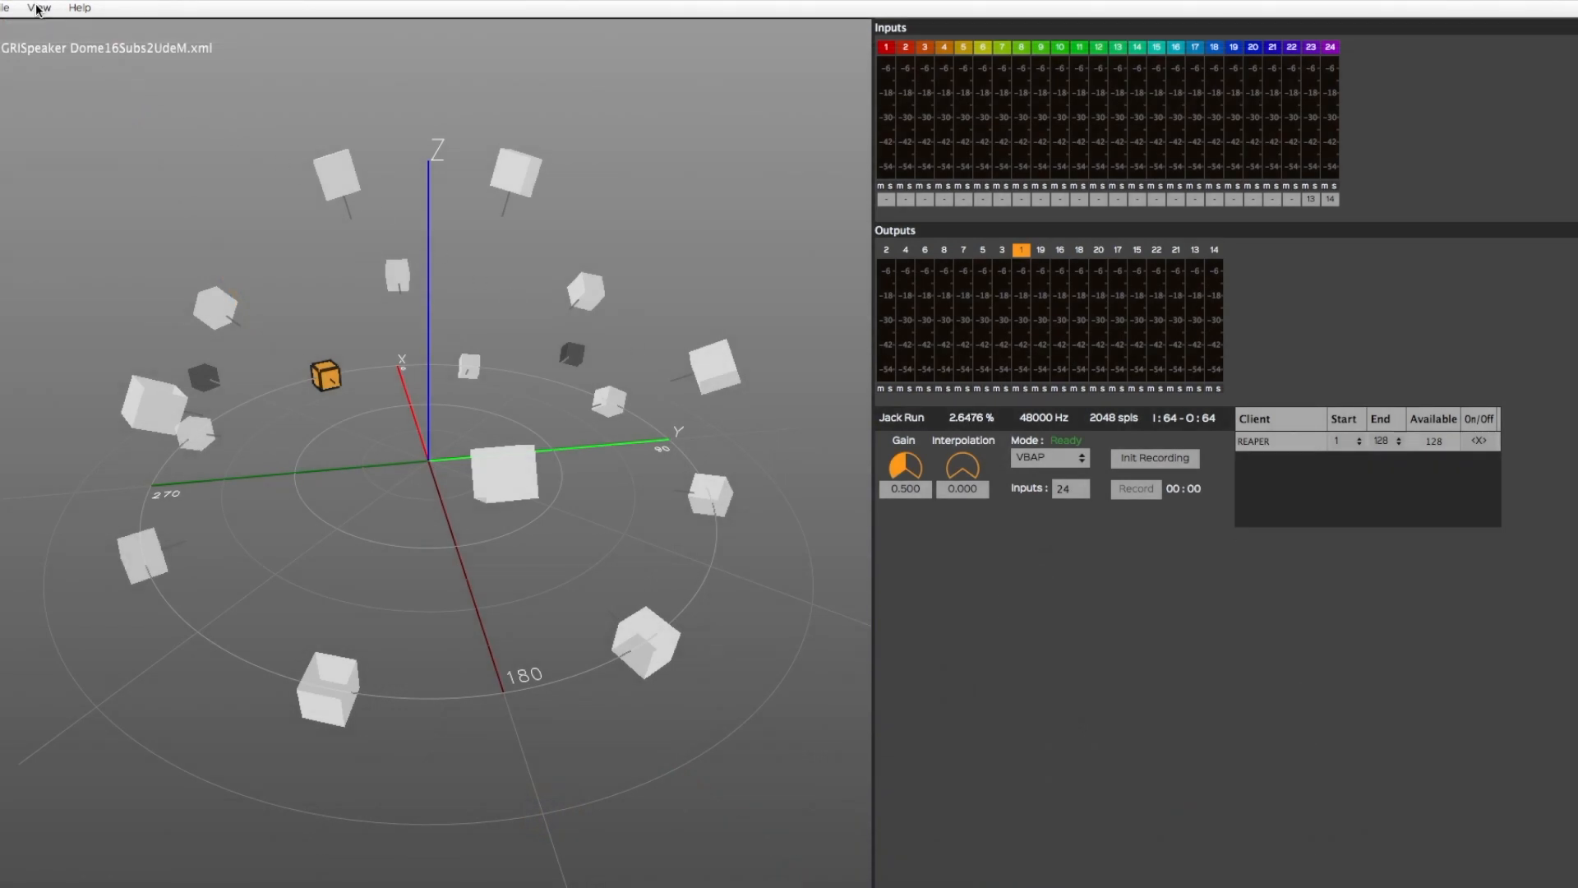
# - Show the speaker ID numbers, then toggle whether speakers are displayed
pyautogui.click(39, 8)
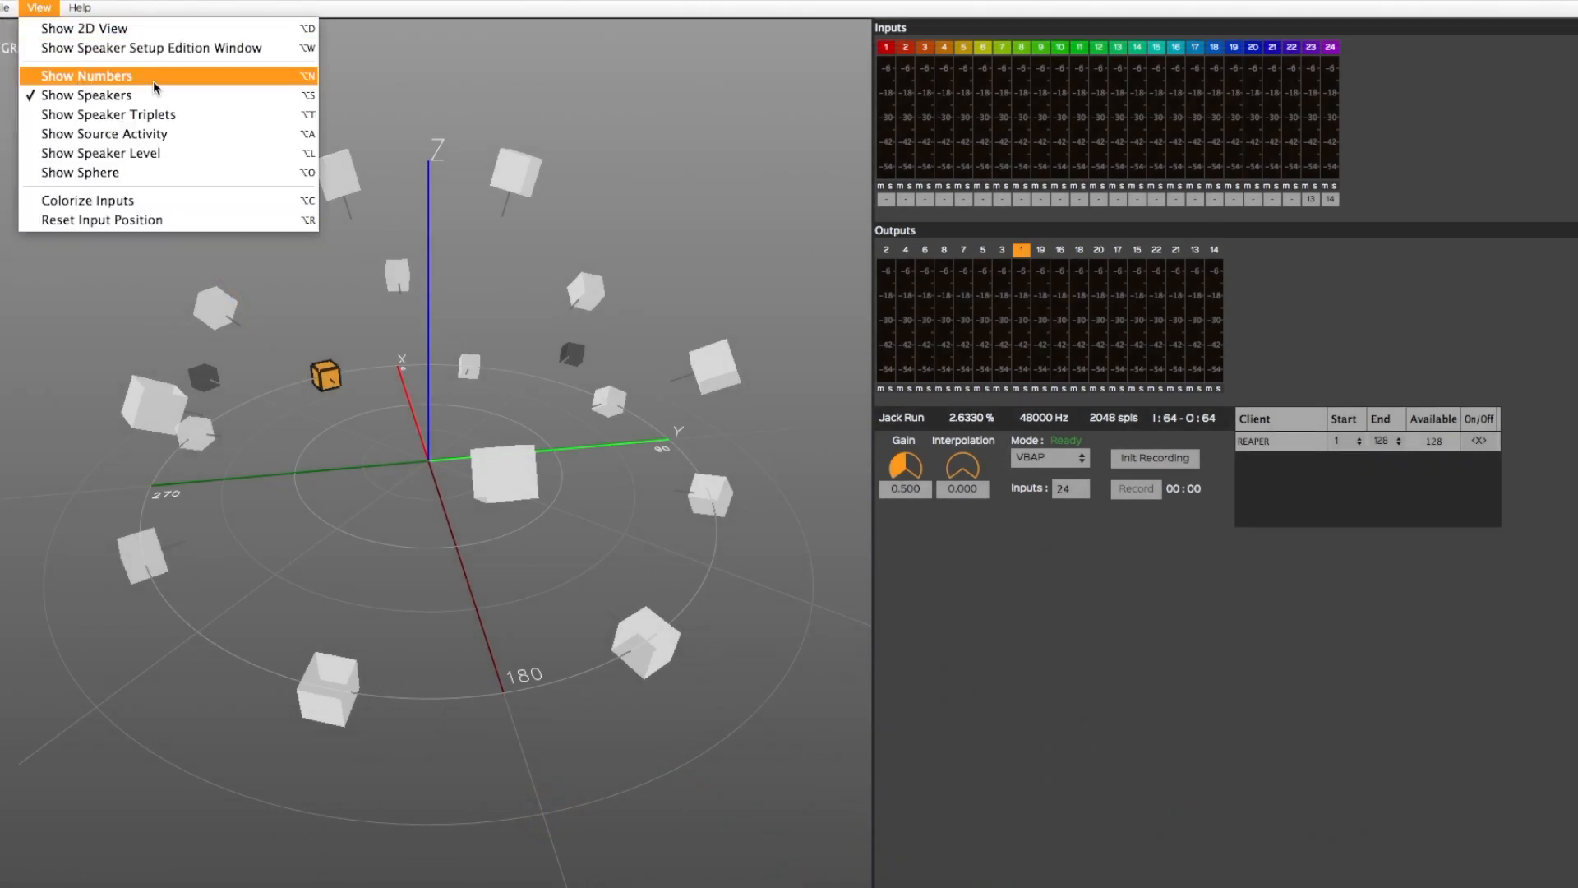
pyautogui.click(86, 77)
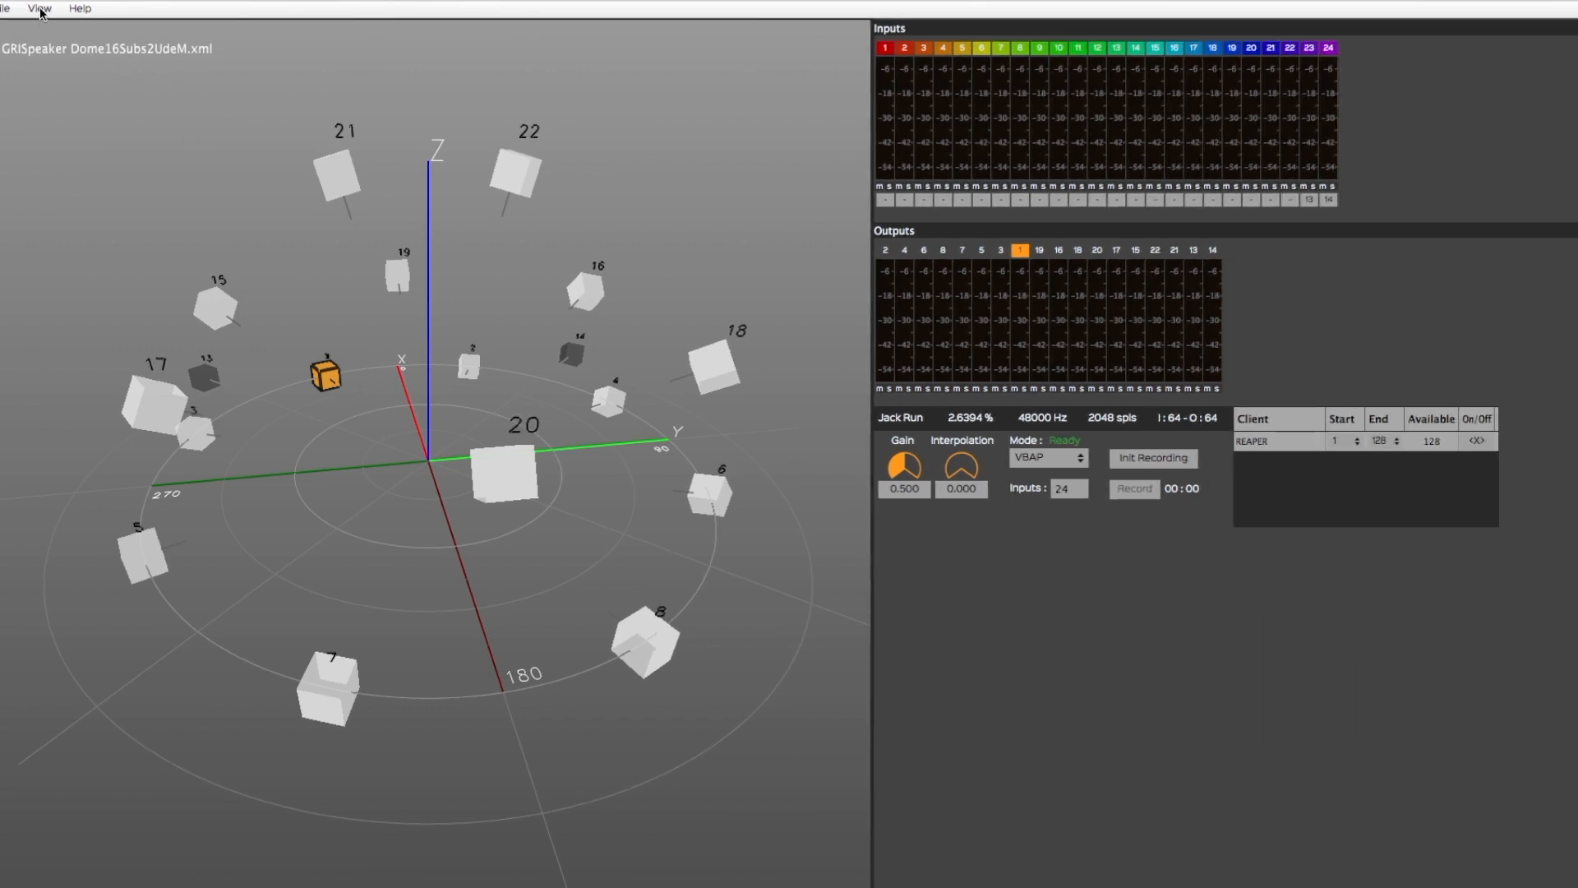
pyautogui.click(39, 9)
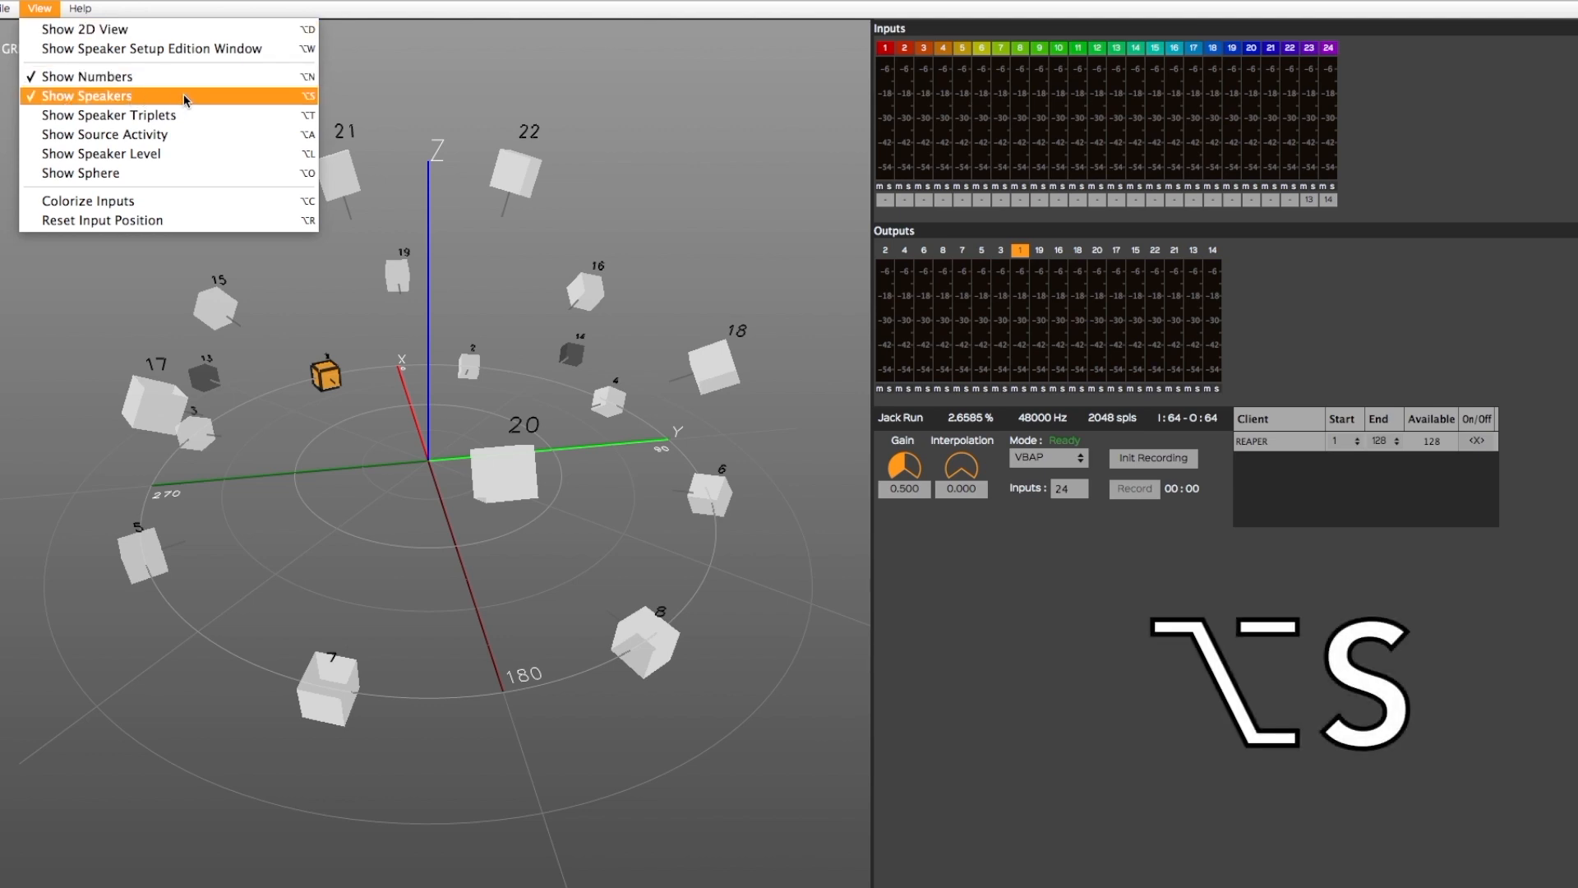
pyautogui.click(91, 95)
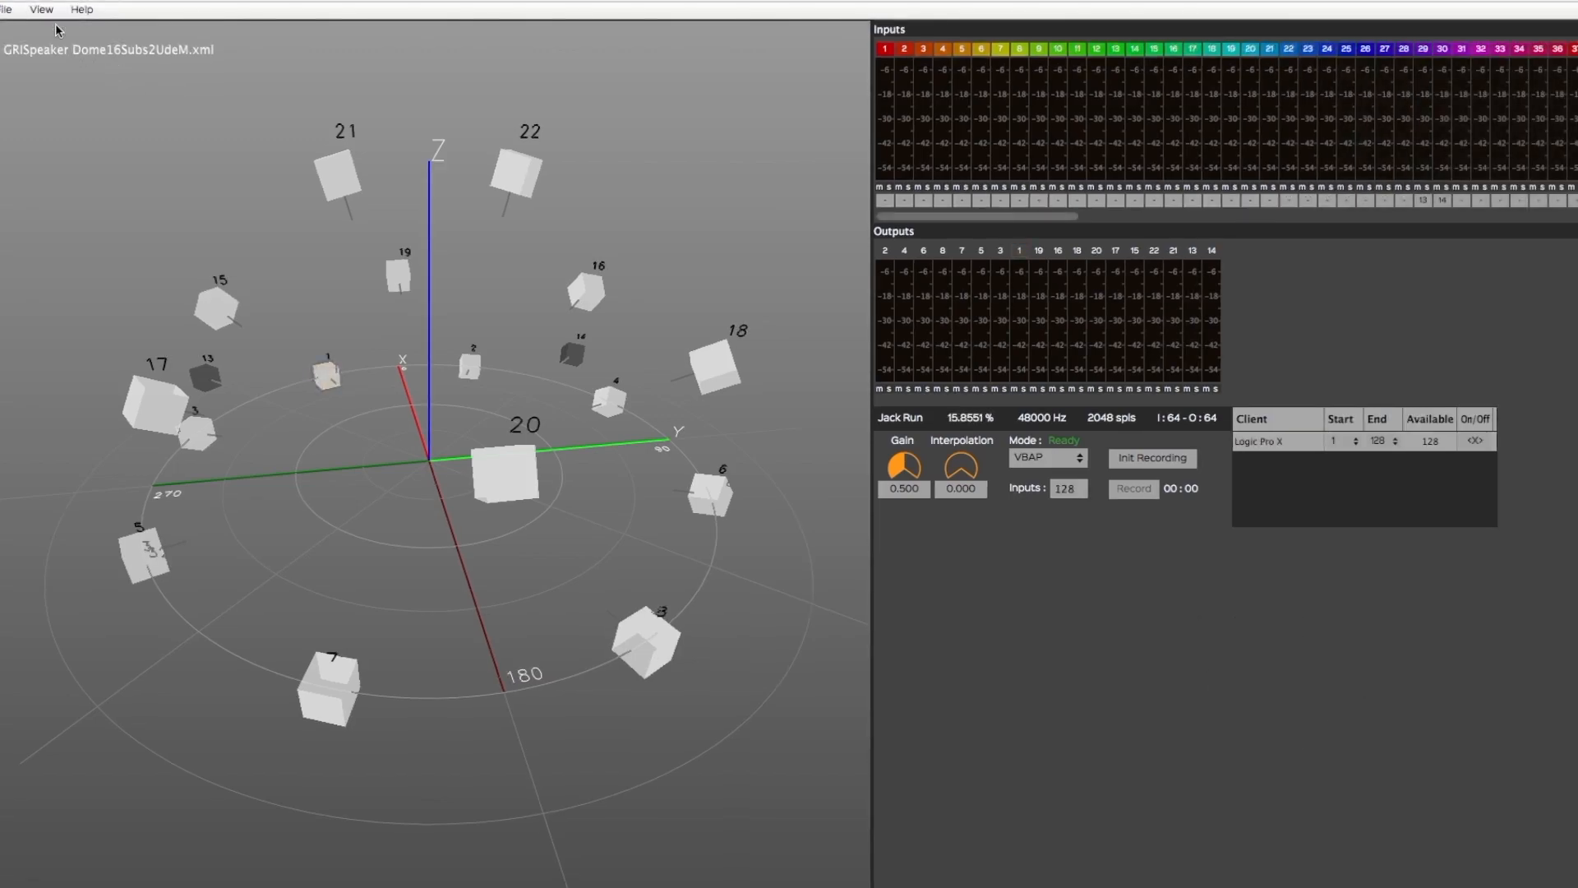
# - Show the speaker triplet connections and rotate the dome to inspect the mesh
pyautogui.click(42, 10)
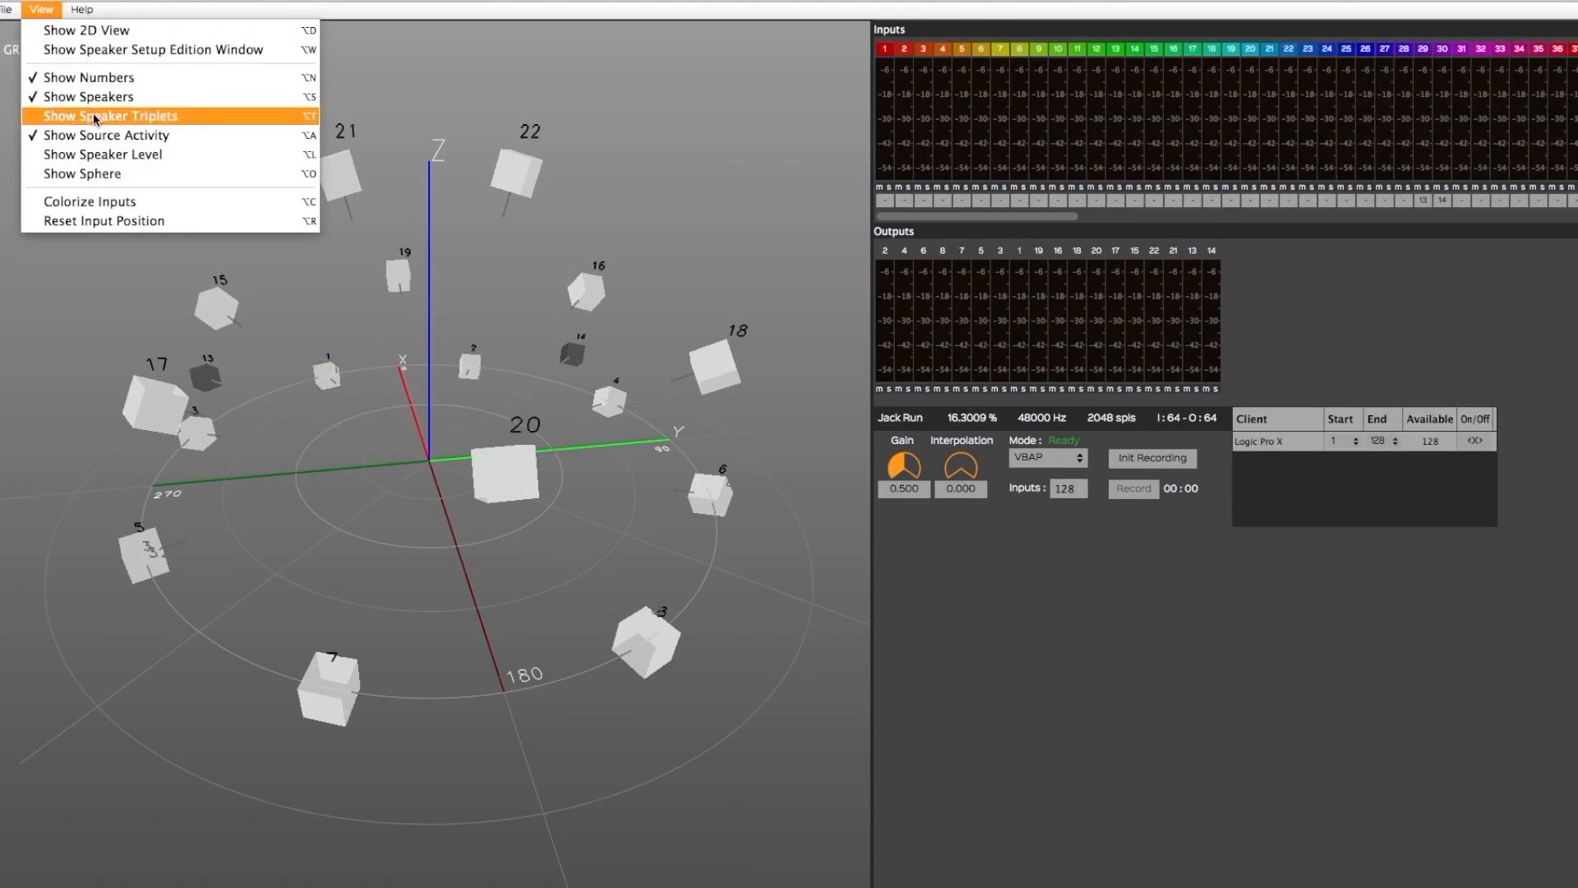
pyautogui.click(111, 115)
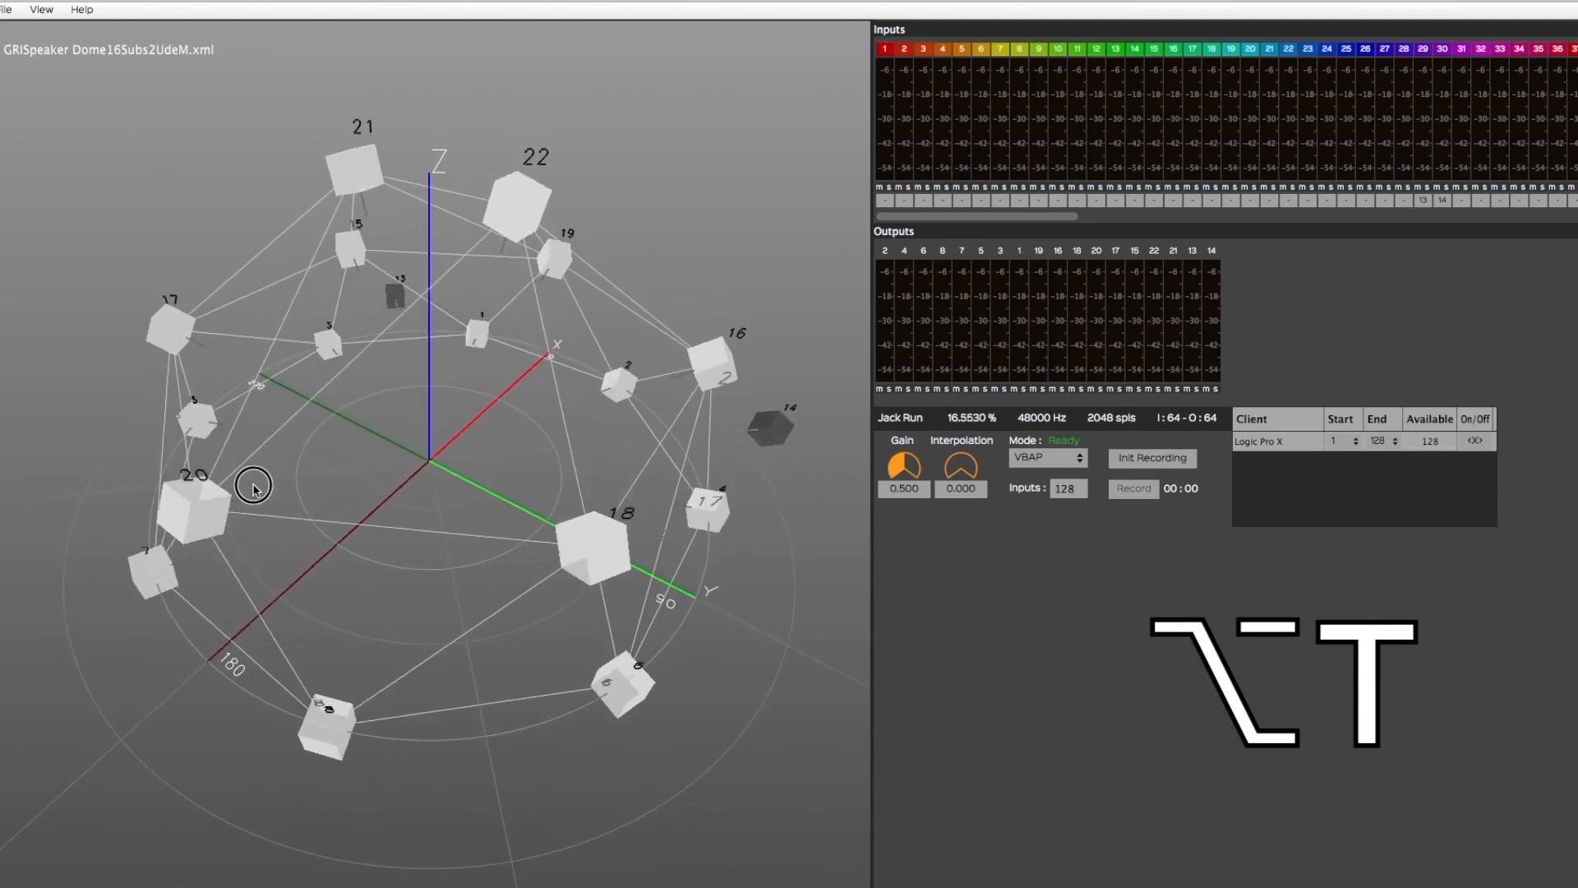
pyautogui.moveTo(254, 486); pyautogui.dragTo(403, 468)
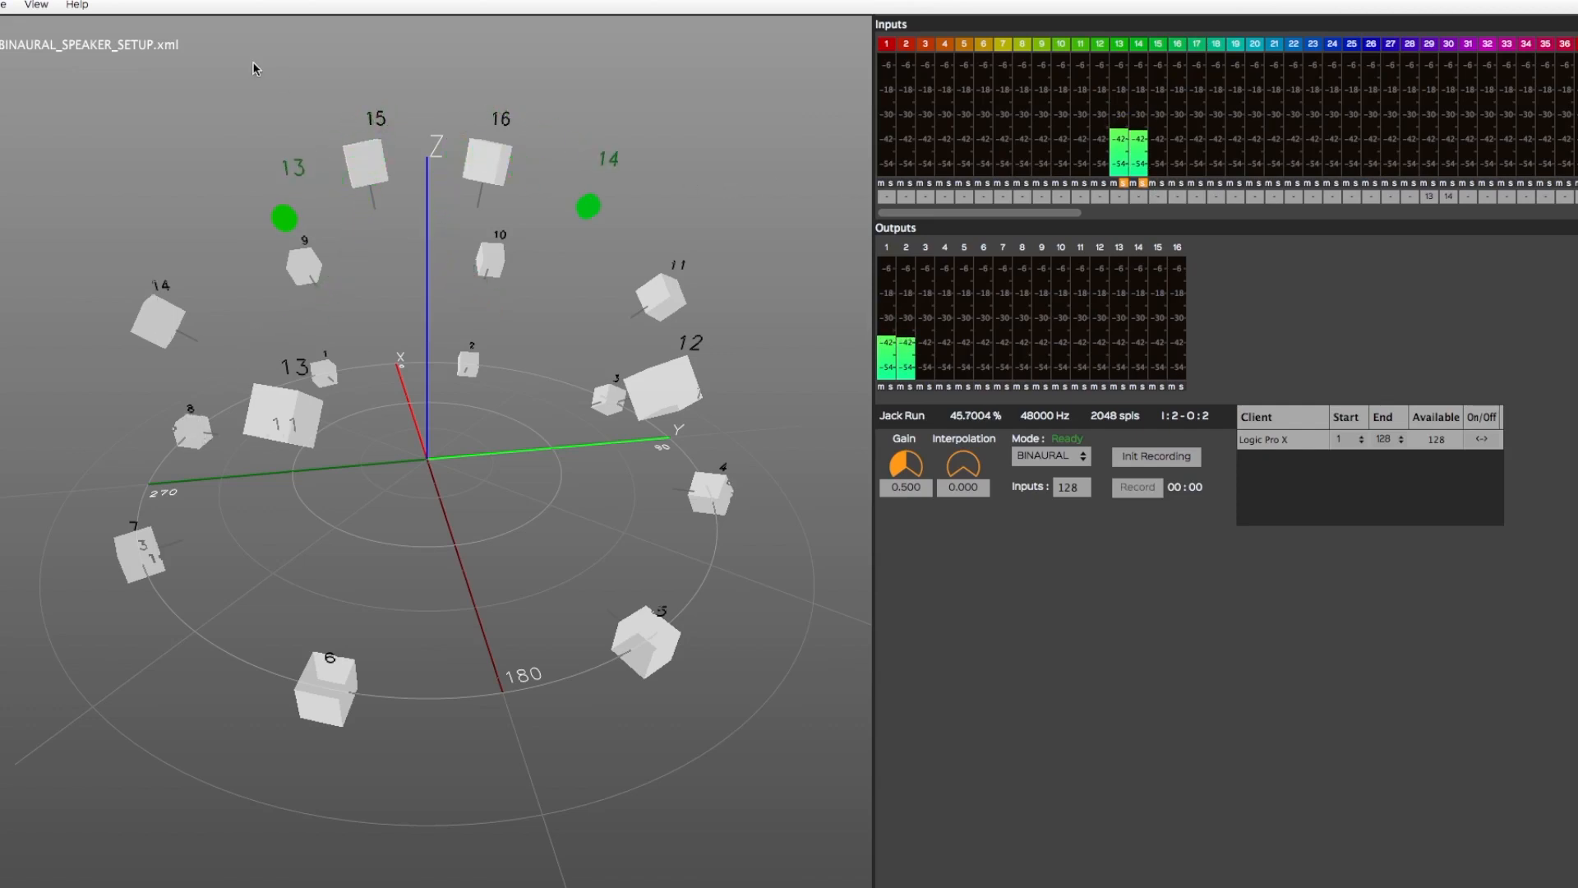
# - Toggle source activity and speaker level displays, rotating the view around the sphere
pyautogui.click(36, 5)
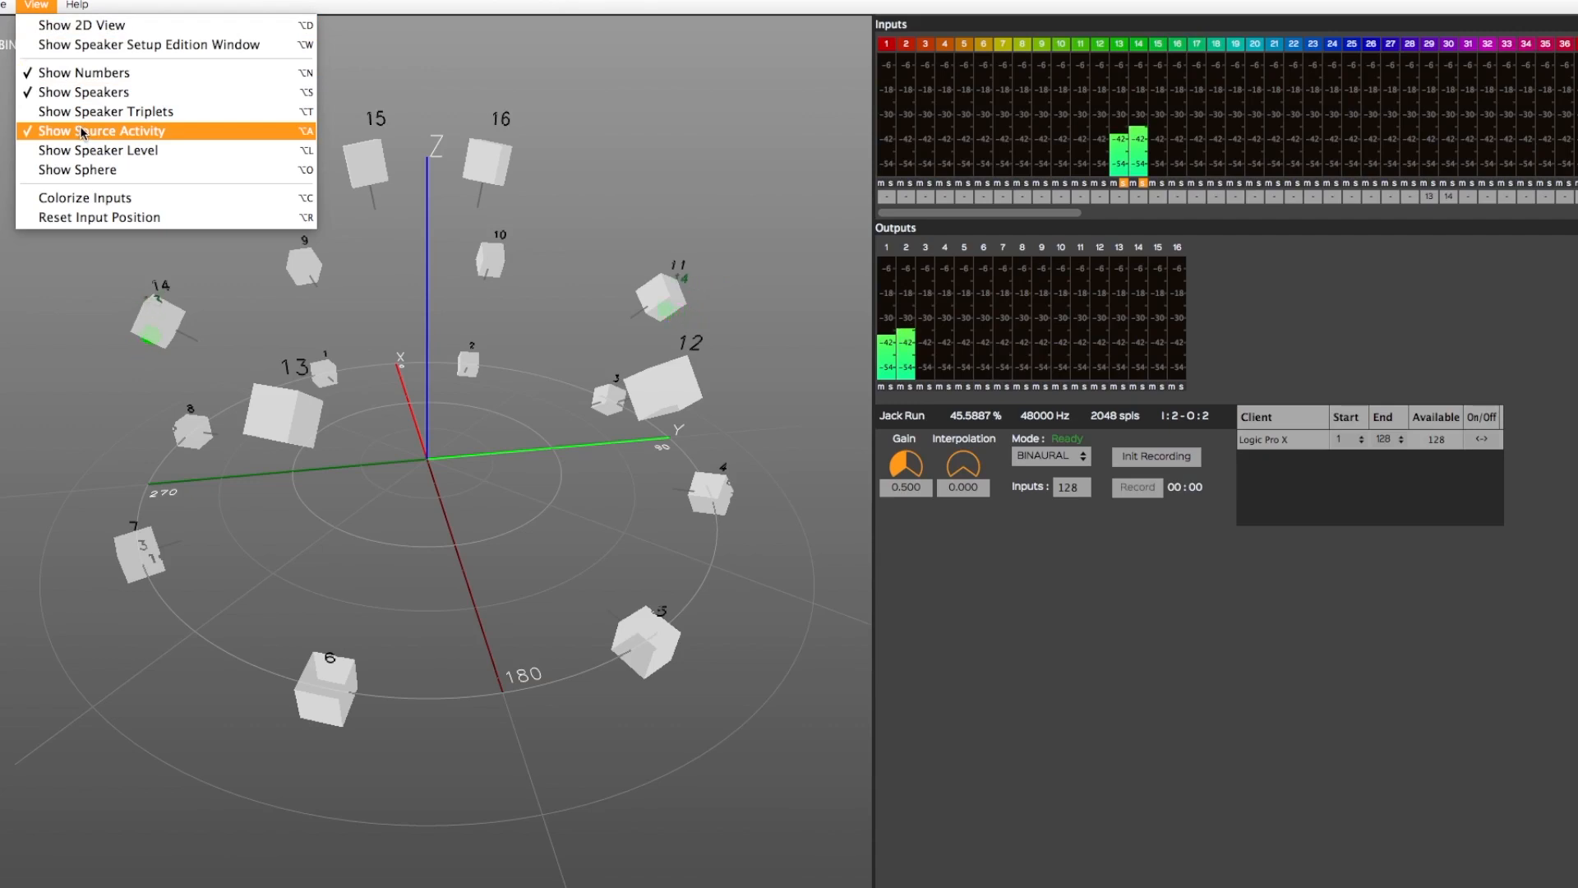
pyautogui.click(99, 131)
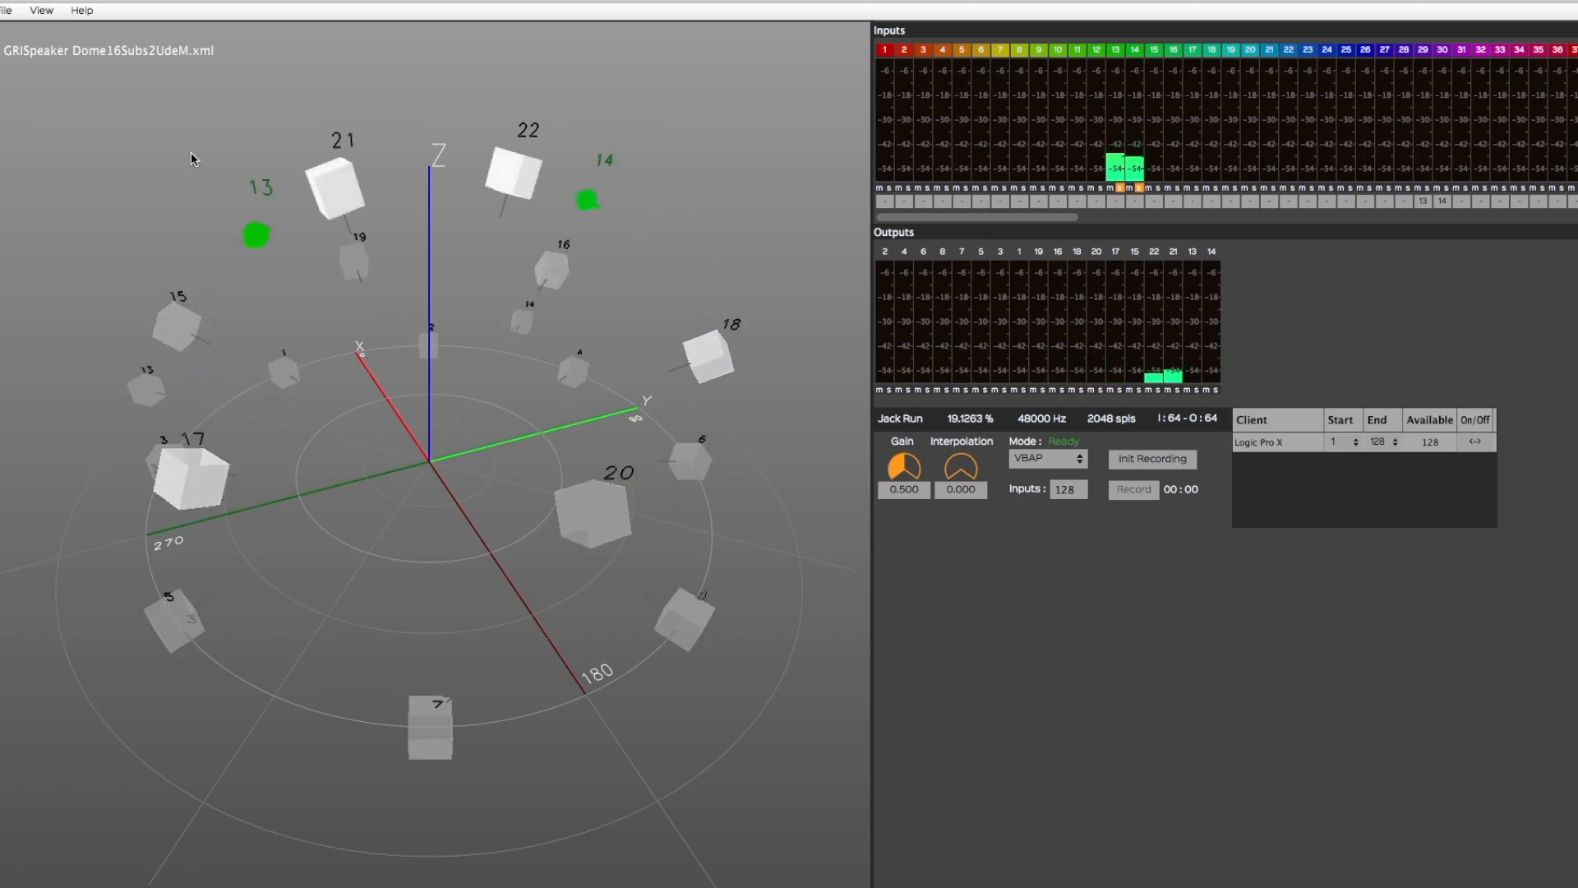
pyautogui.click(41, 10)
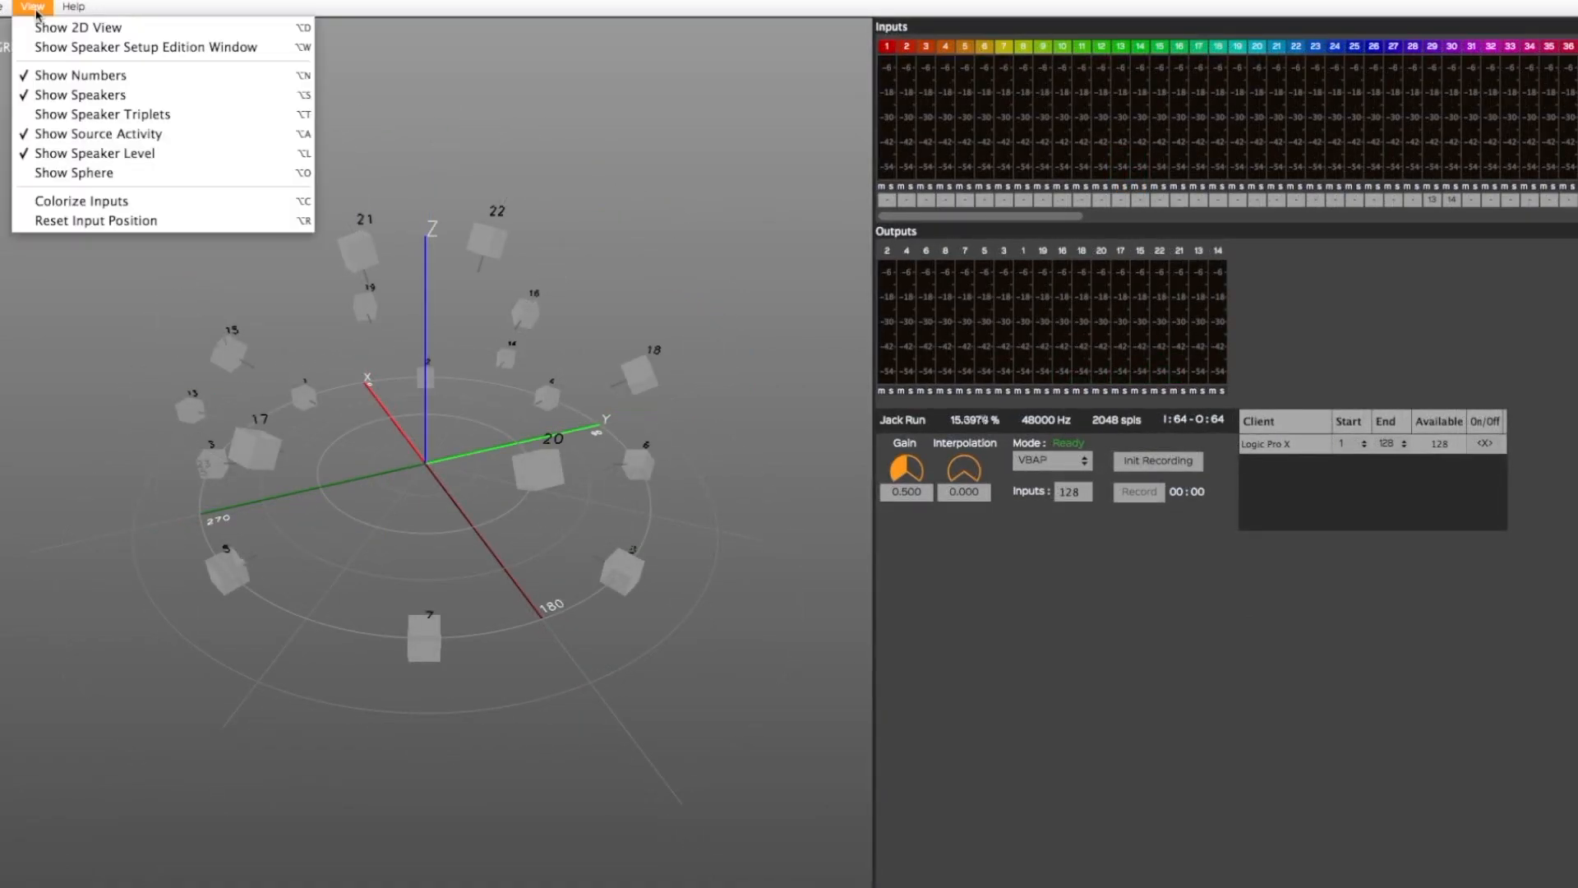
pyautogui.click(72, 172)
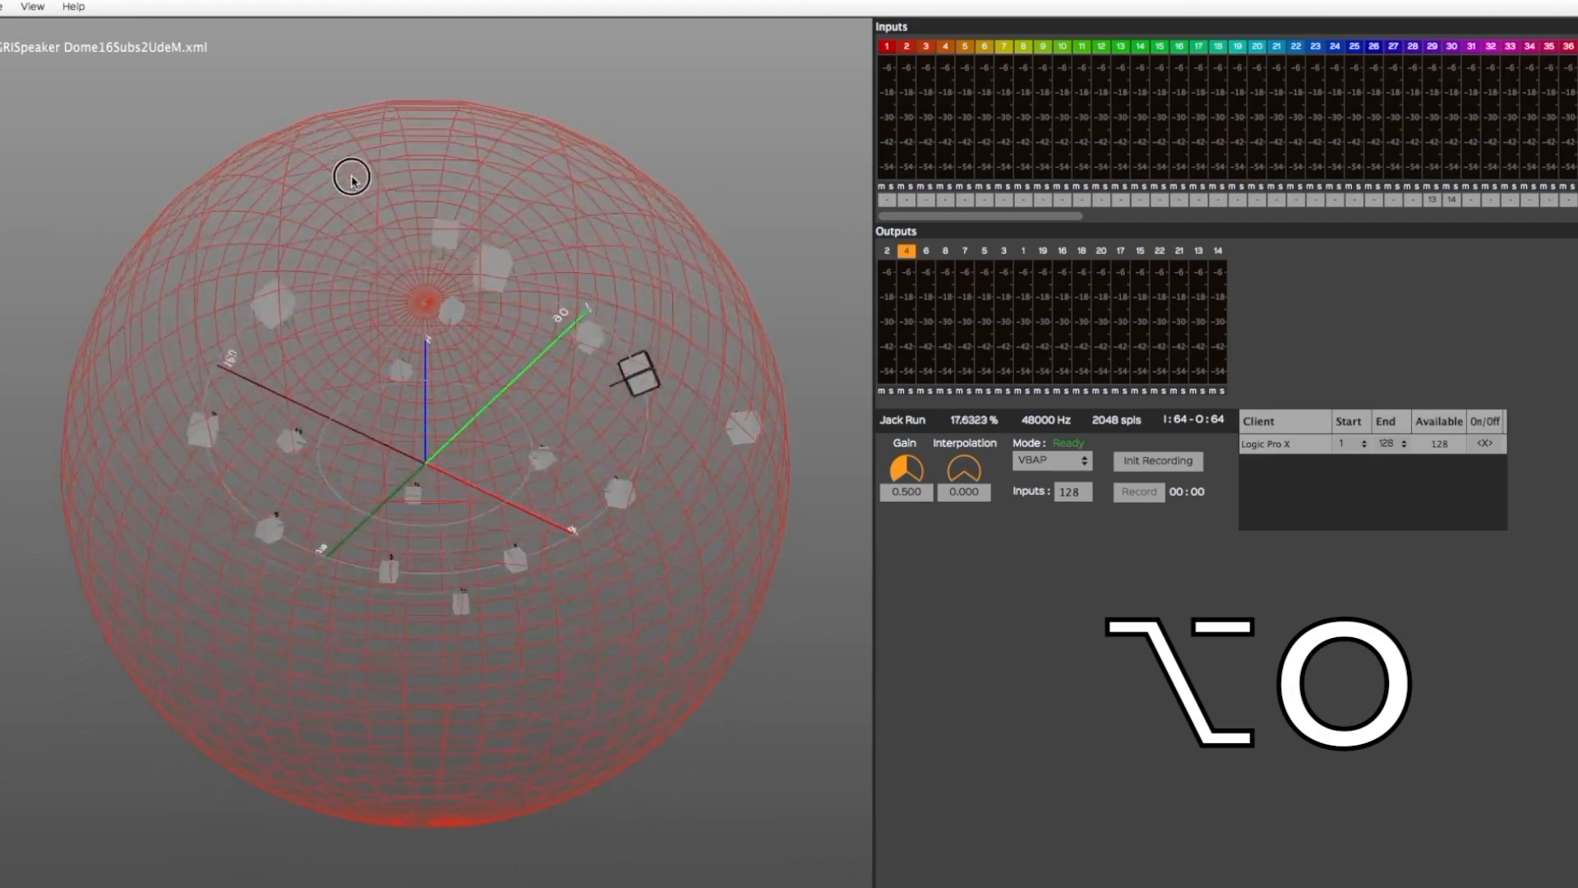
pyautogui.moveTo(353, 179); pyautogui.dragTo(556, 362)
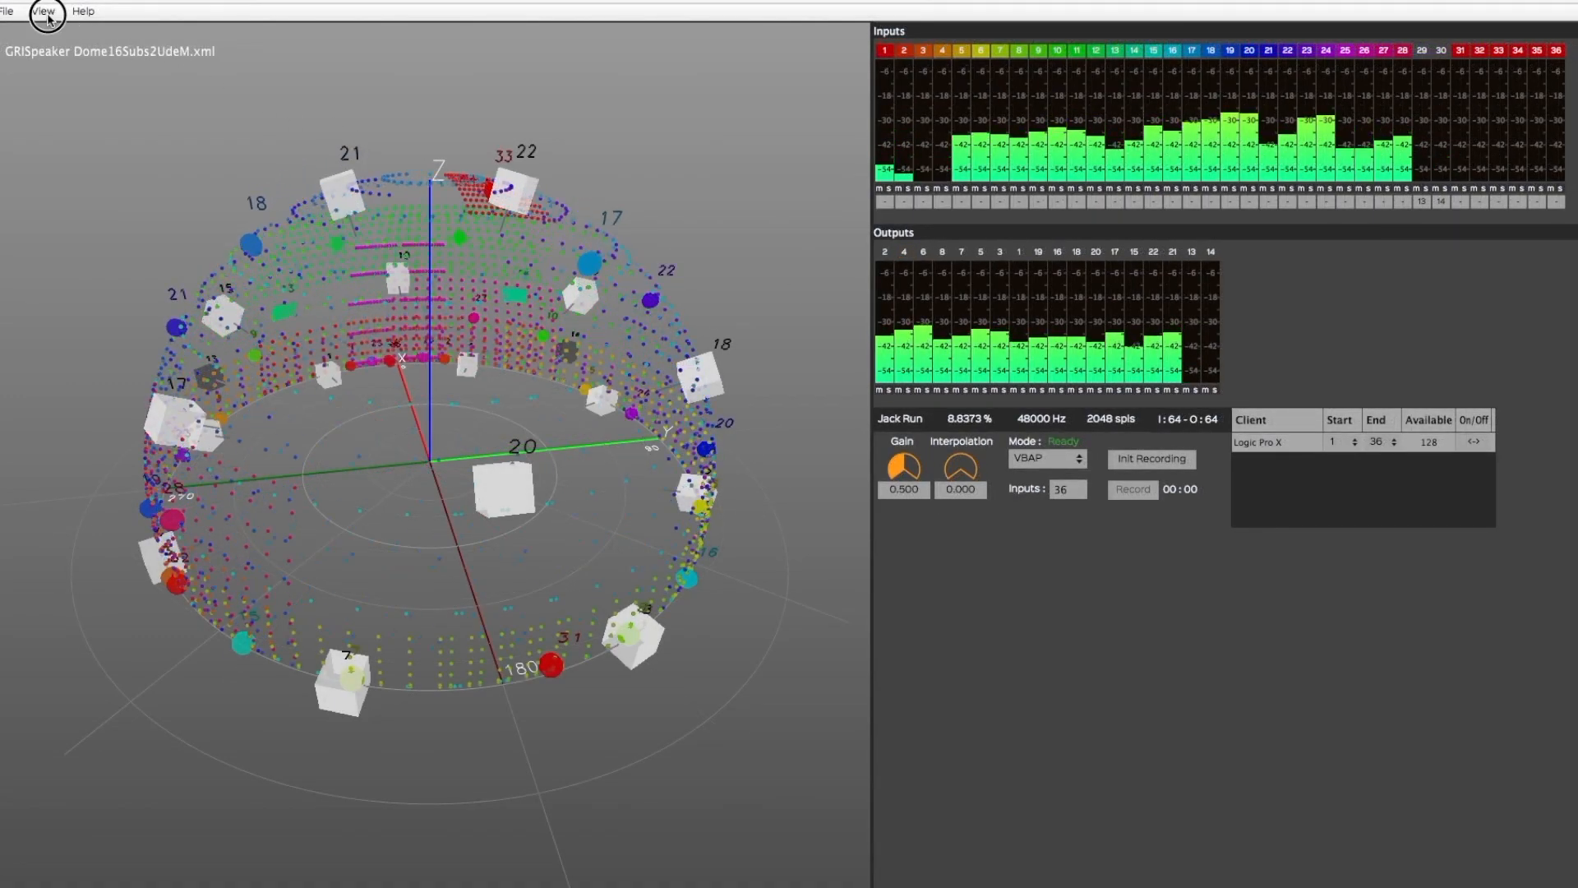
# - Bring up the 2D view of the sources
pyautogui.click(42, 11)
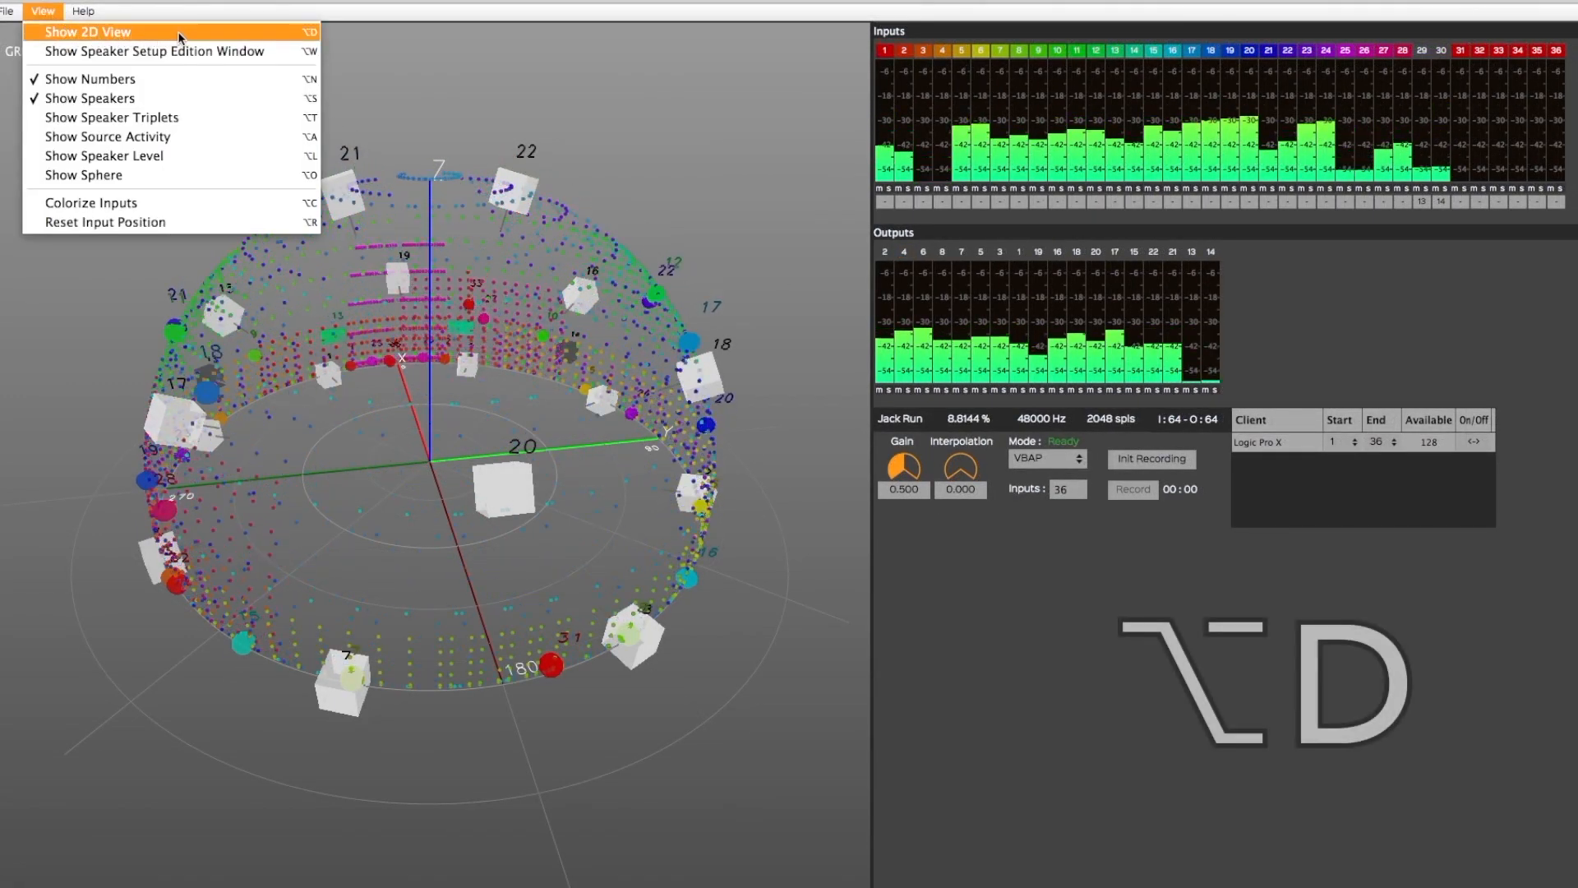
pyautogui.click(89, 32)
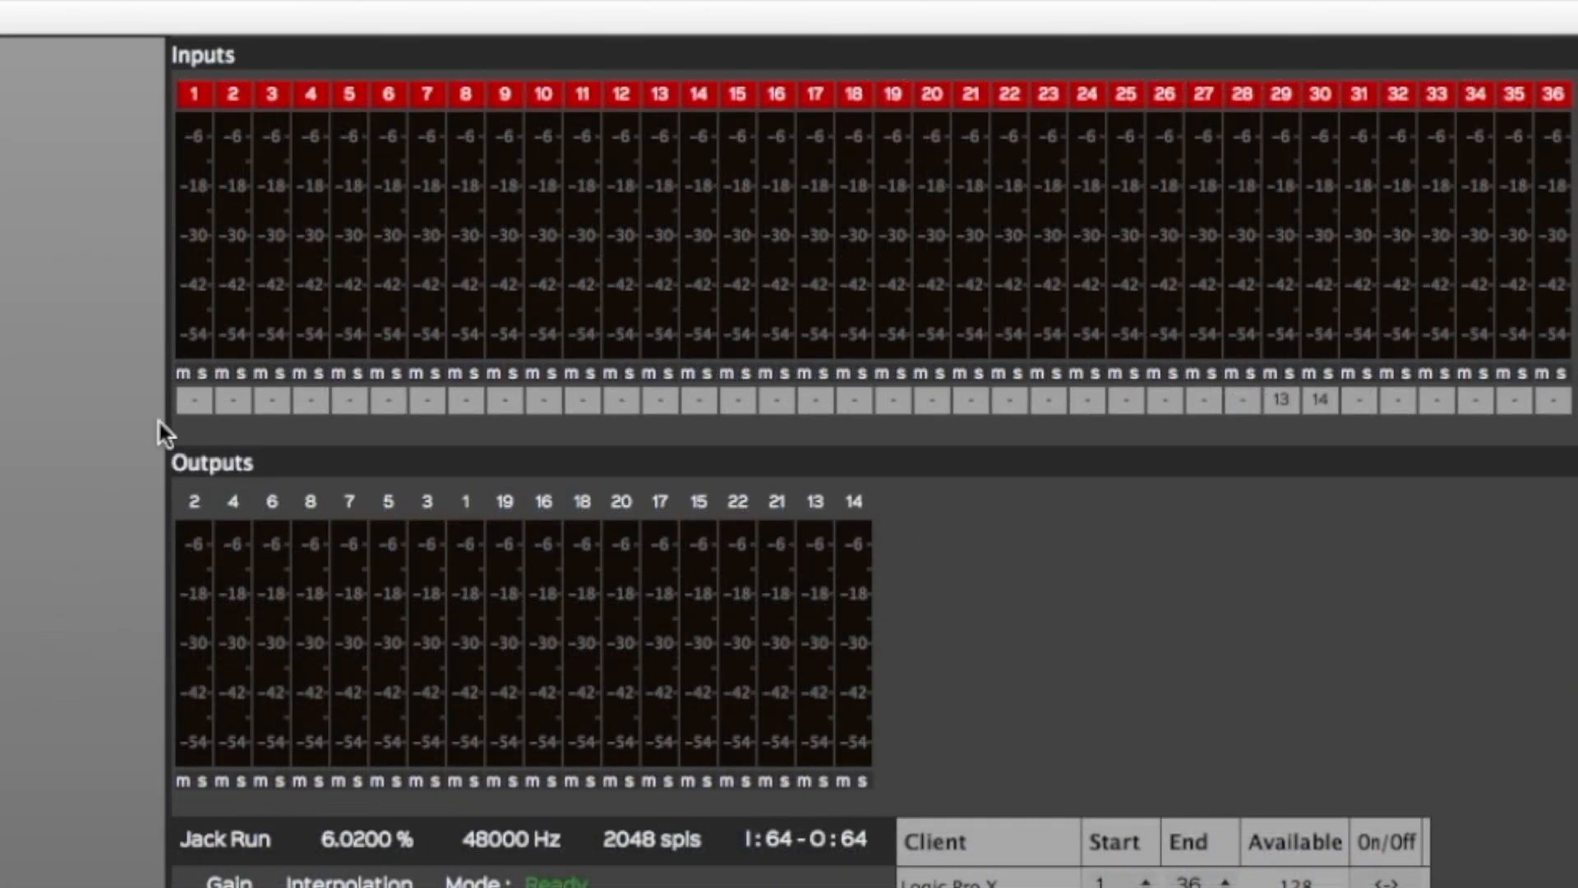
# - Make input 1's colour green, then colorize every input with its own distinct colour
pyautogui.click(192, 93)
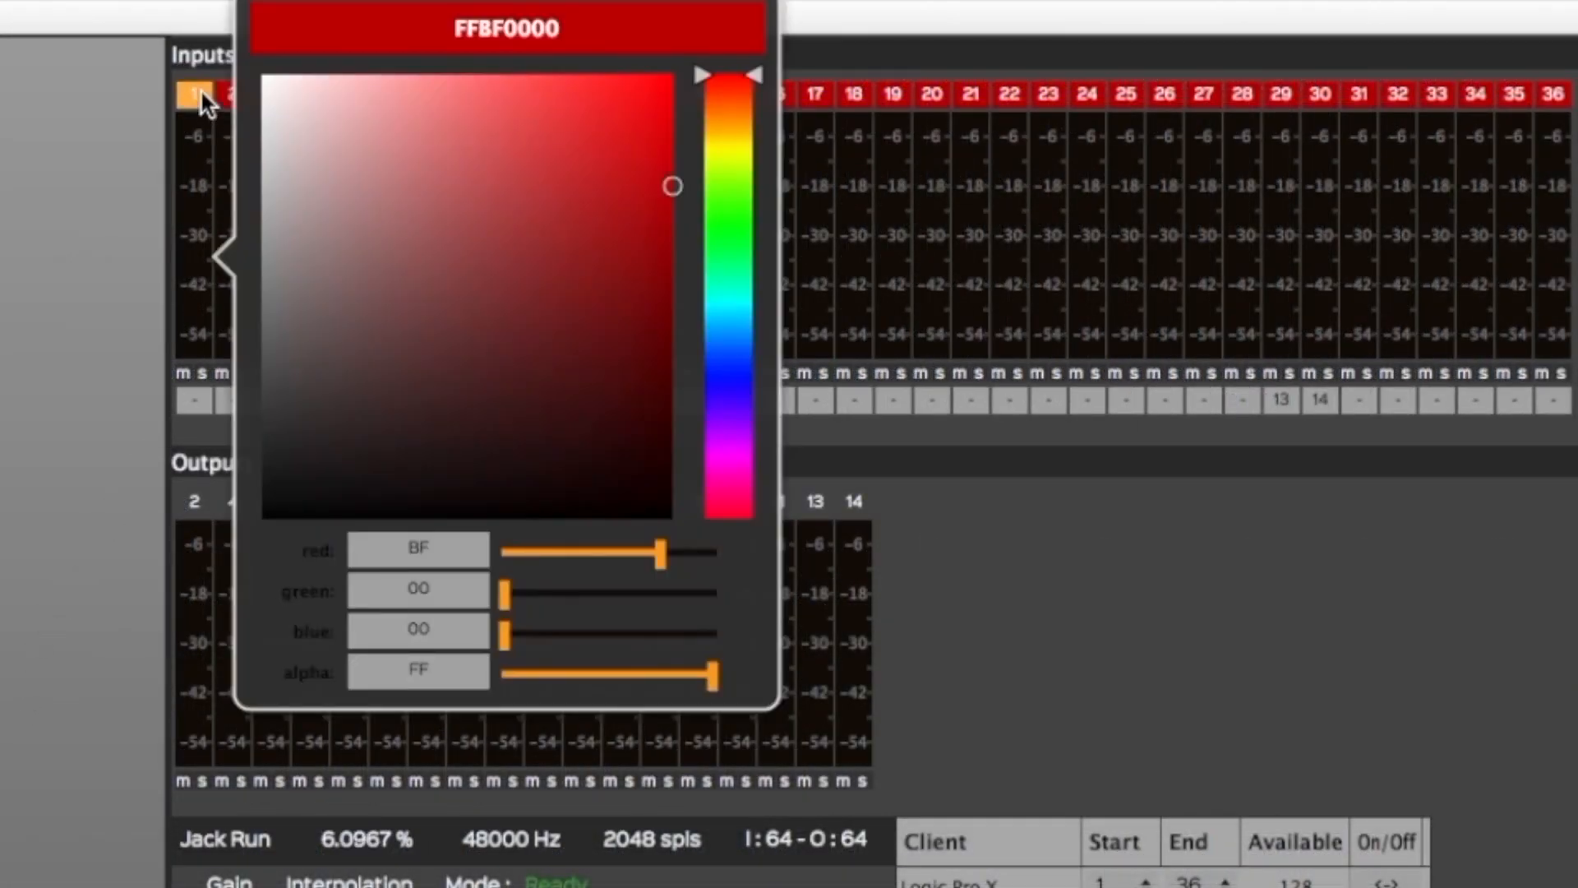
pyautogui.moveTo(735, 206)
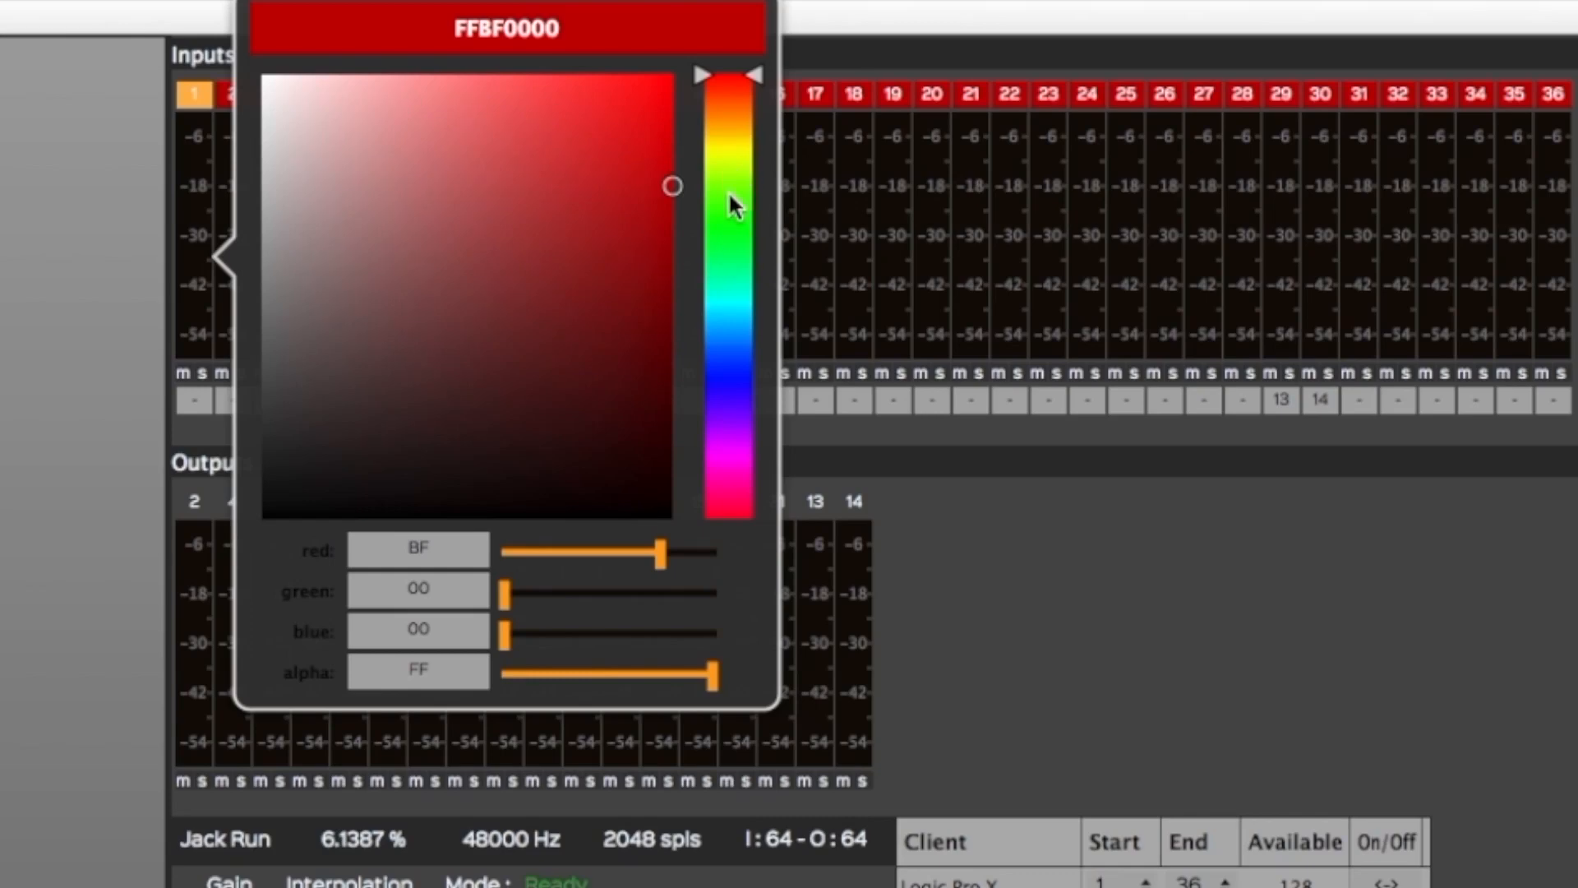
pyautogui.moveTo(735, 201); pyautogui.dragTo(750, 212)
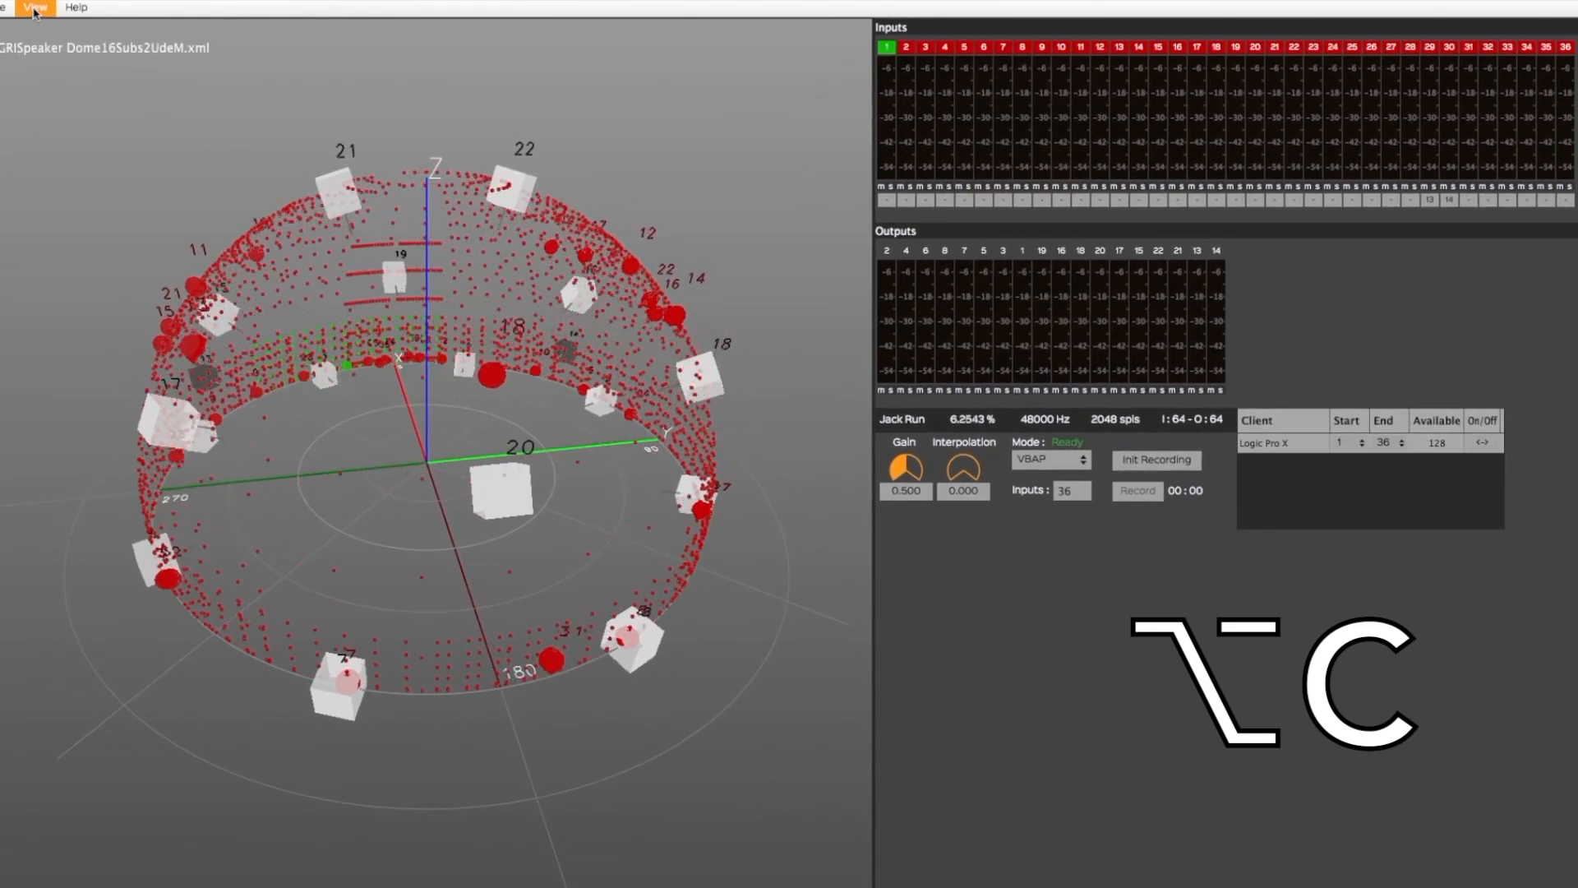
pyautogui.click(34, 9)
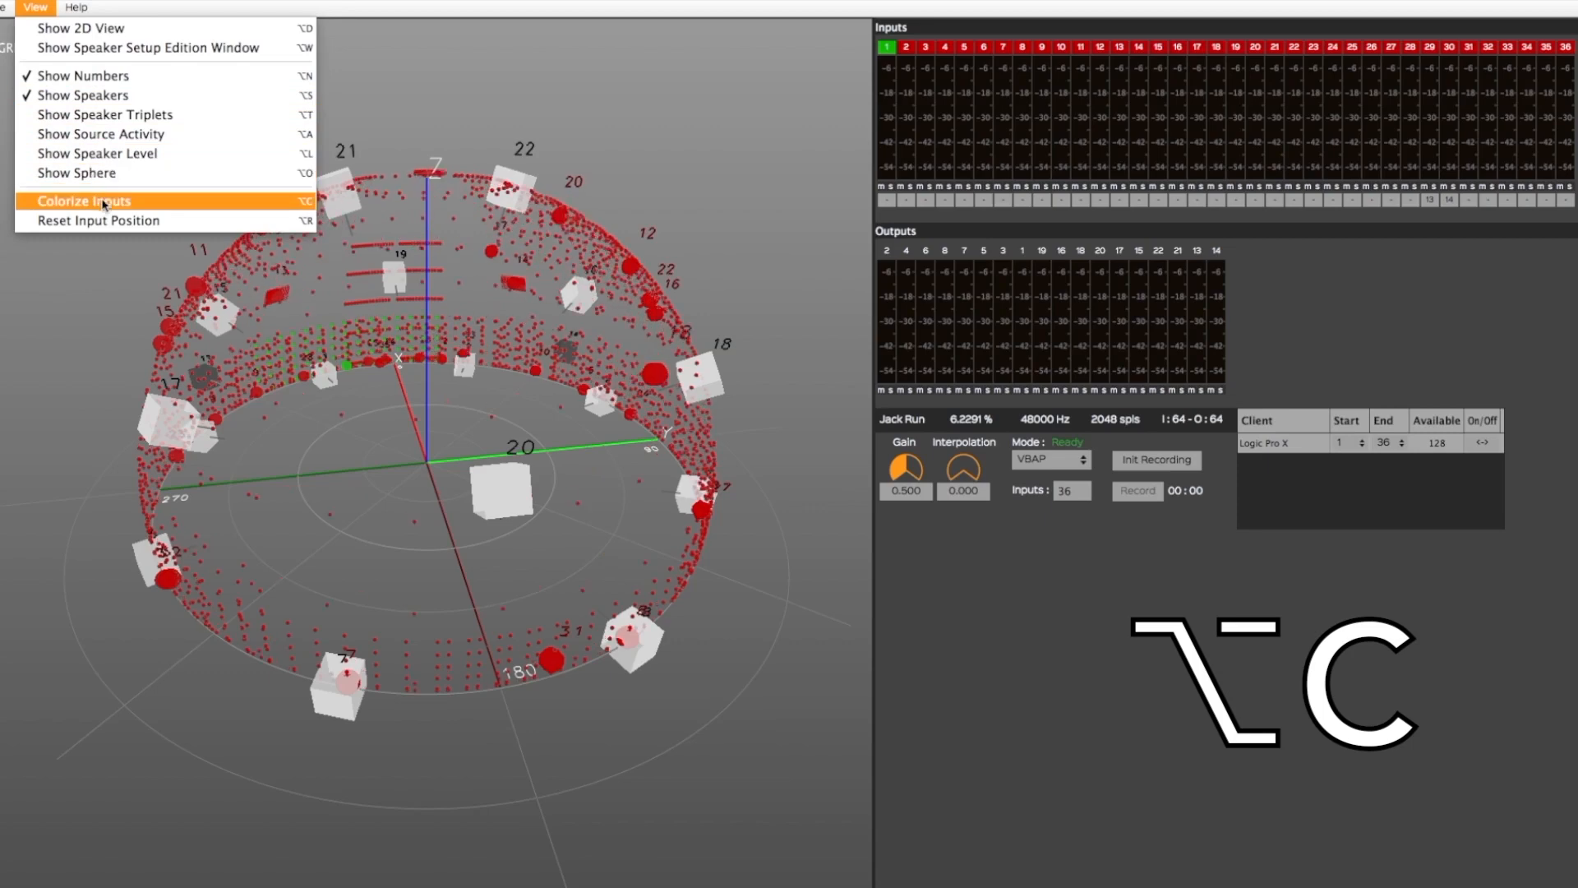
pyautogui.click(82, 201)
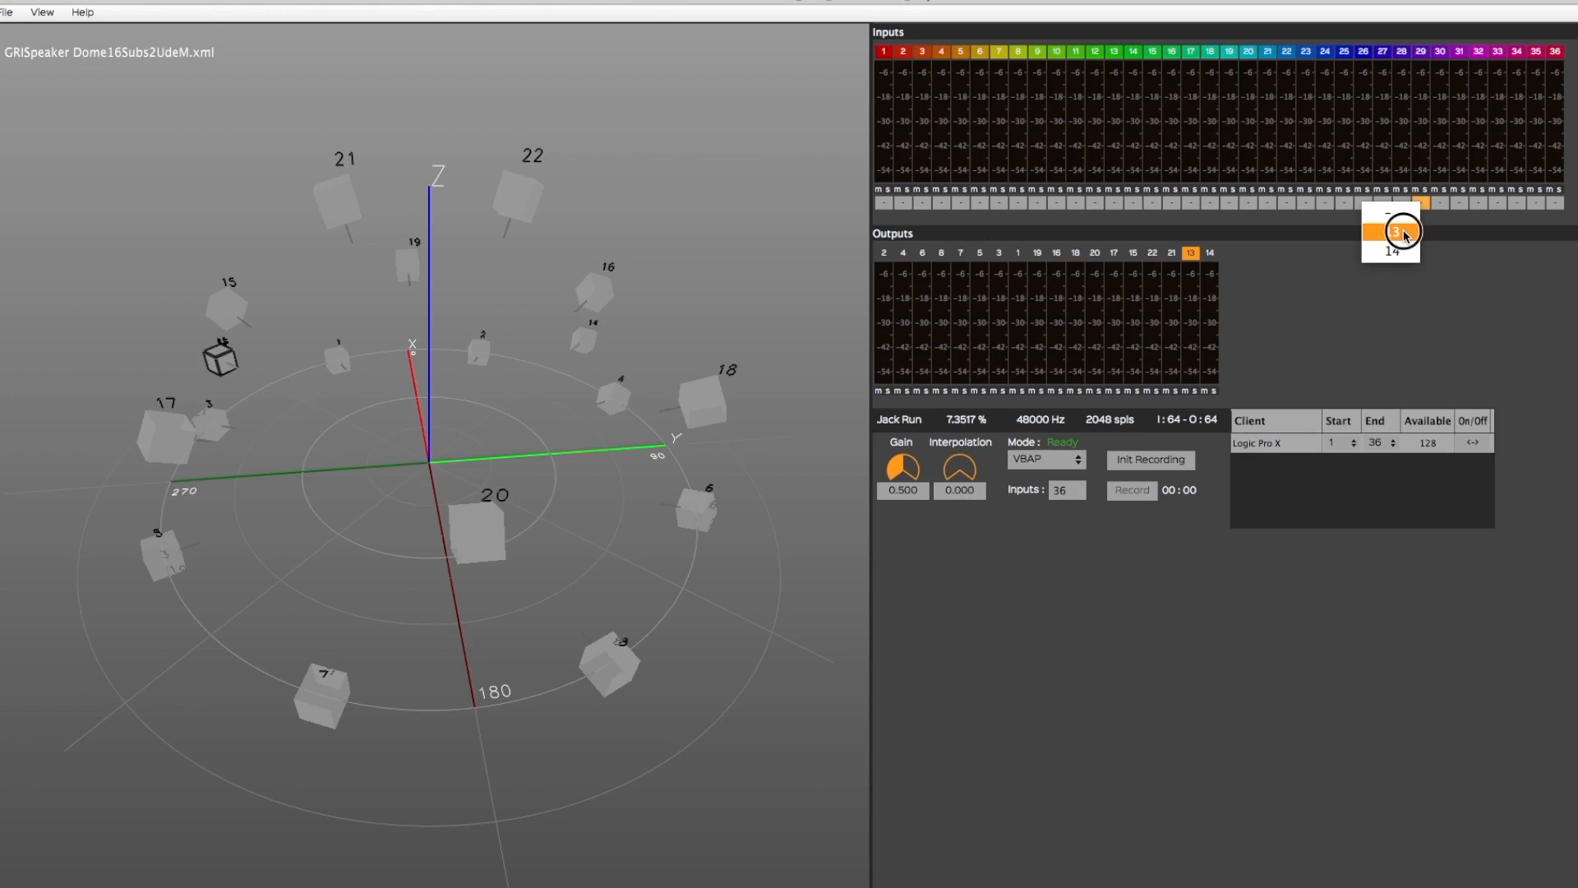
# - Send one input directly to output 14
pyautogui.click(1390, 229)
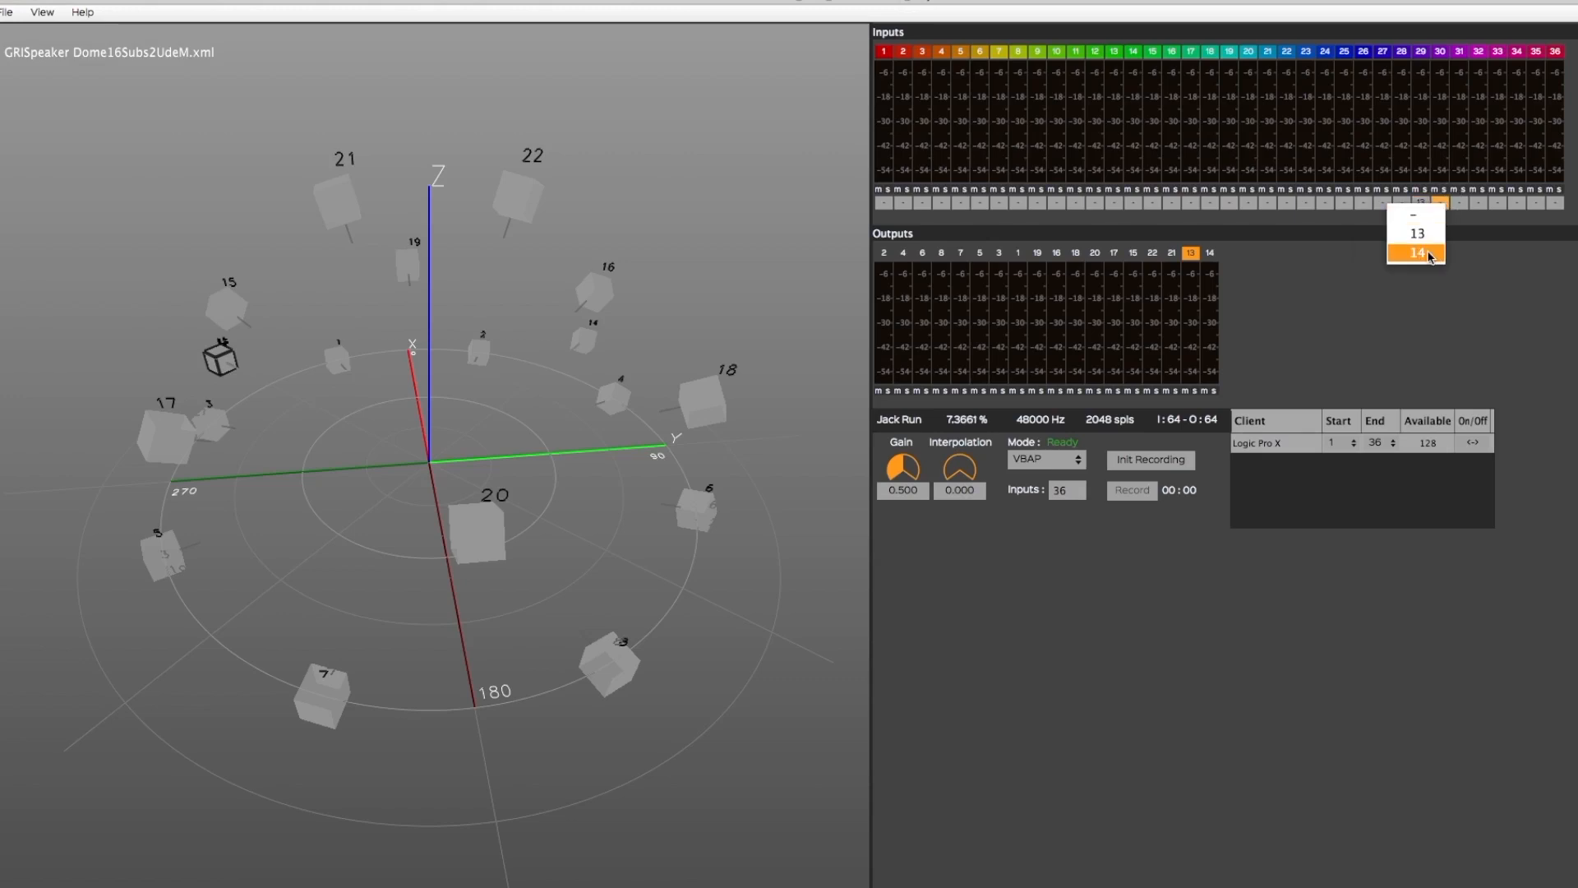
pyautogui.click(1416, 251)
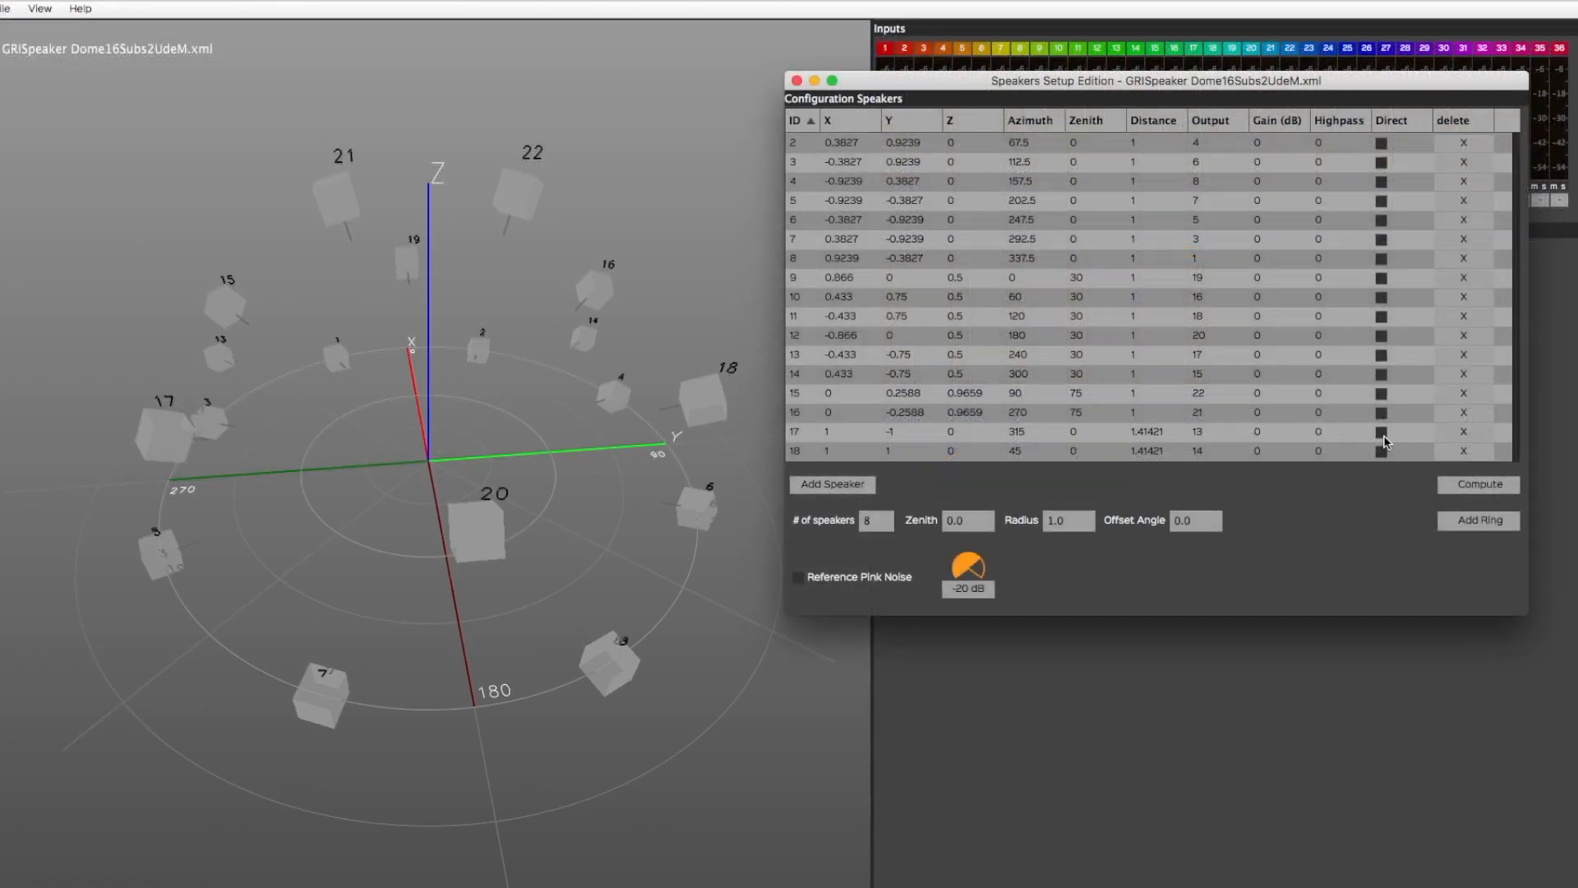
# - Make speakers 17 and 18 direct outputs, then compute and save the speaker setup
pyautogui.click(1382, 449)
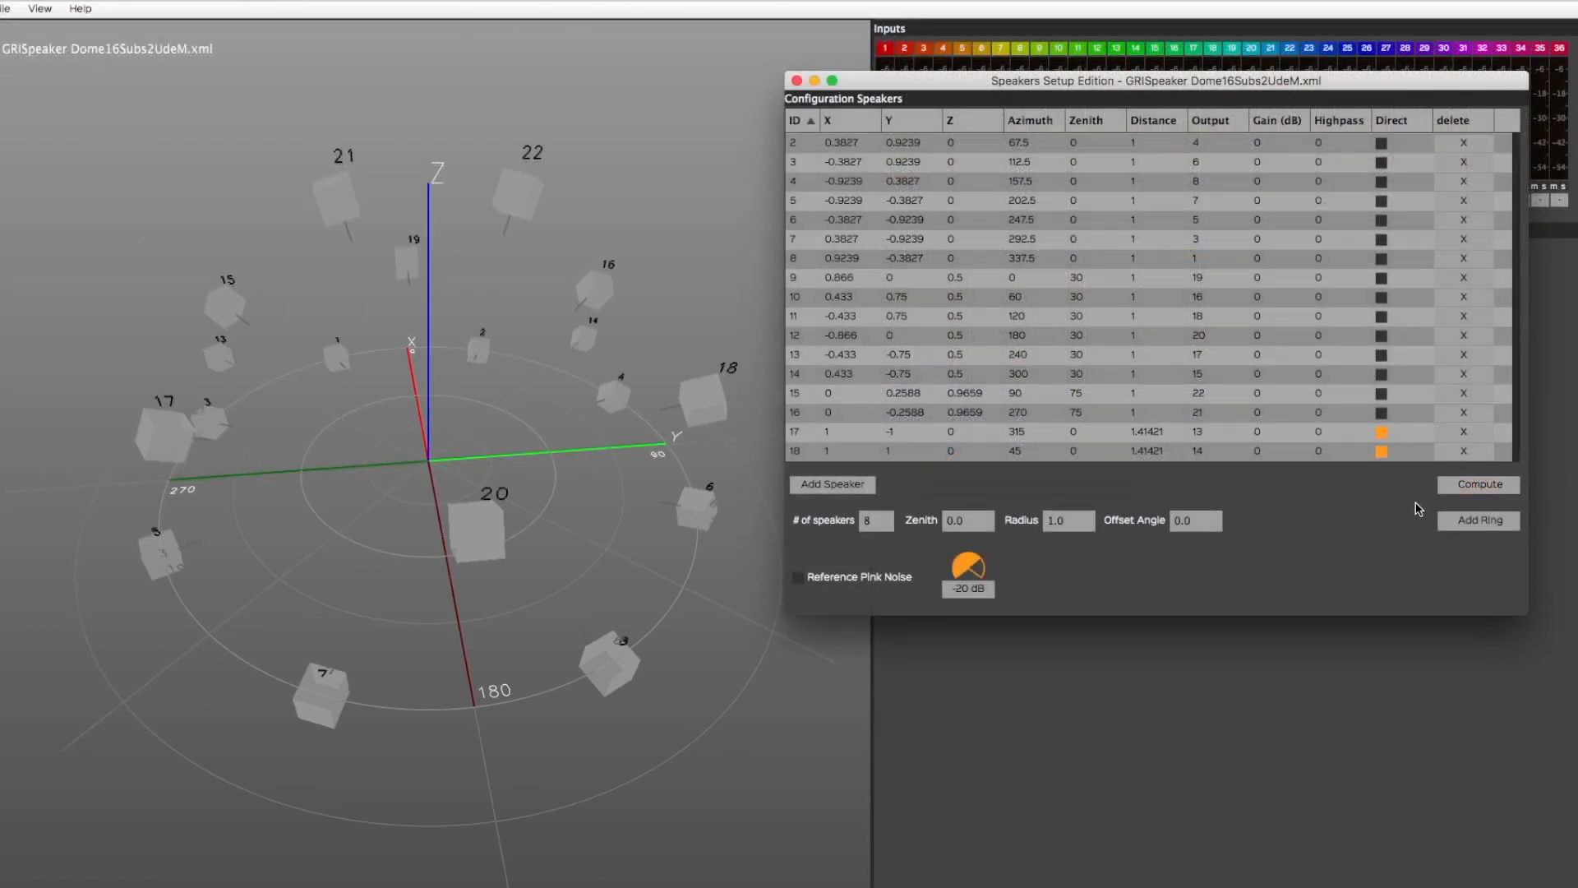
pyautogui.click(798, 81)
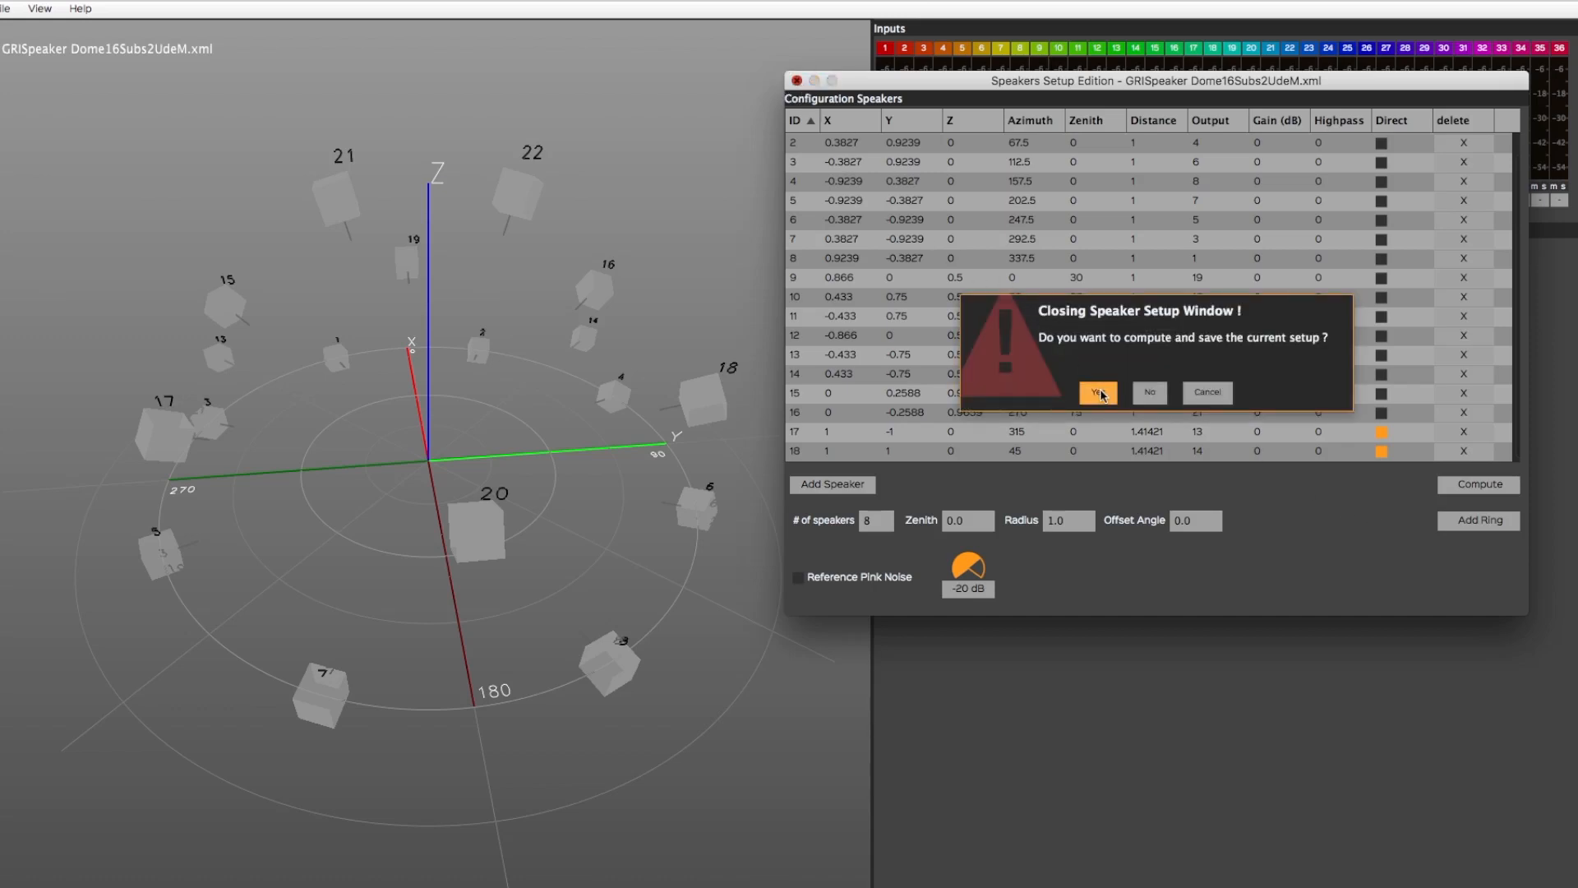
pyautogui.click(1096, 393)
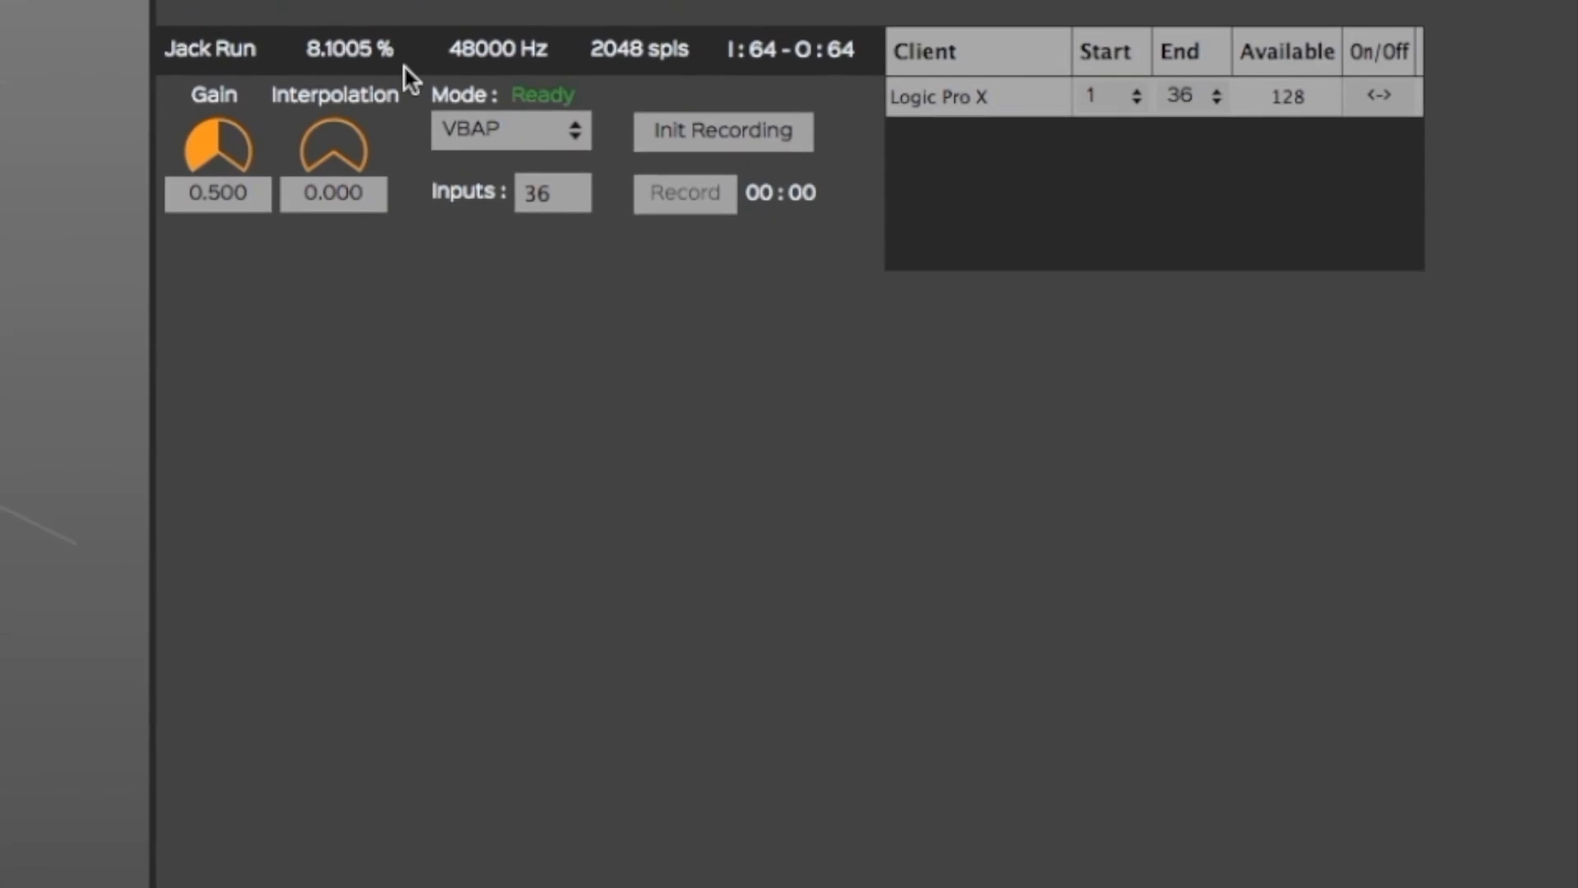
pyautogui.moveTo(582, 77)
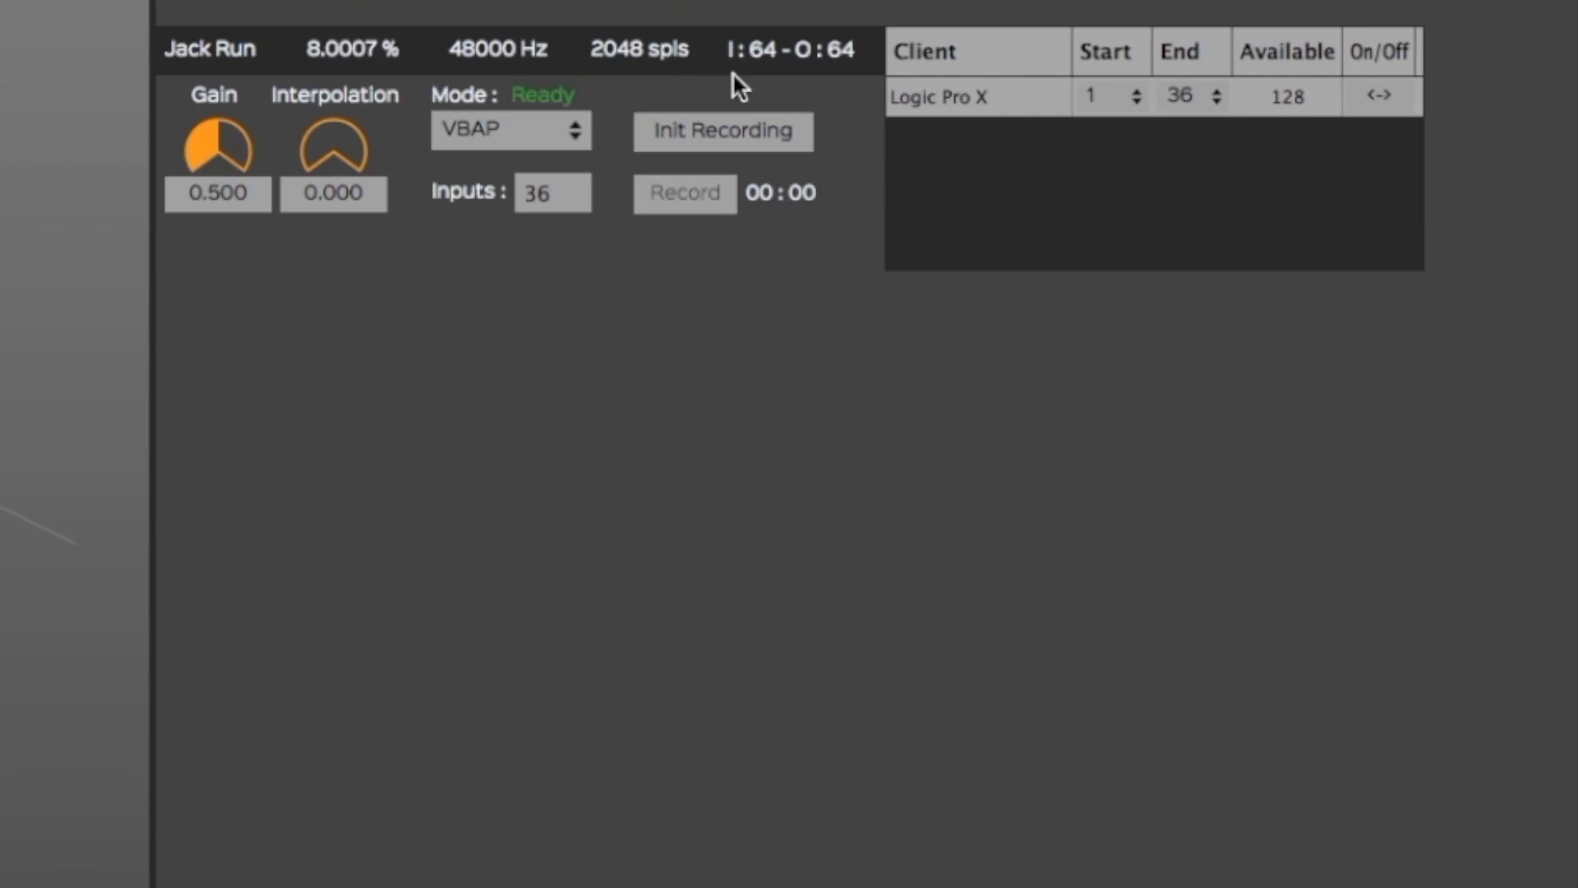
pyautogui.moveTo(857, 81)
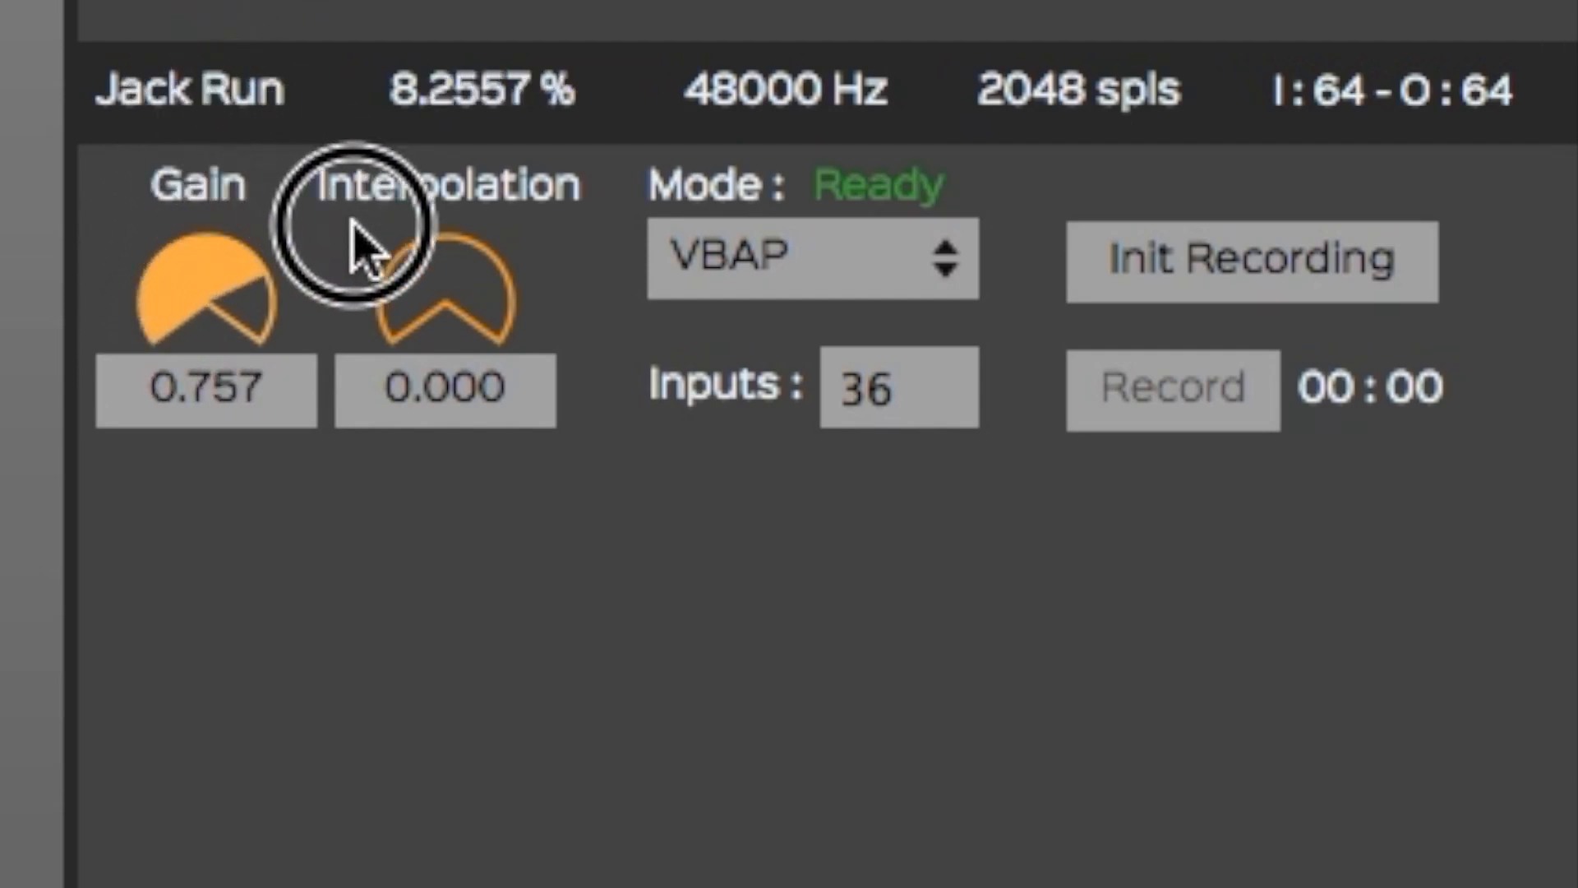
# - Sweep interpolation up to 1.000, down through about 0.246, and back to 0.000
pyautogui.moveTo(372, 232); pyautogui.dragTo(422, 301)
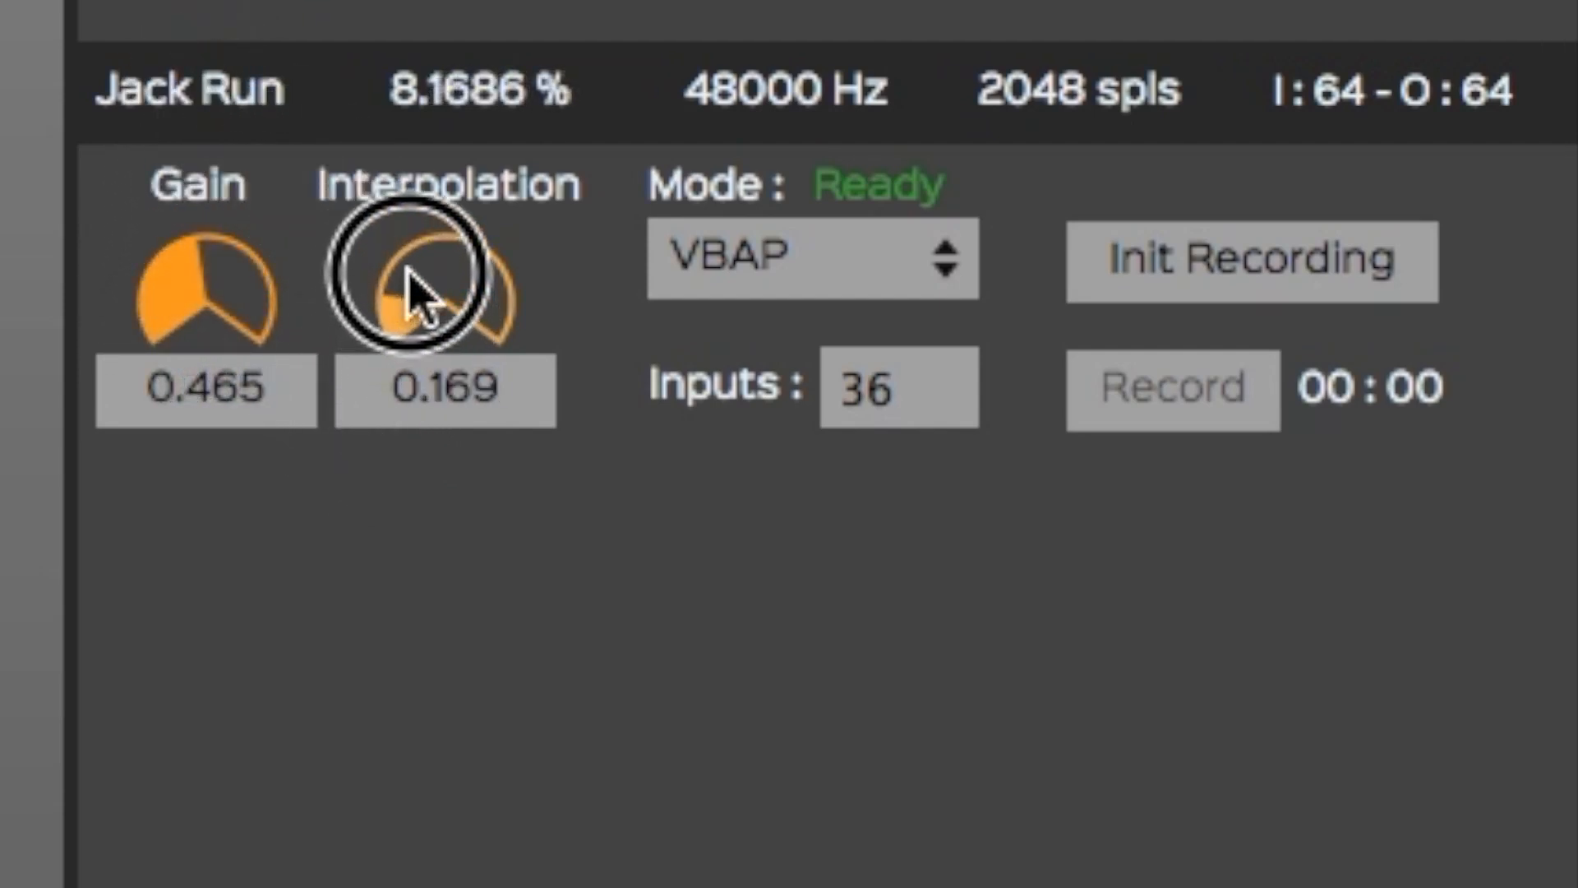
pyautogui.moveTo(422, 282); pyautogui.dragTo(533, 402)
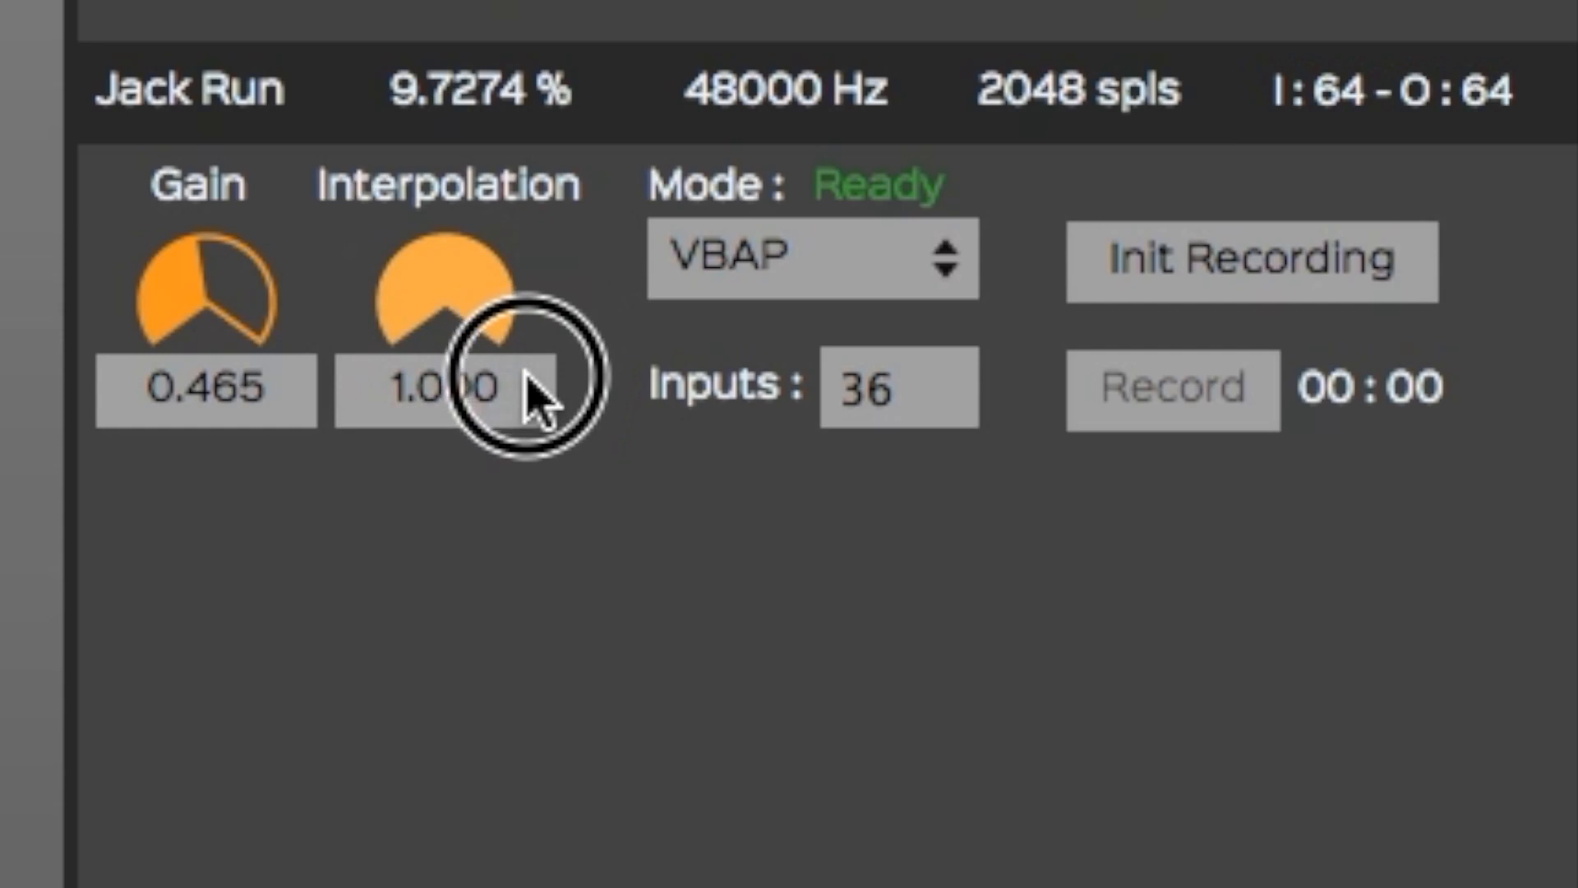
pyautogui.moveTo(538, 403); pyautogui.dragTo(393, 267)
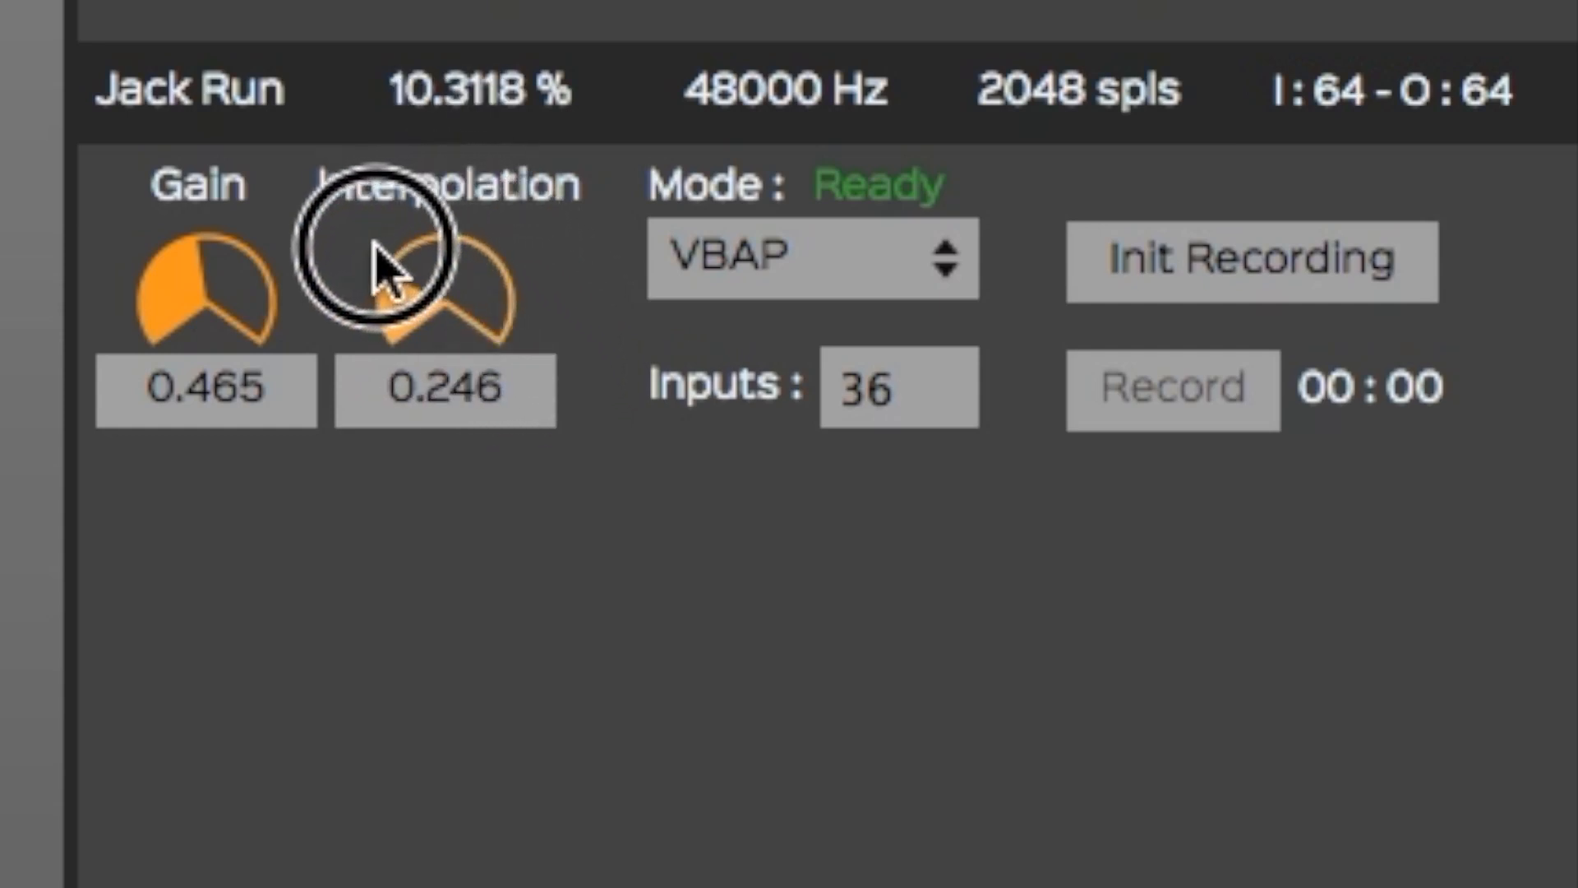
pyautogui.moveTo(403, 273); pyautogui.dragTo(413, 393)
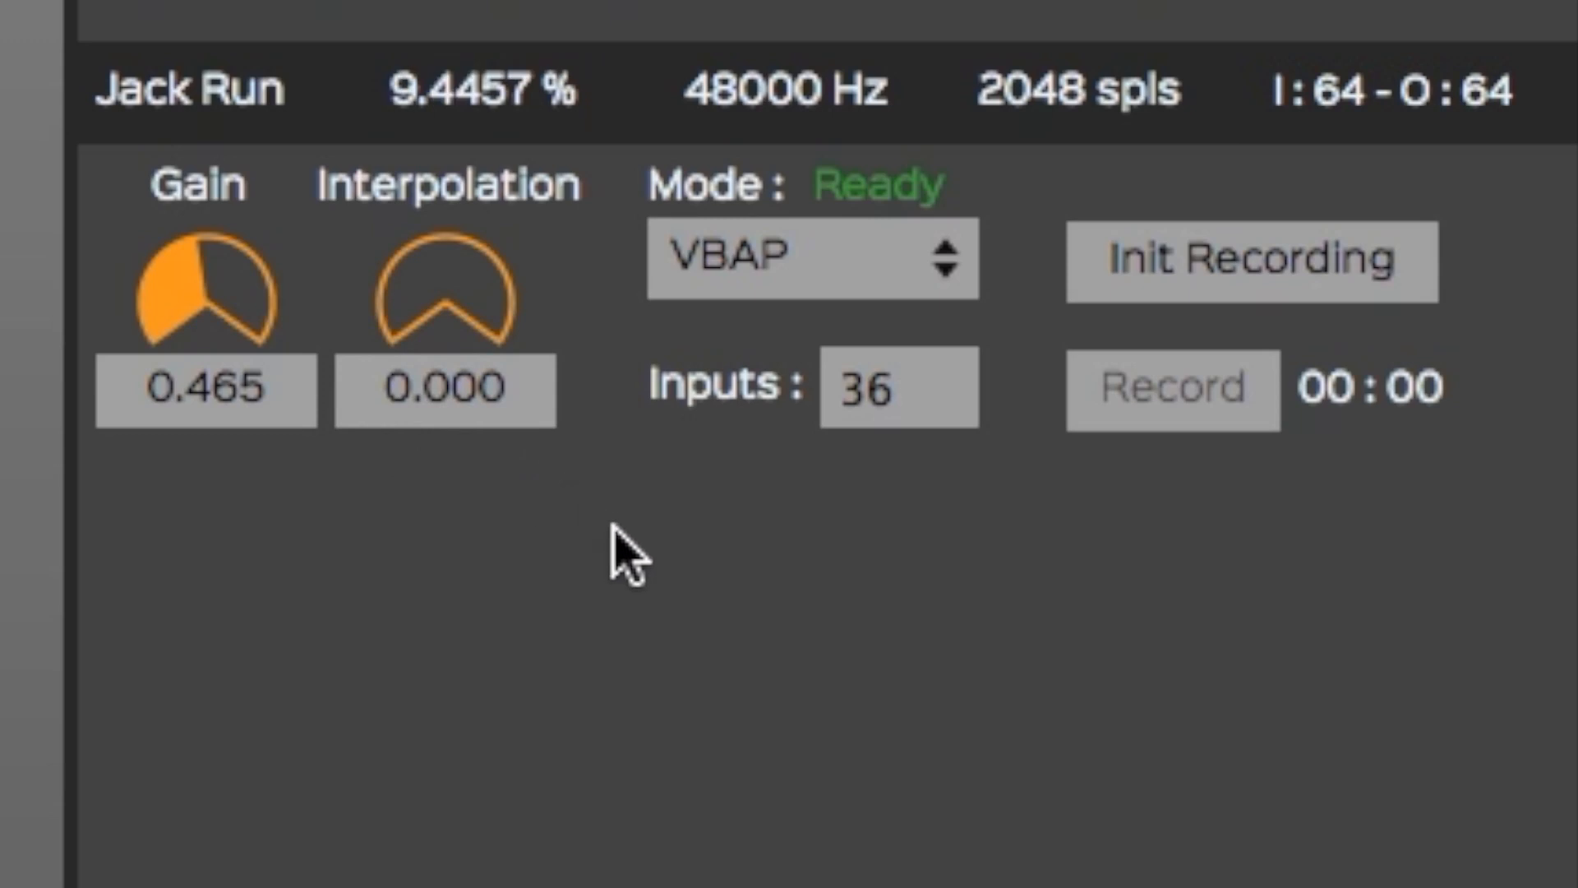
pyautogui.click(924, 260)
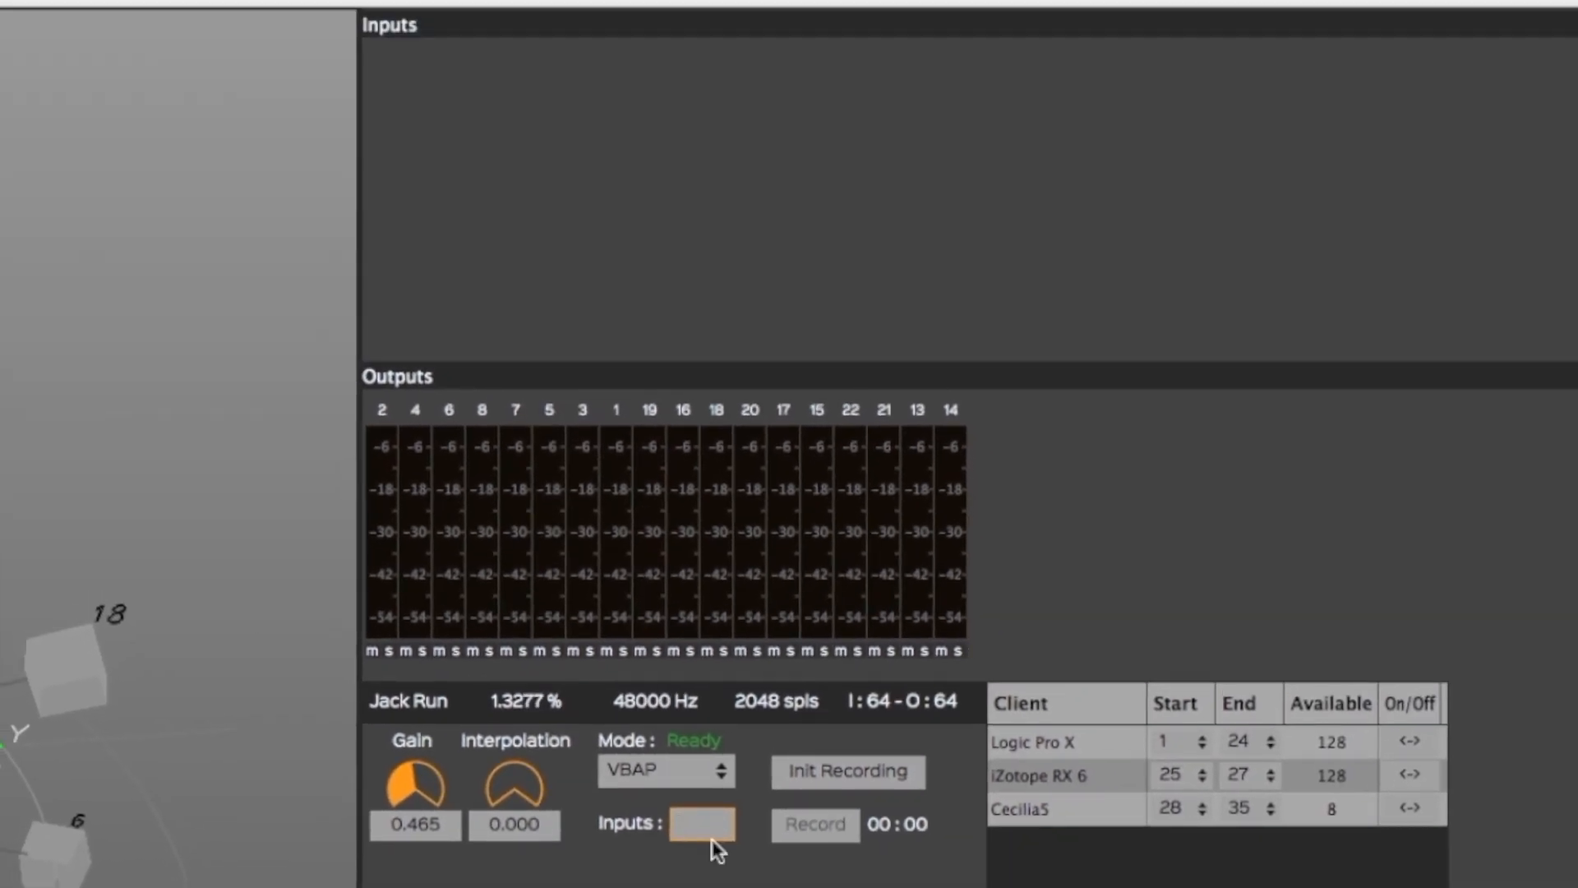
# - Set the inputs count to 34 and route input 34 directly to output 14
pyautogui.write('34')
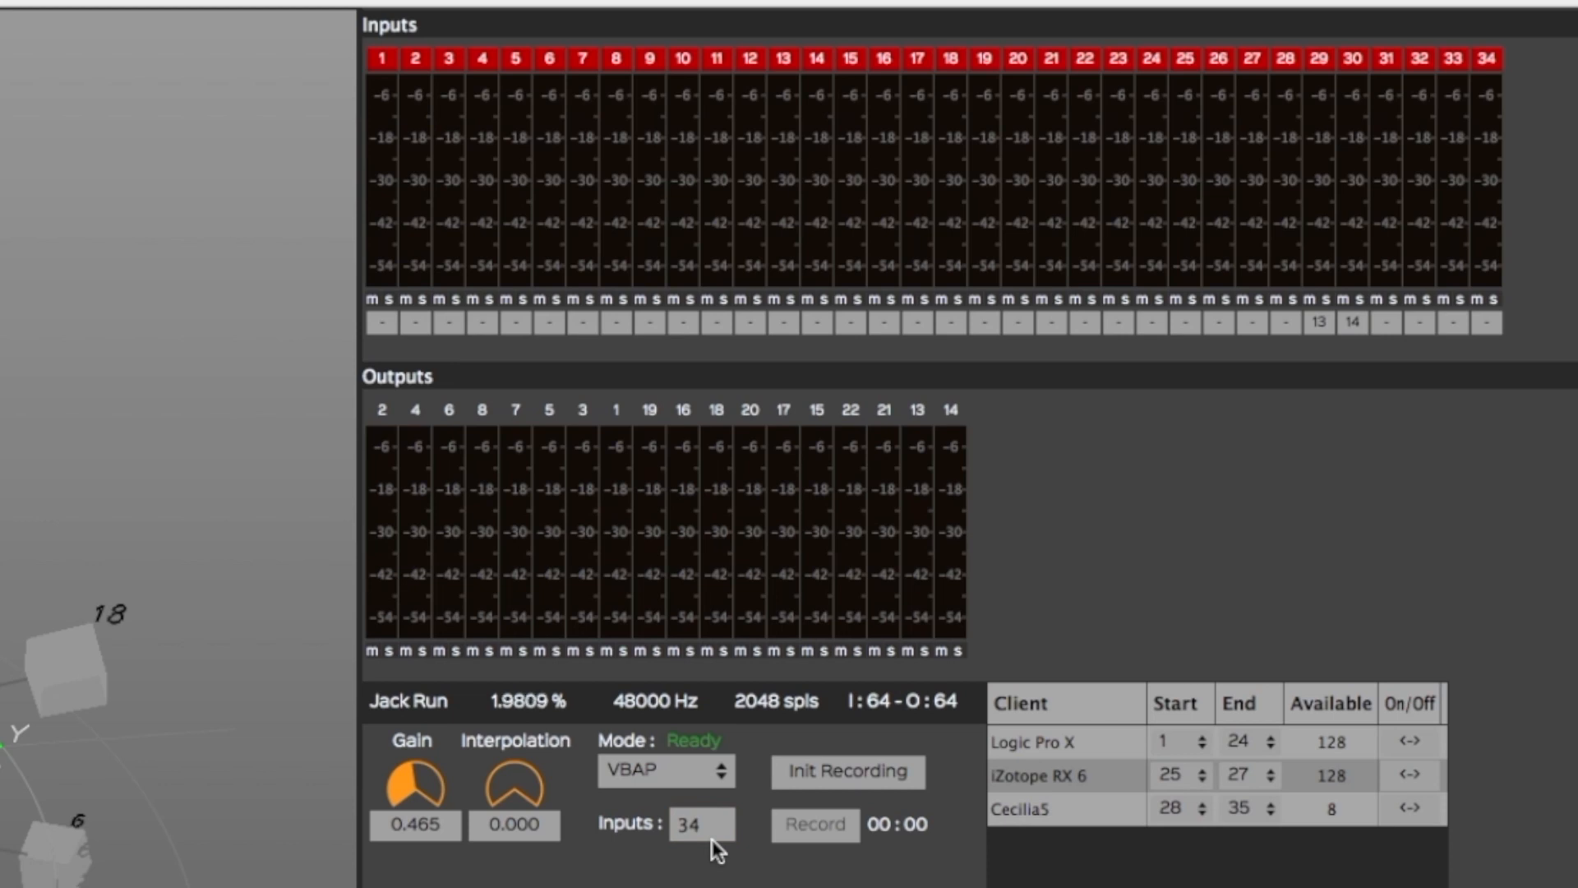
pyautogui.click(1419, 322)
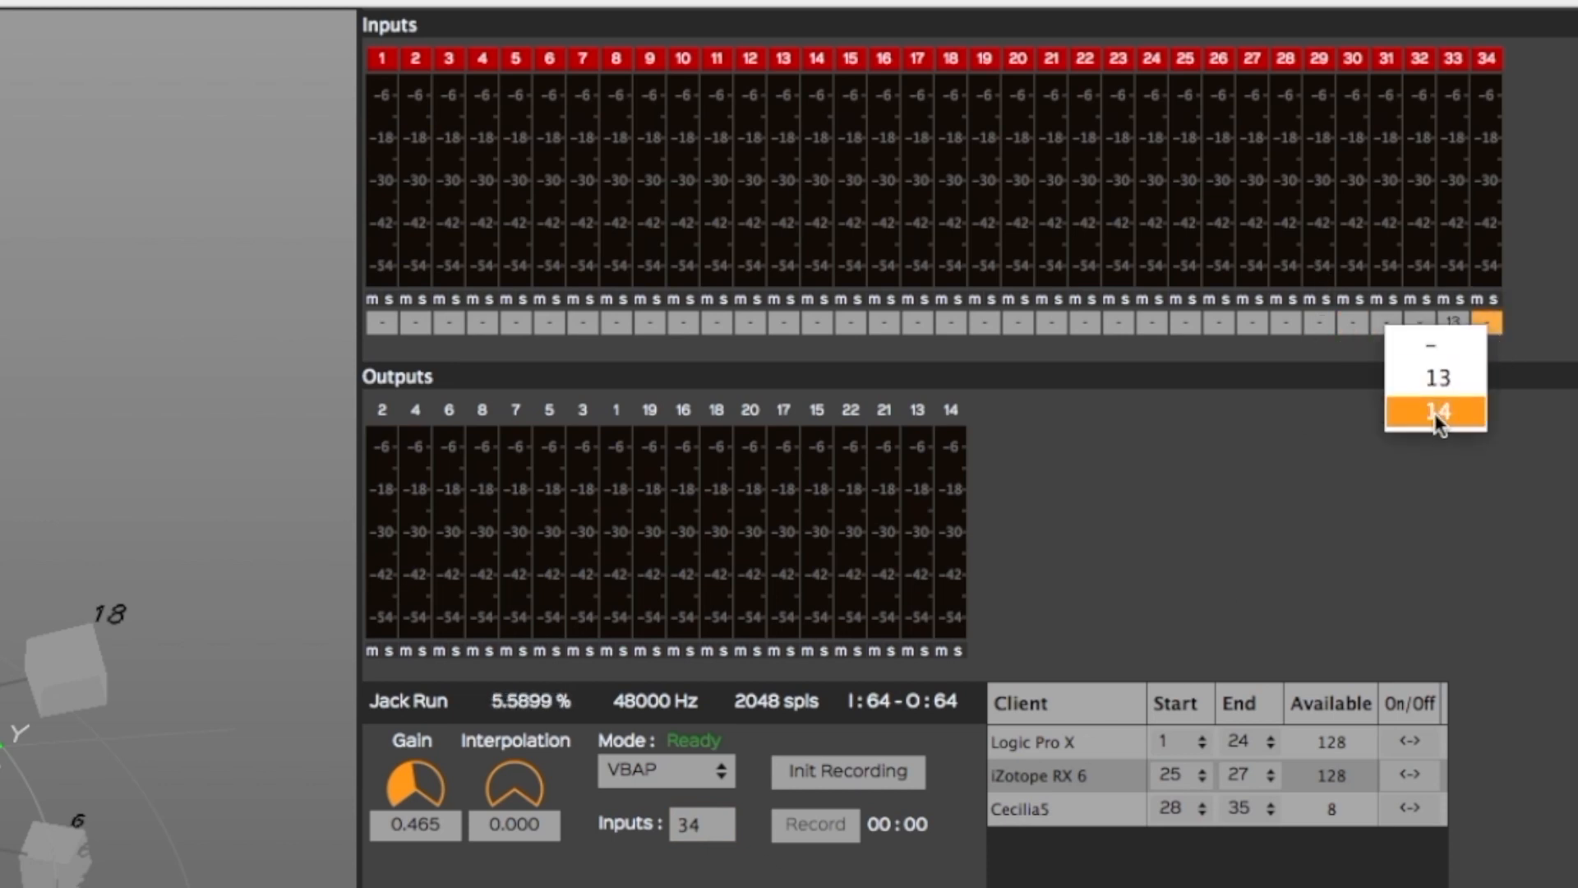
pyautogui.click(1438, 411)
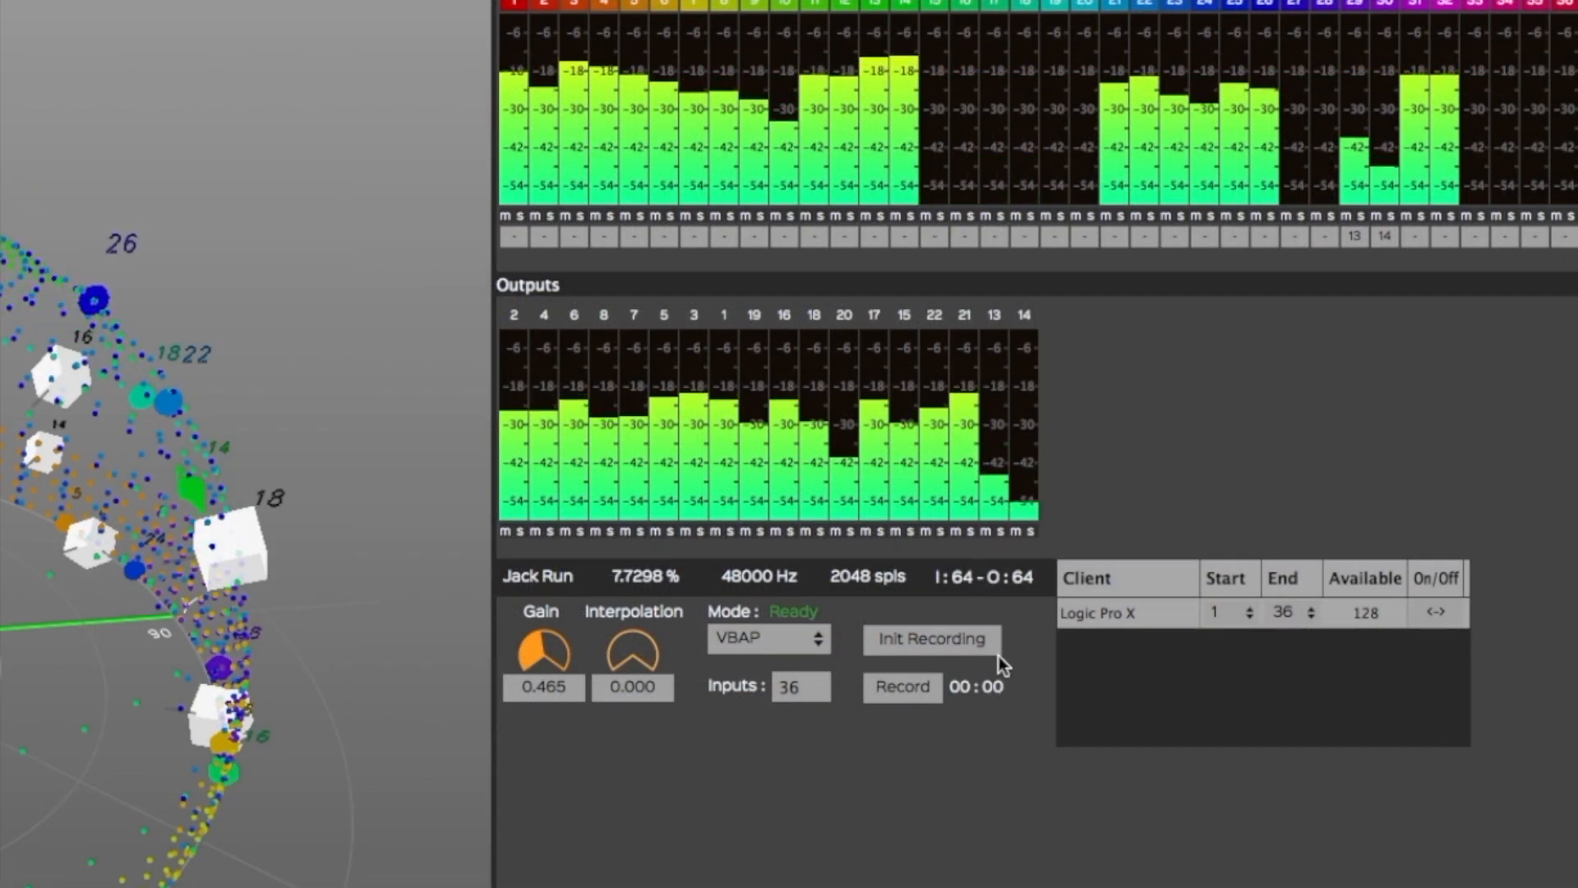
# - Init a recording saved as 'recording' in the Bounce folder
pyautogui.click(930, 638)
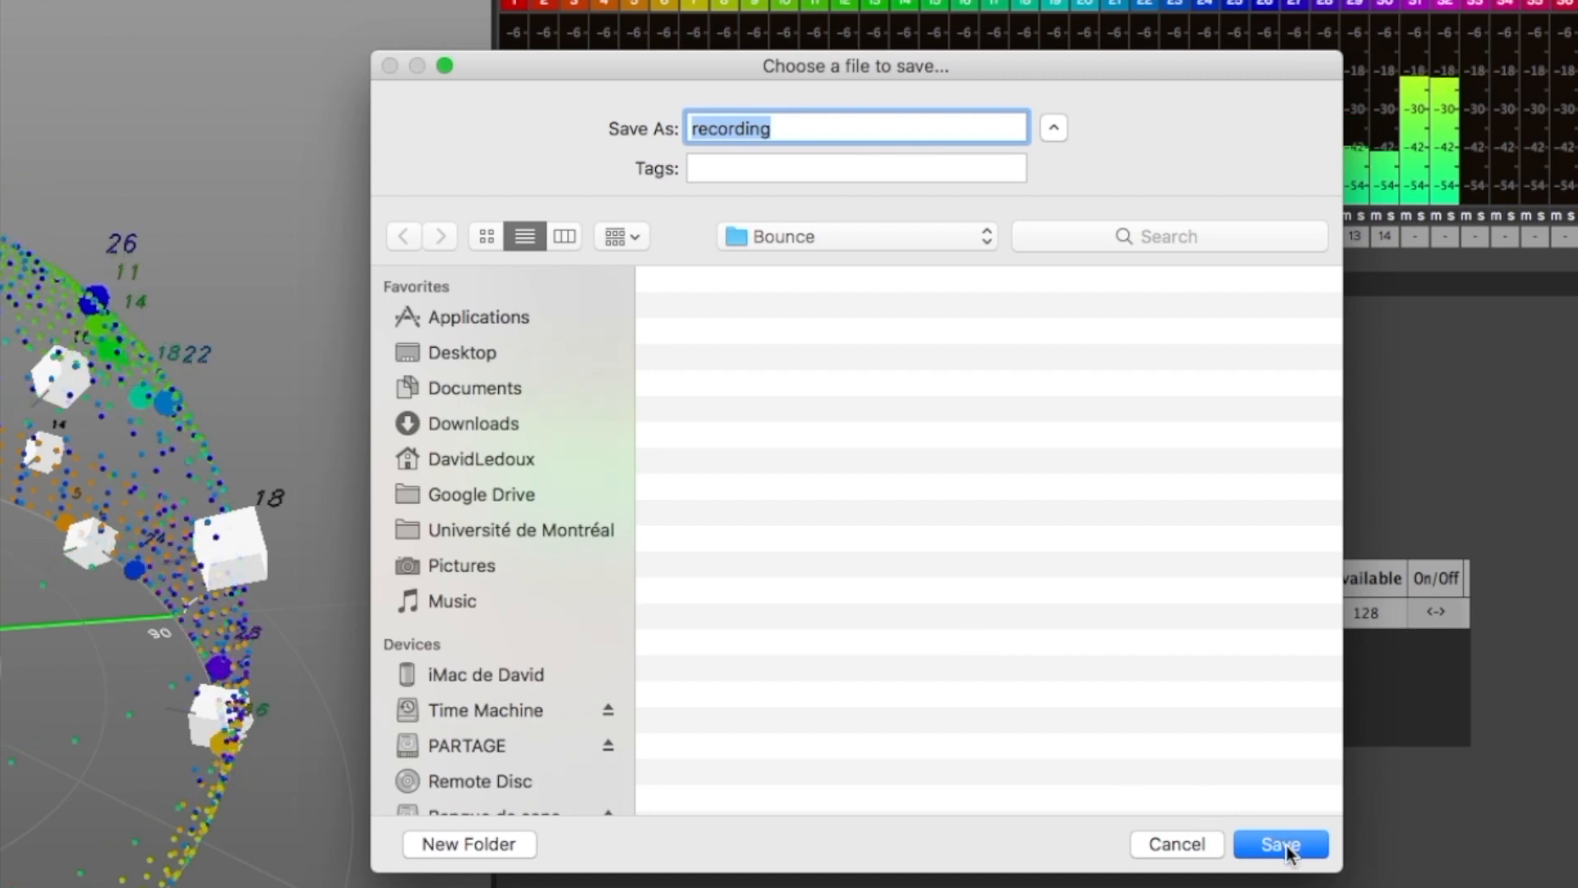
pyautogui.click(1280, 844)
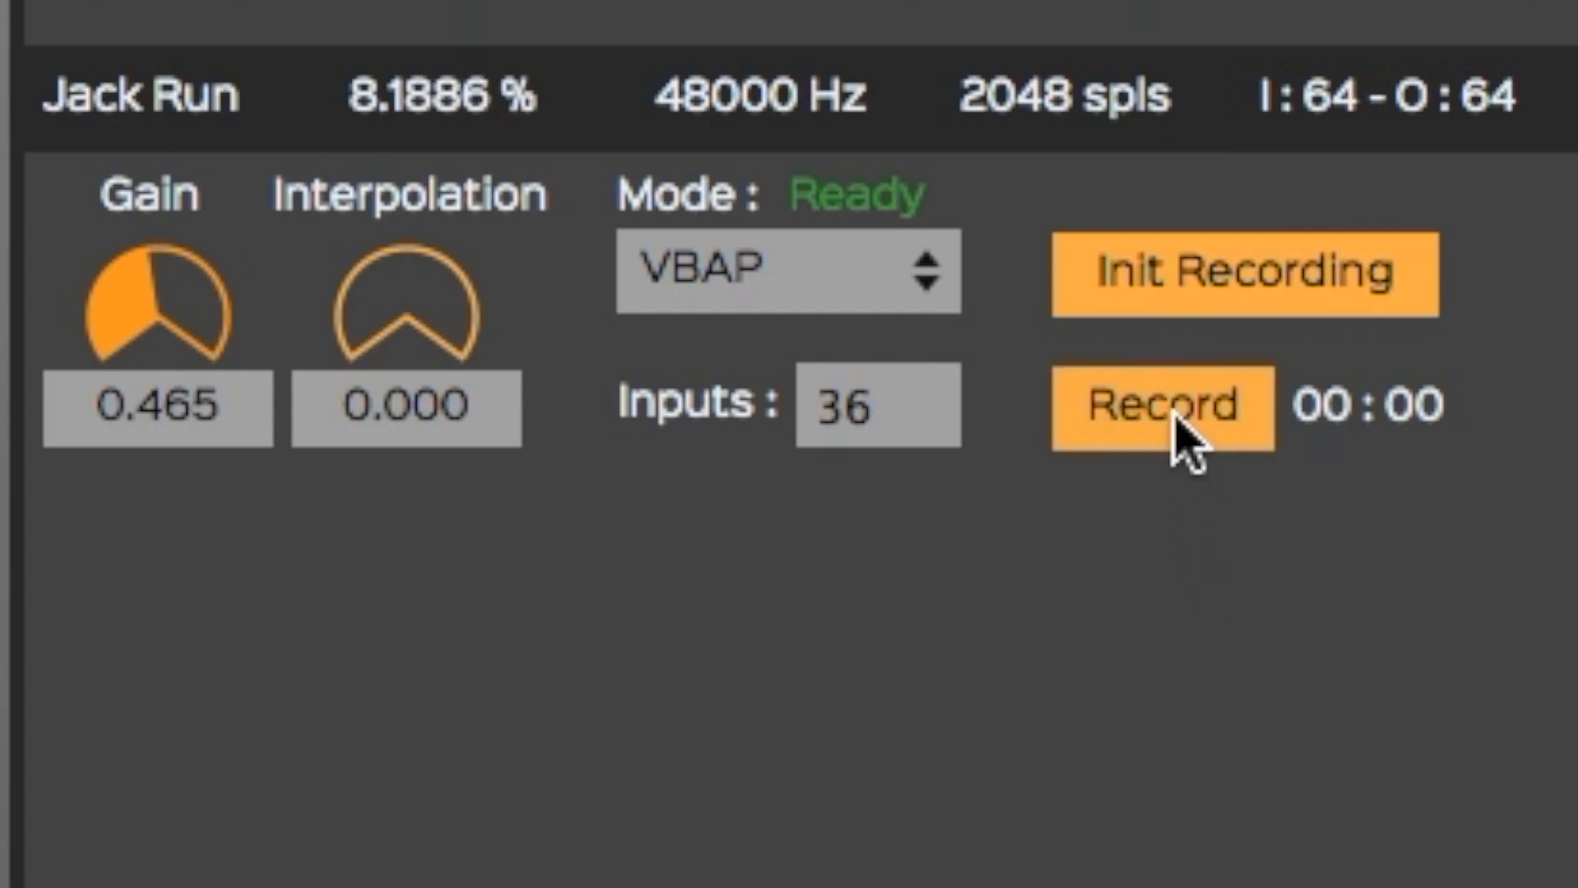
# - Record the spatialized output, then stop the recording
pyautogui.click(1161, 405)
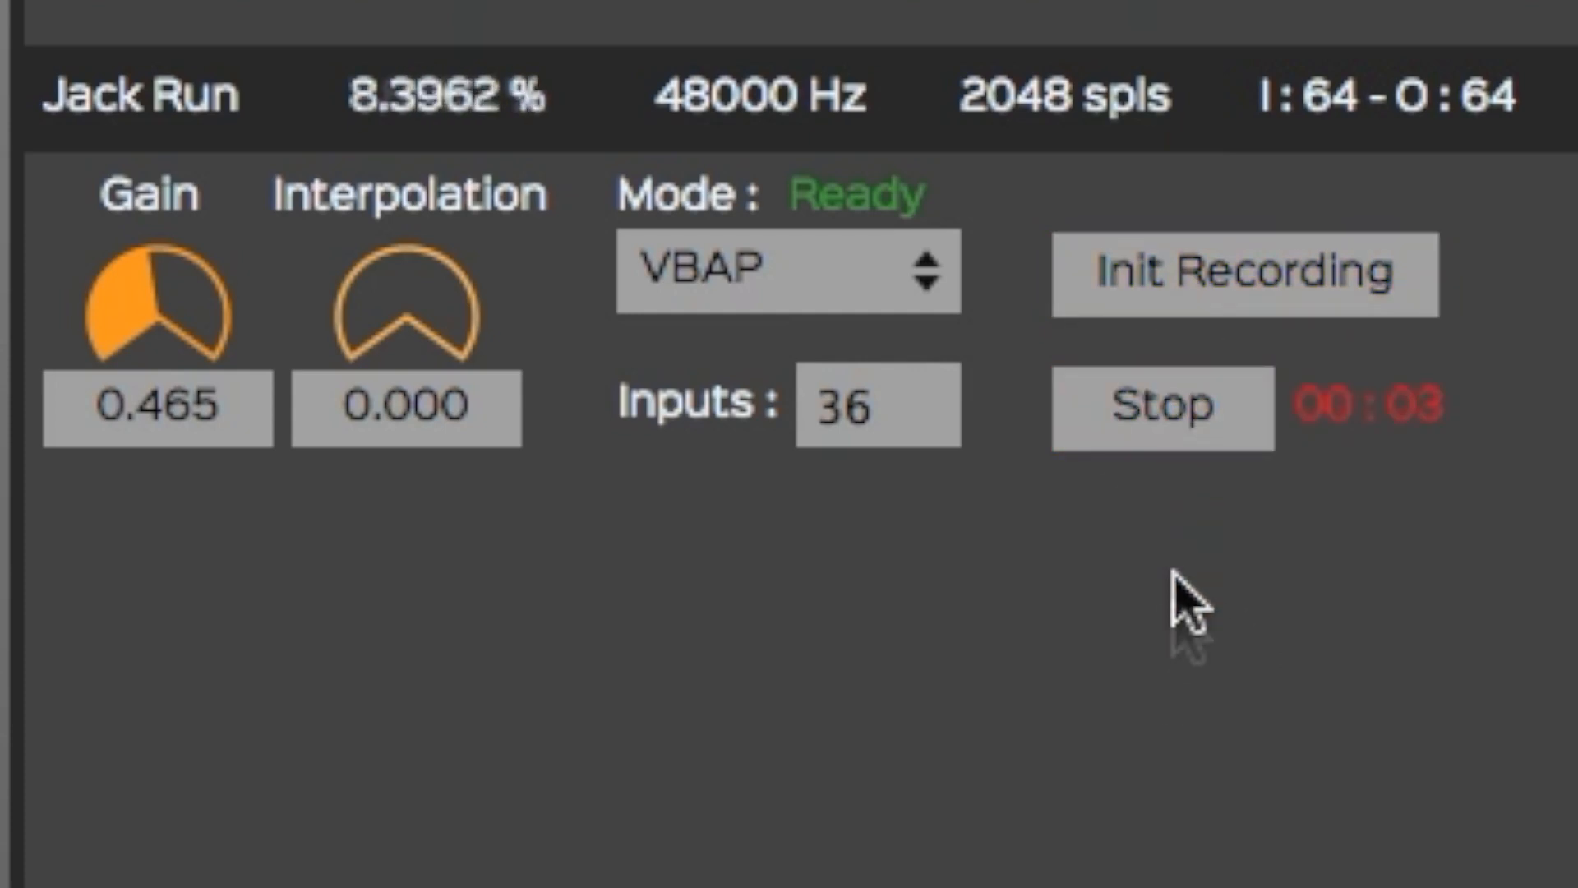
pyautogui.click(1162, 407)
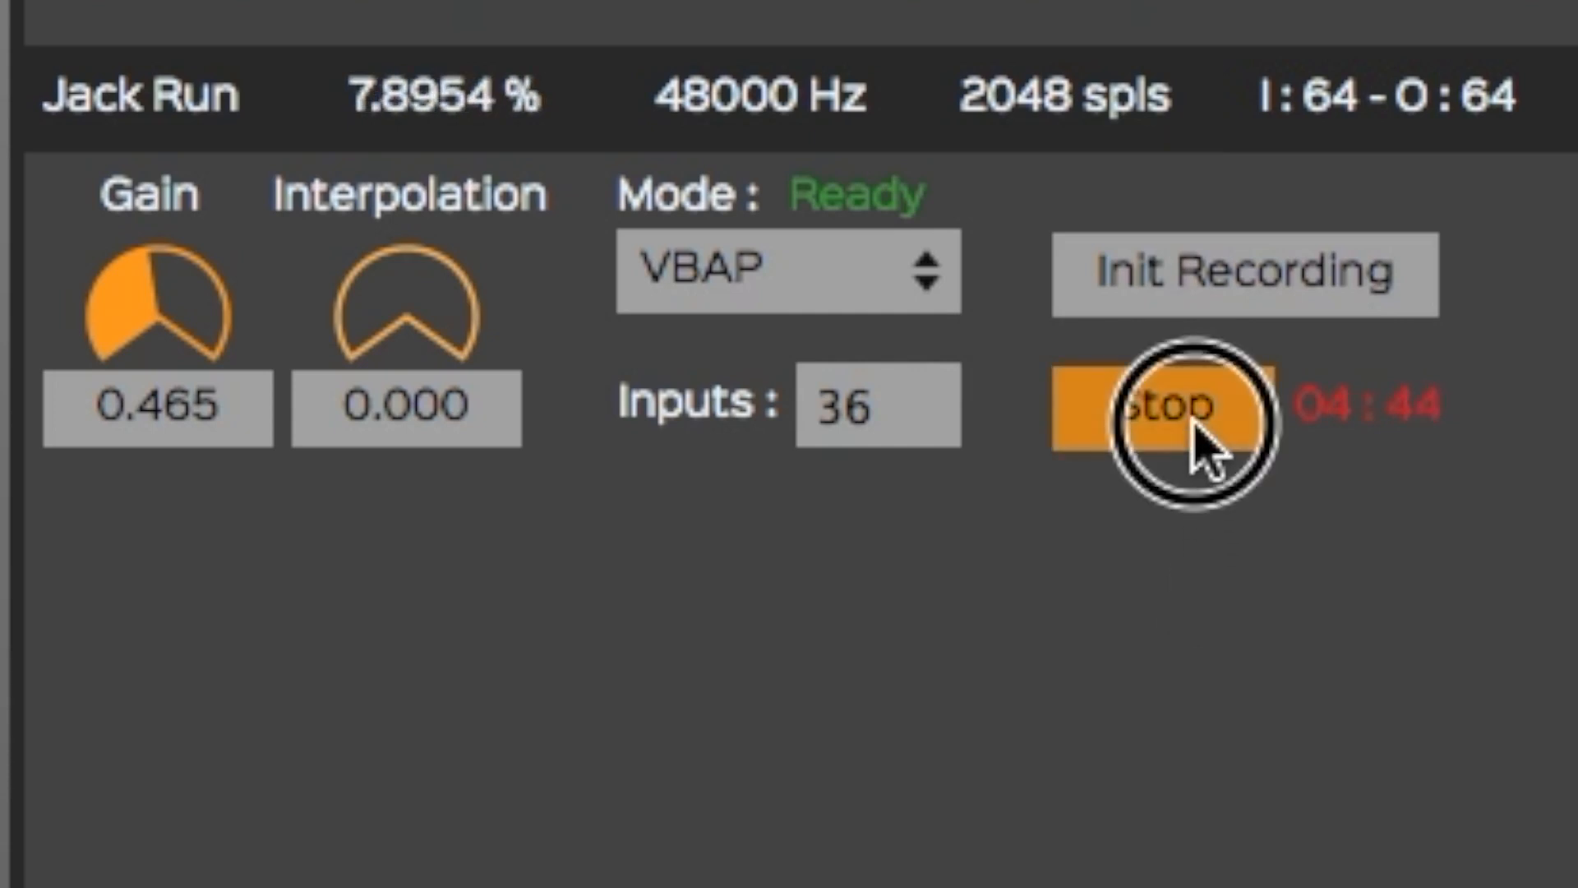
pyautogui.click(1162, 405)
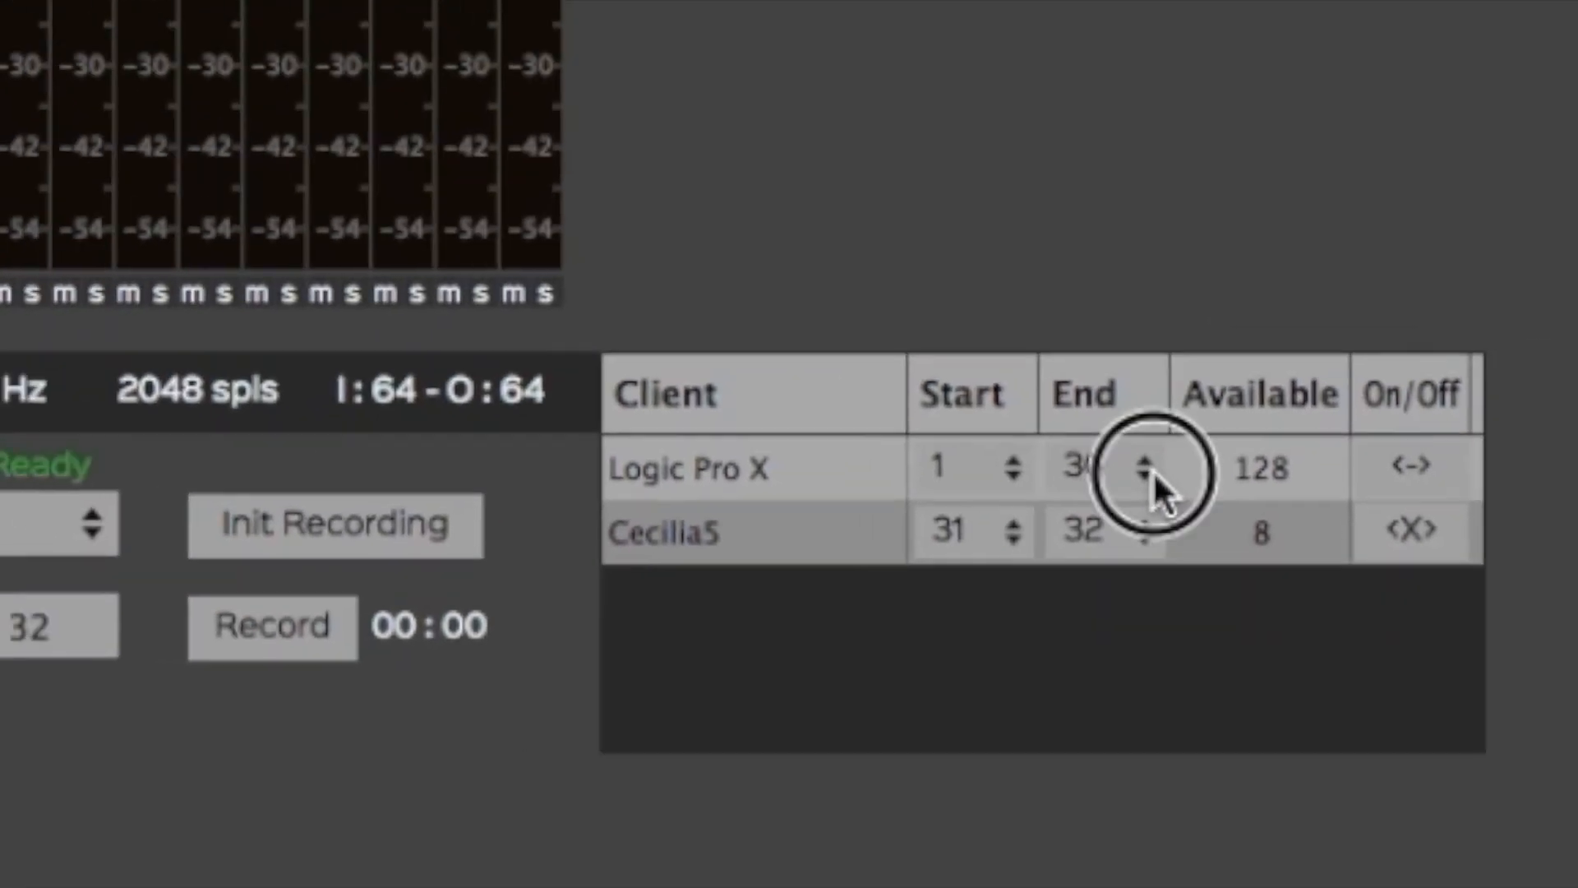
# - End Logic Pro X's channels at 24 and start Cecilia5's channels at 25
pyautogui.click(1144, 467)
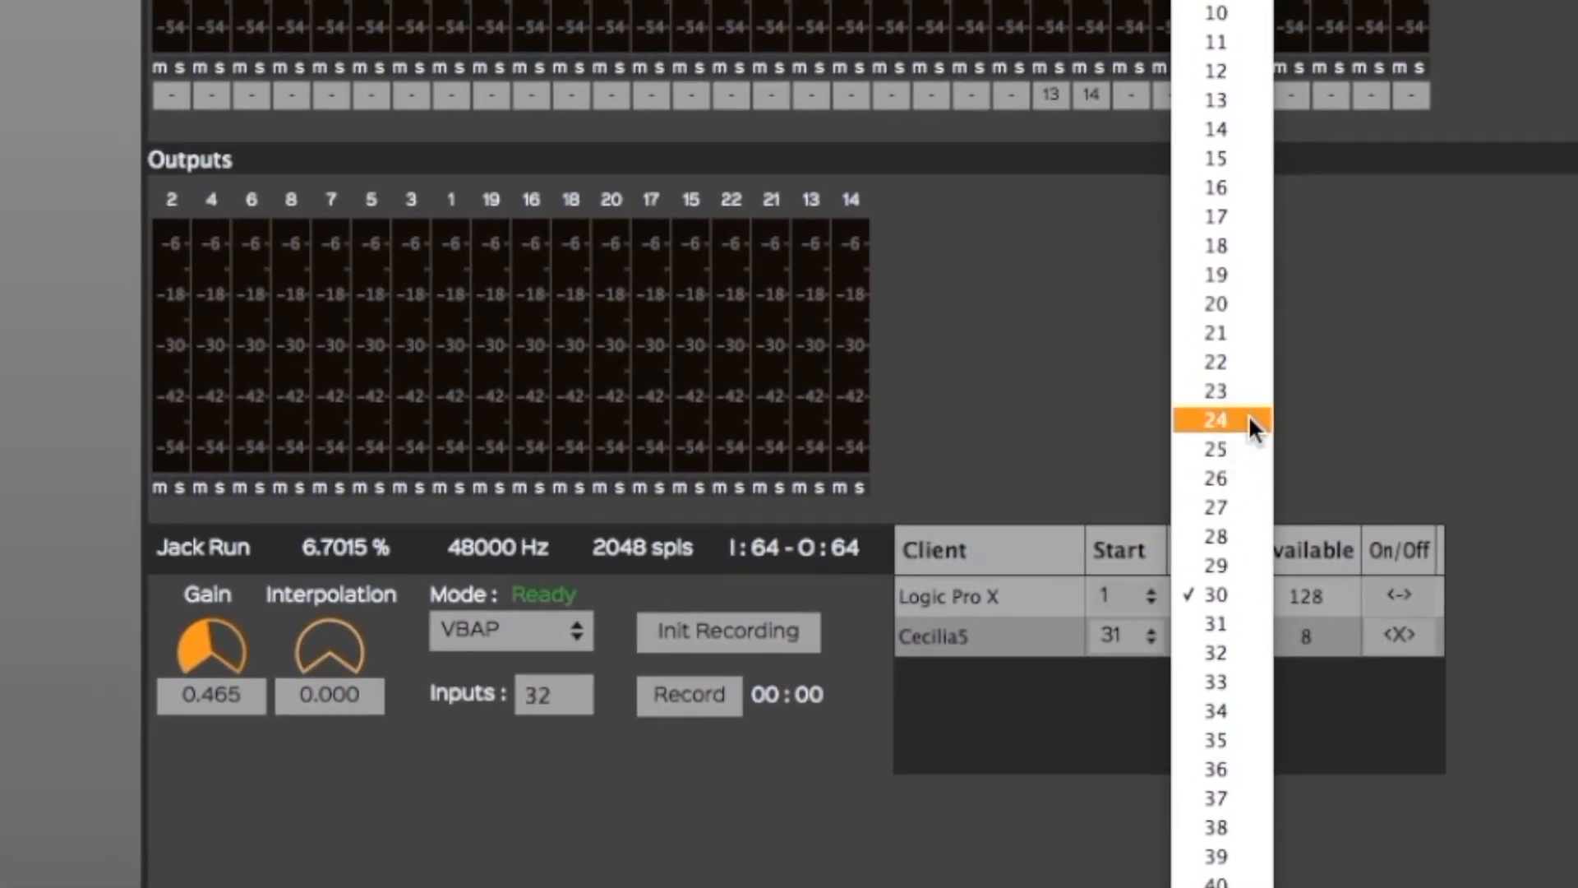
pyautogui.click(1215, 420)
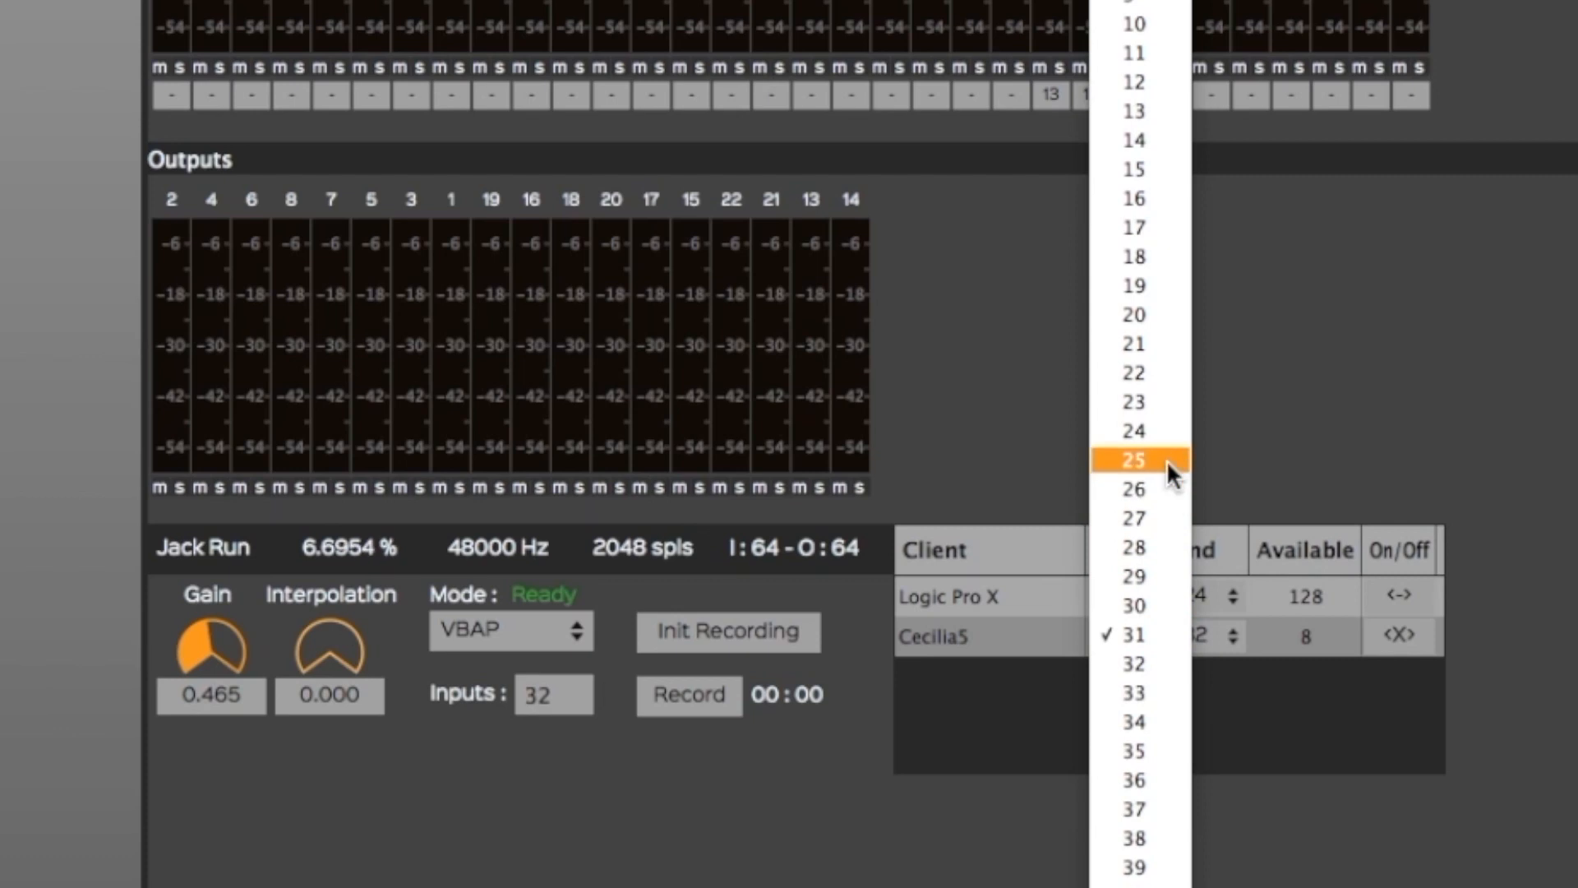
pyautogui.click(1131, 460)
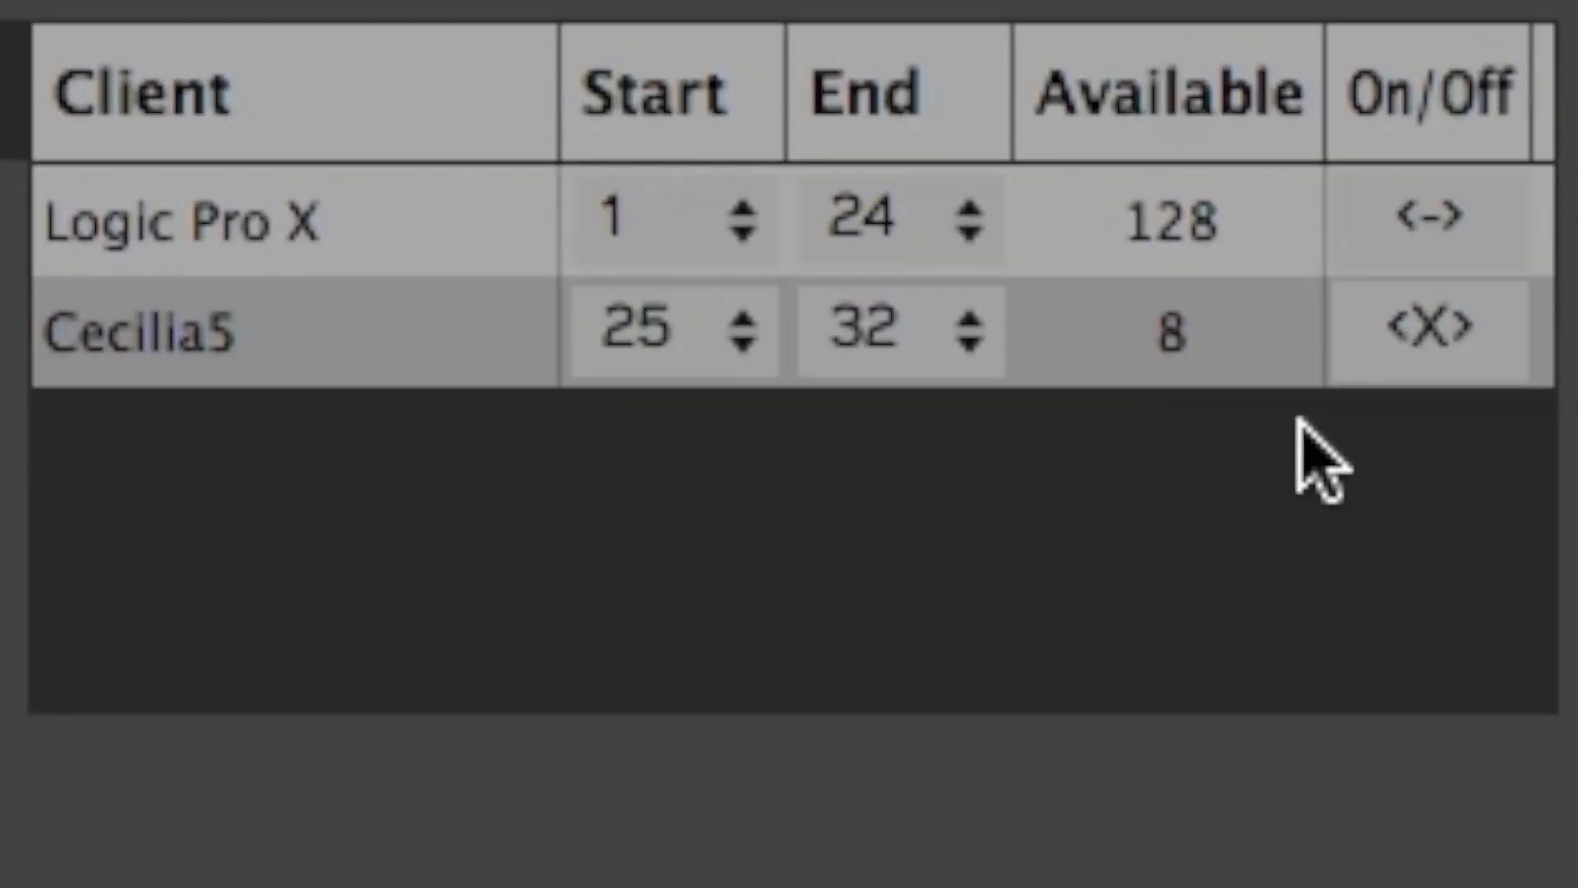
# - Connect Cecilia5 to the server with its On/Off toggle
pyautogui.click(1430, 327)
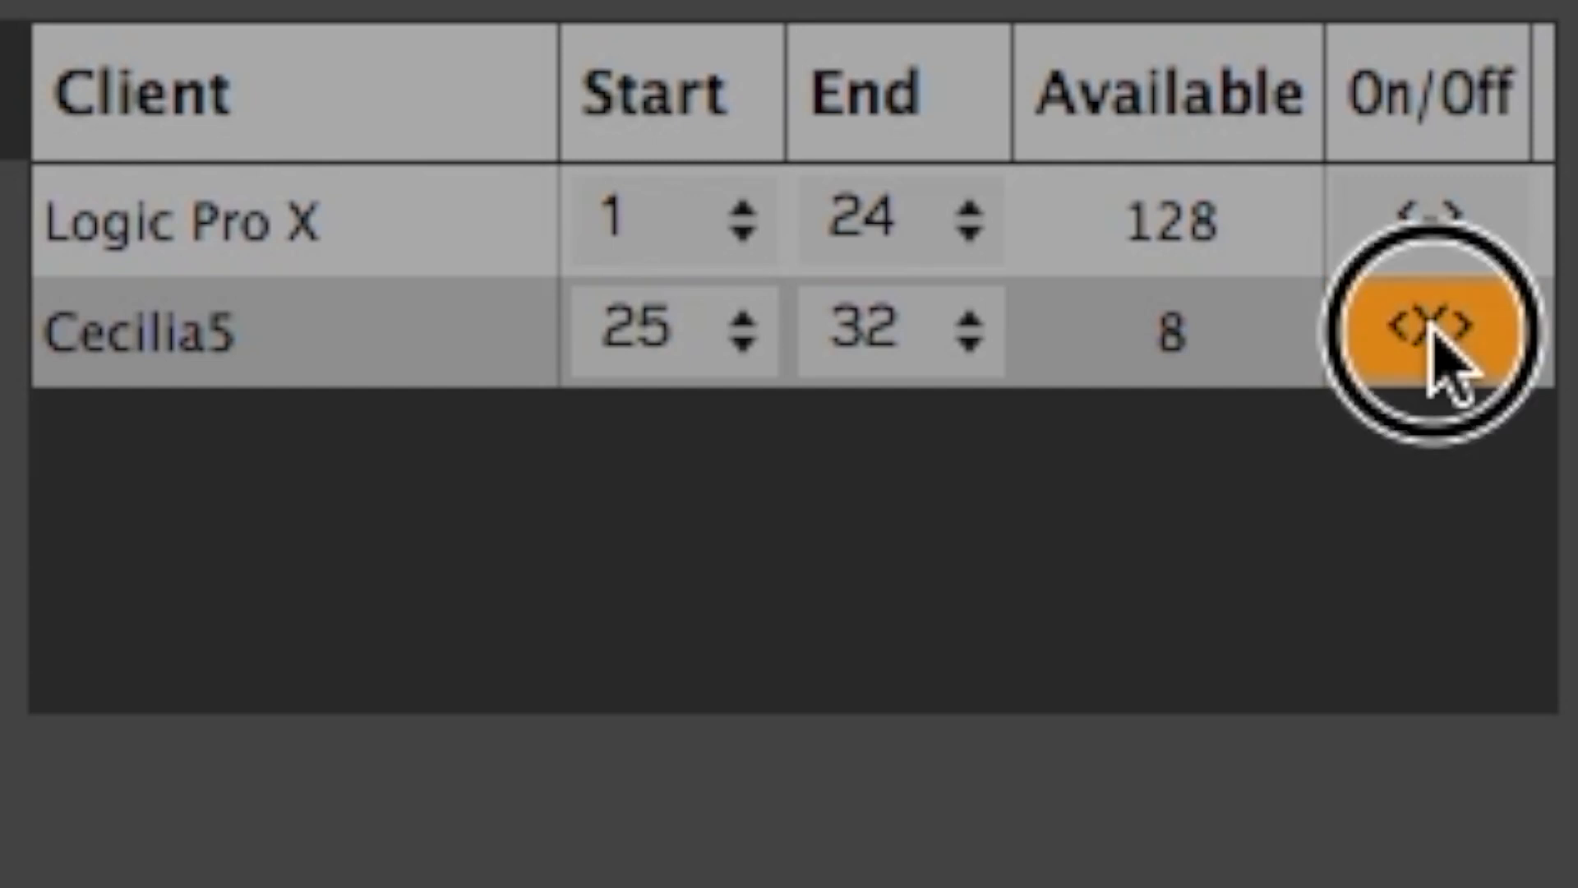
pyautogui.click(1429, 327)
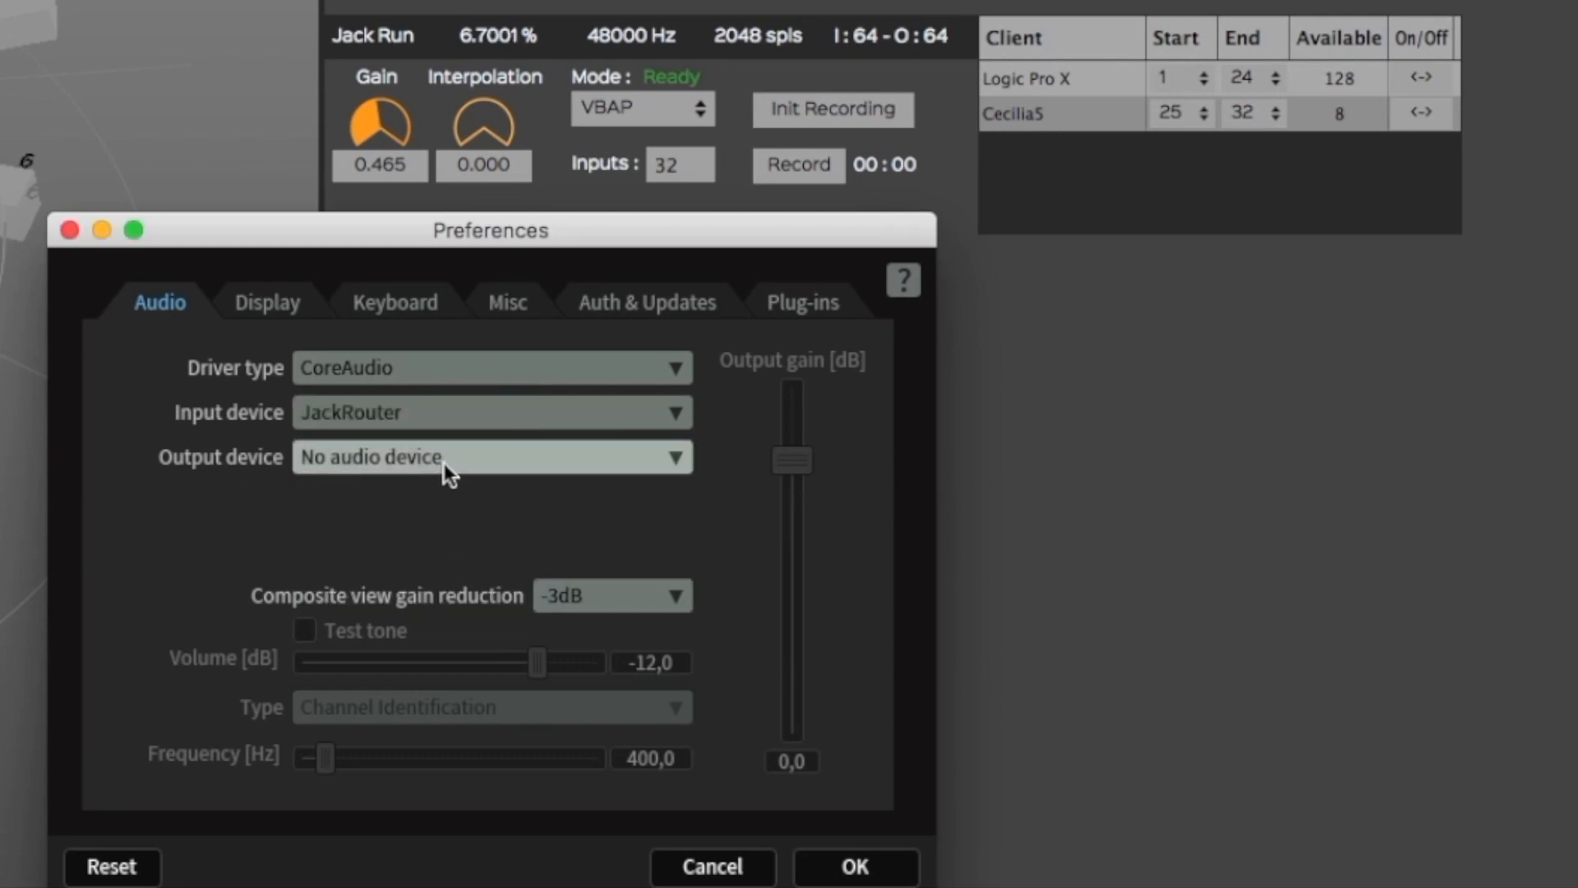
# - Set iZotope RX 6's output device to JackRouter and choose its last channel in ServerGRIS
pyautogui.click(490, 457)
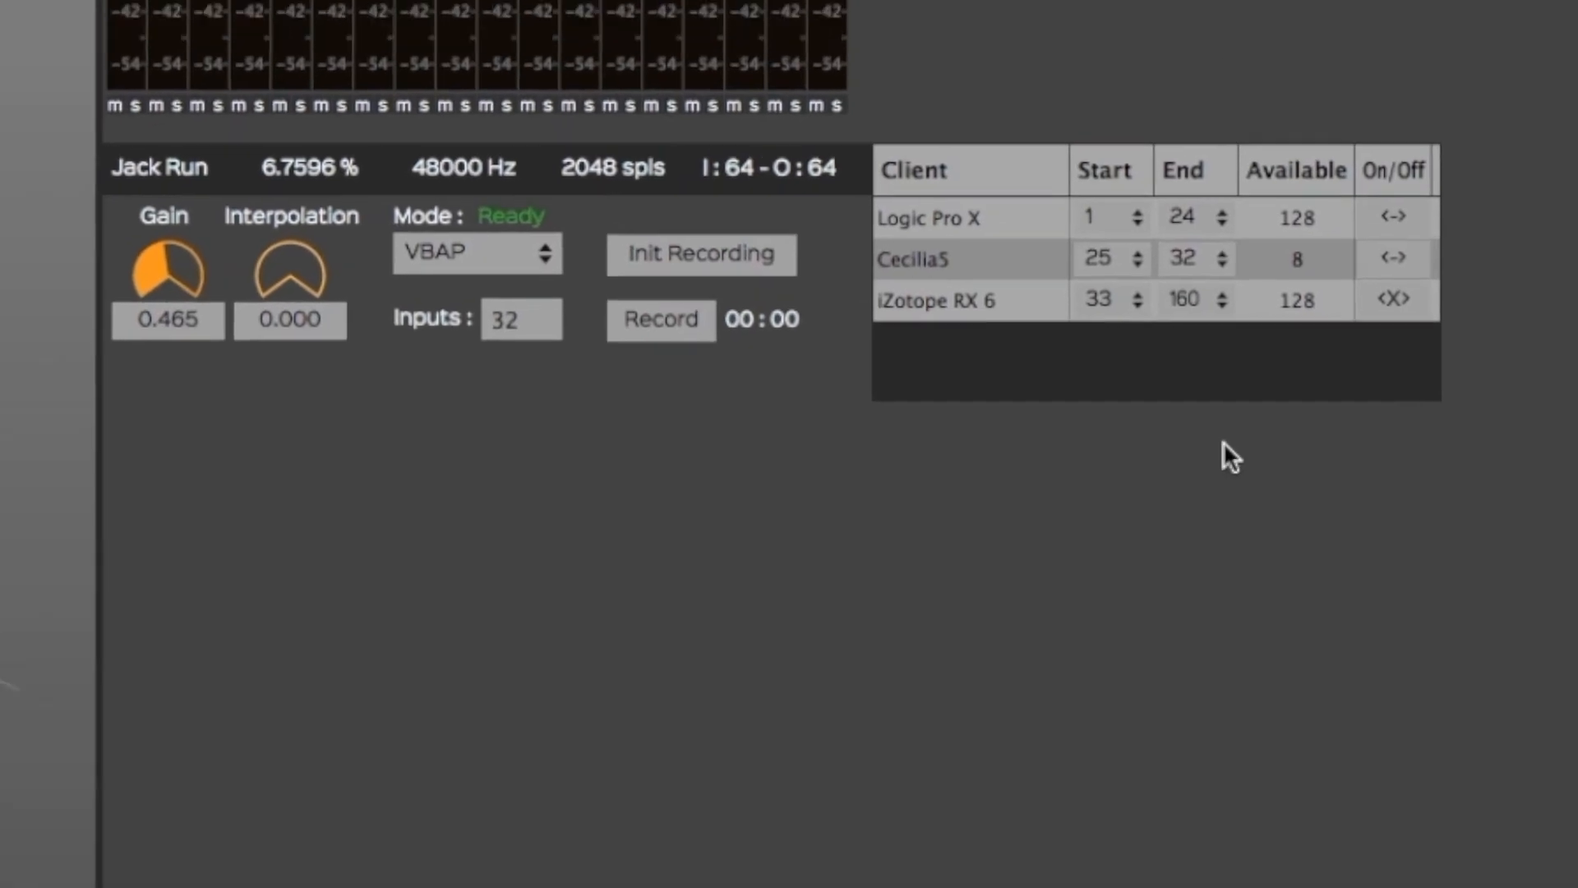
pyautogui.click(1196, 299)
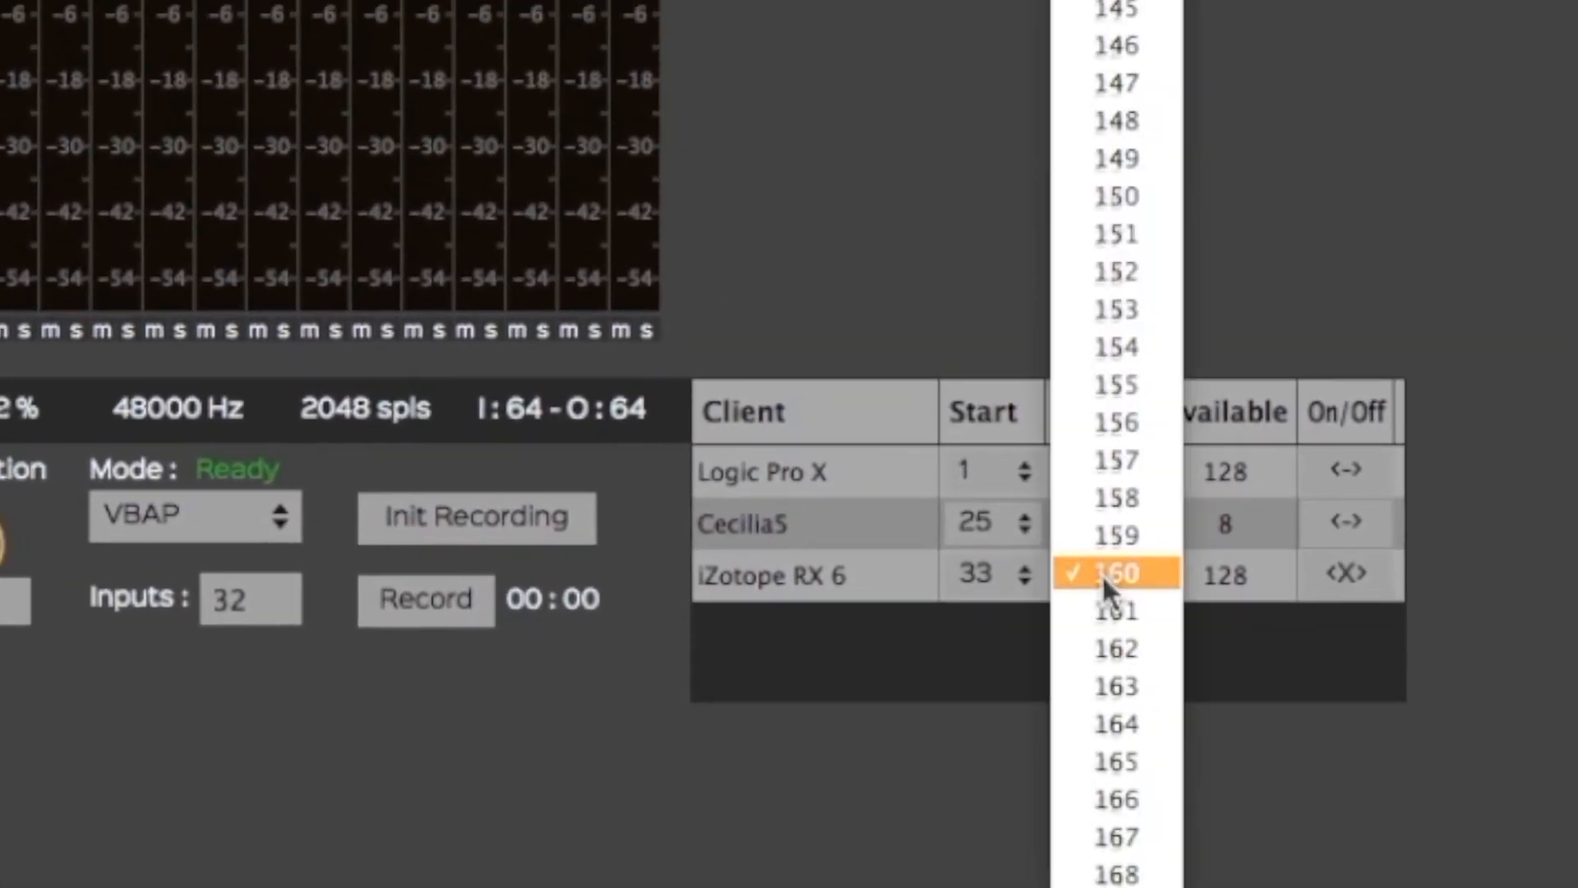
pyautogui.click(1116, 572)
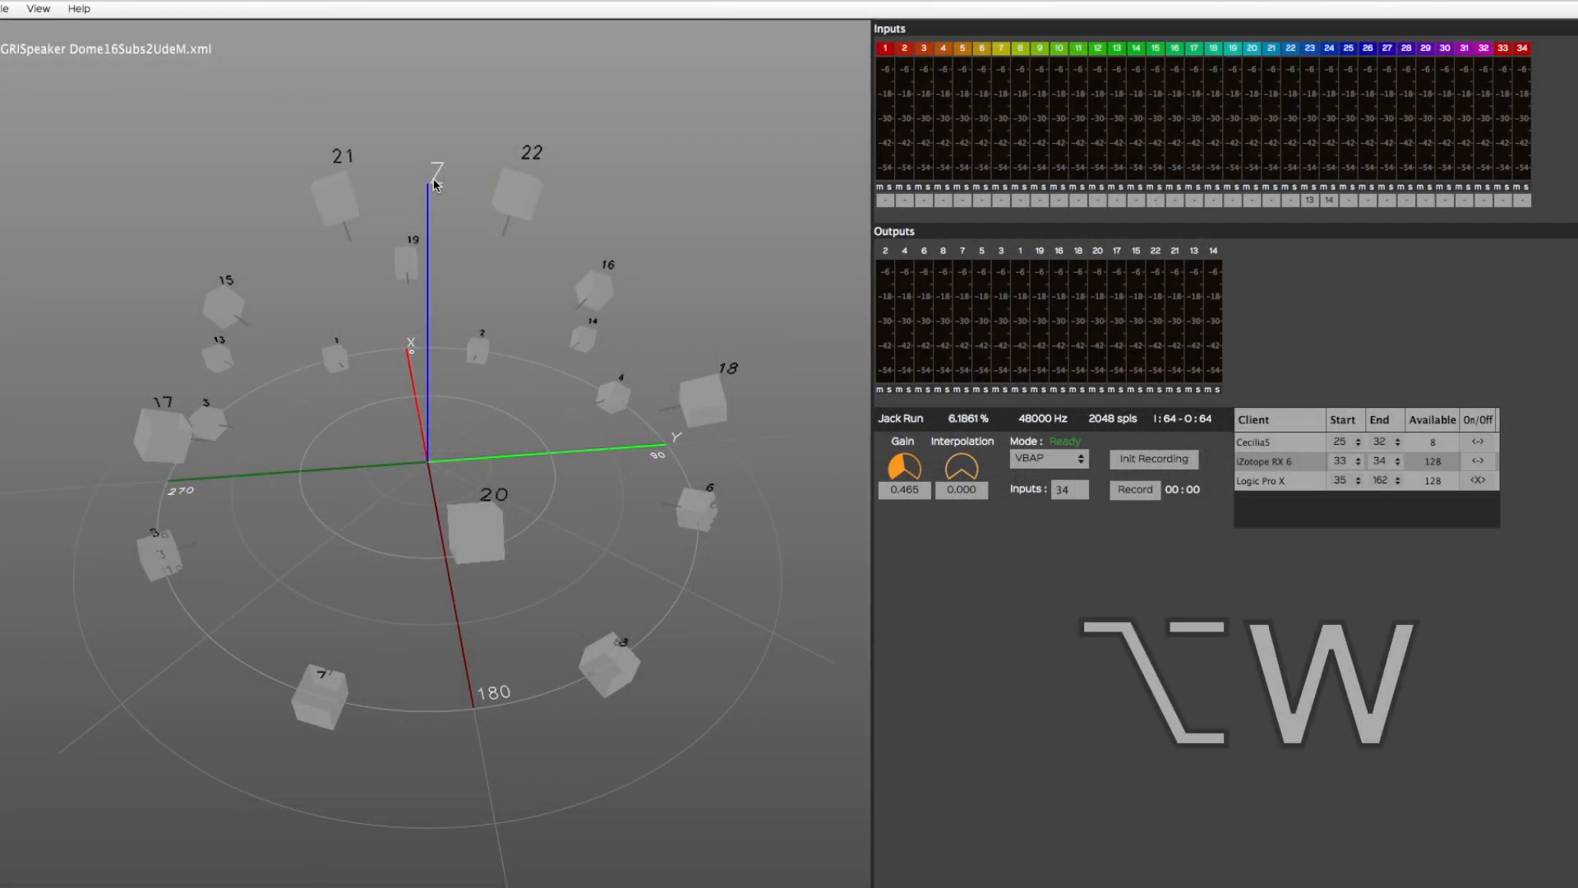
# - Show the Speaker Setup Edition window from the View menu
pyautogui.click(37, 9)
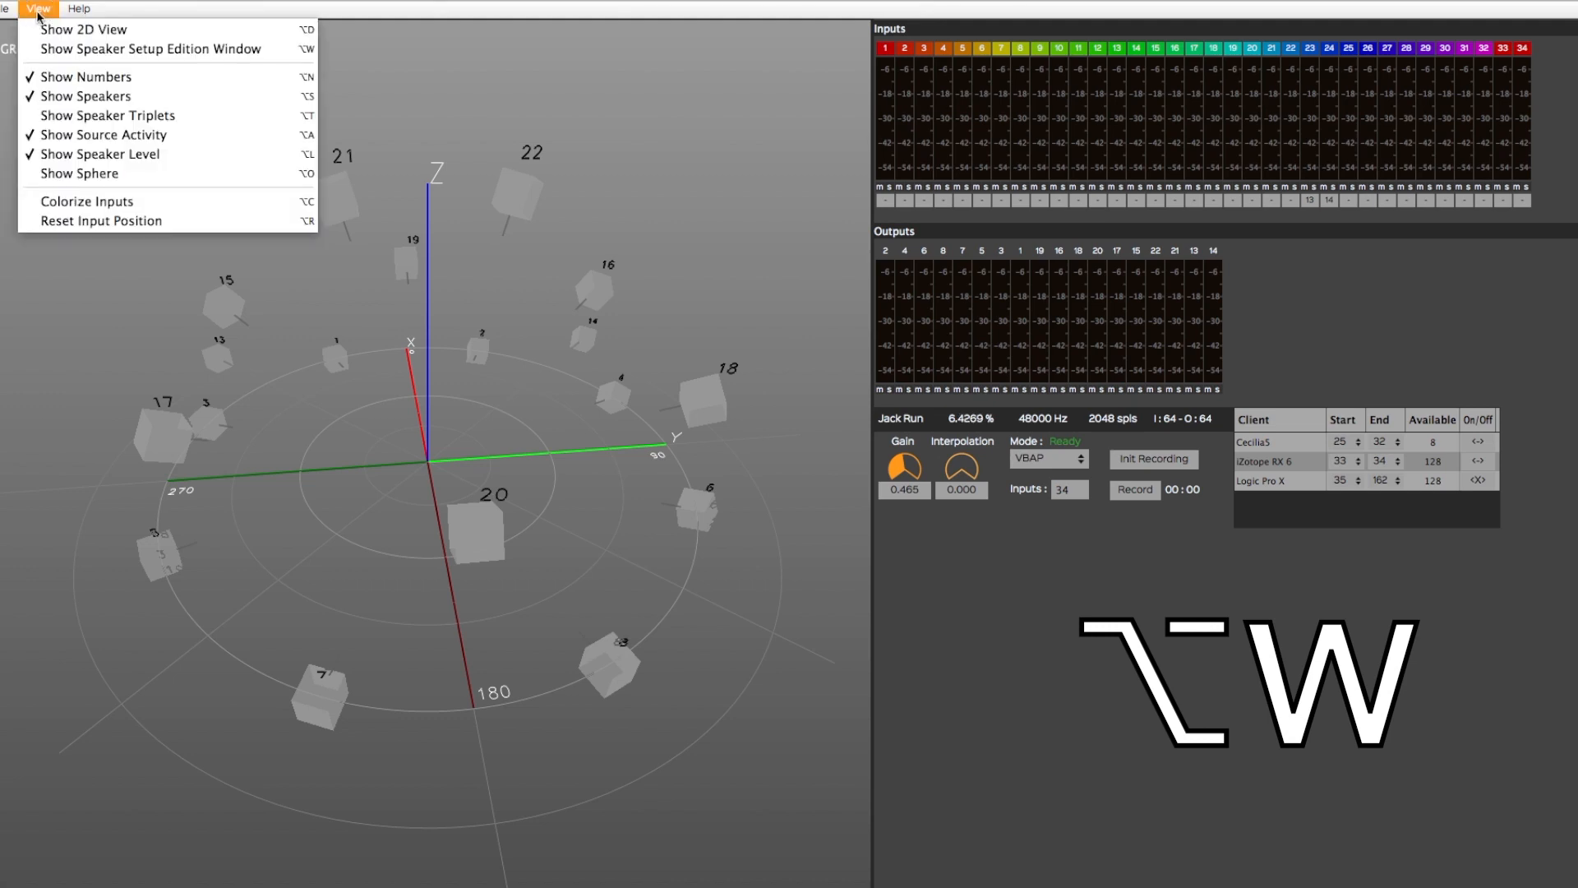
pyautogui.moveTo(151, 49)
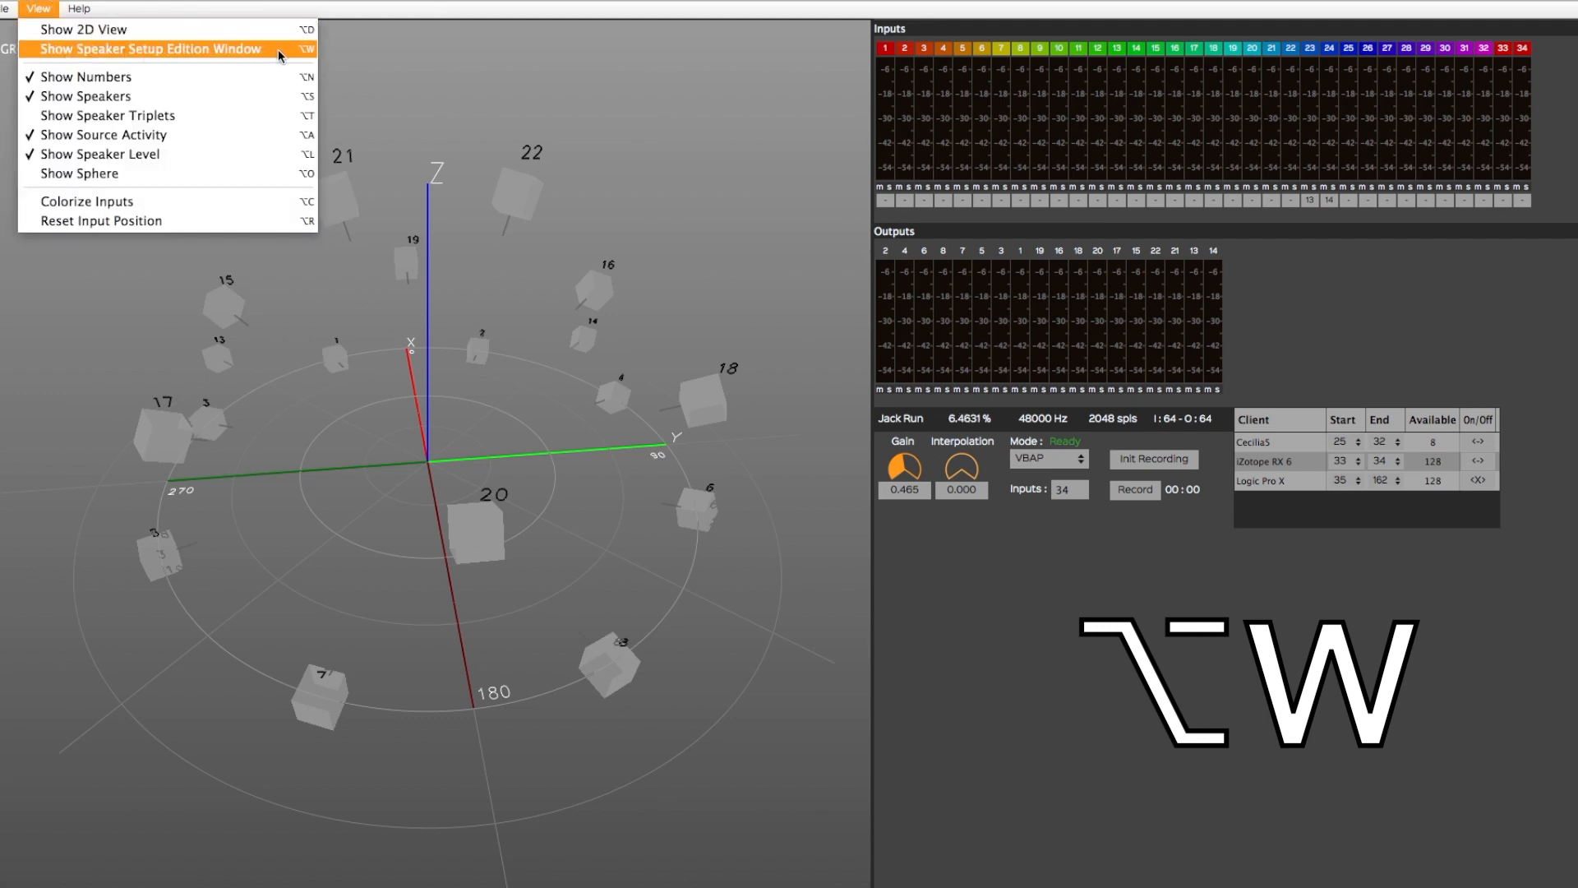
pyautogui.click(147, 49)
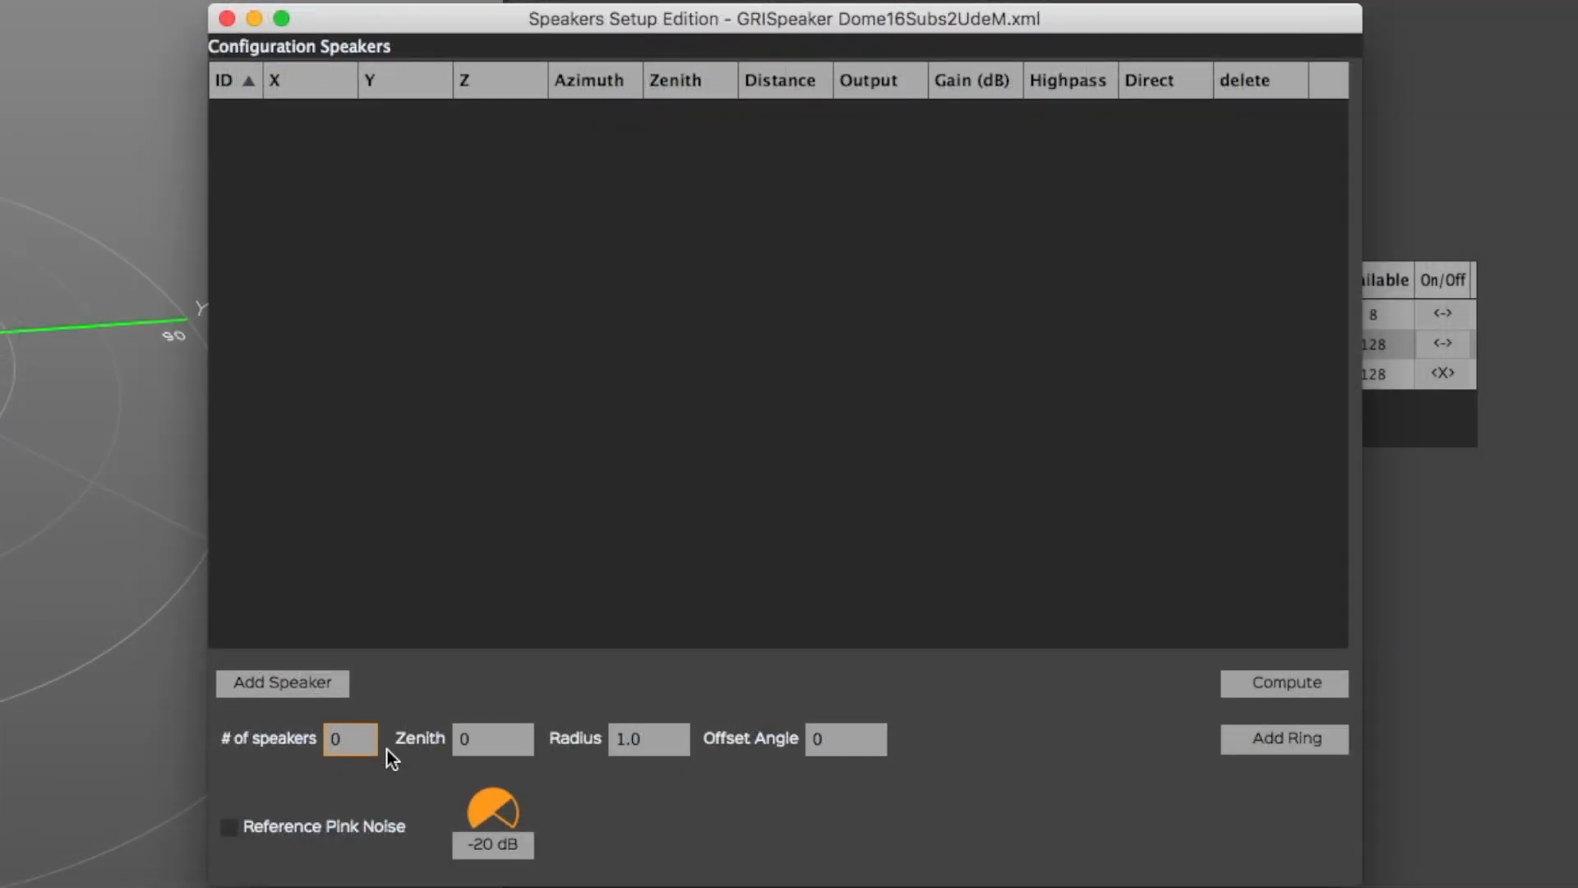
# - Enter a ring of 8 speakers, zenith 0, radius 1.0, offset angle 22.5
pyautogui.write('8')
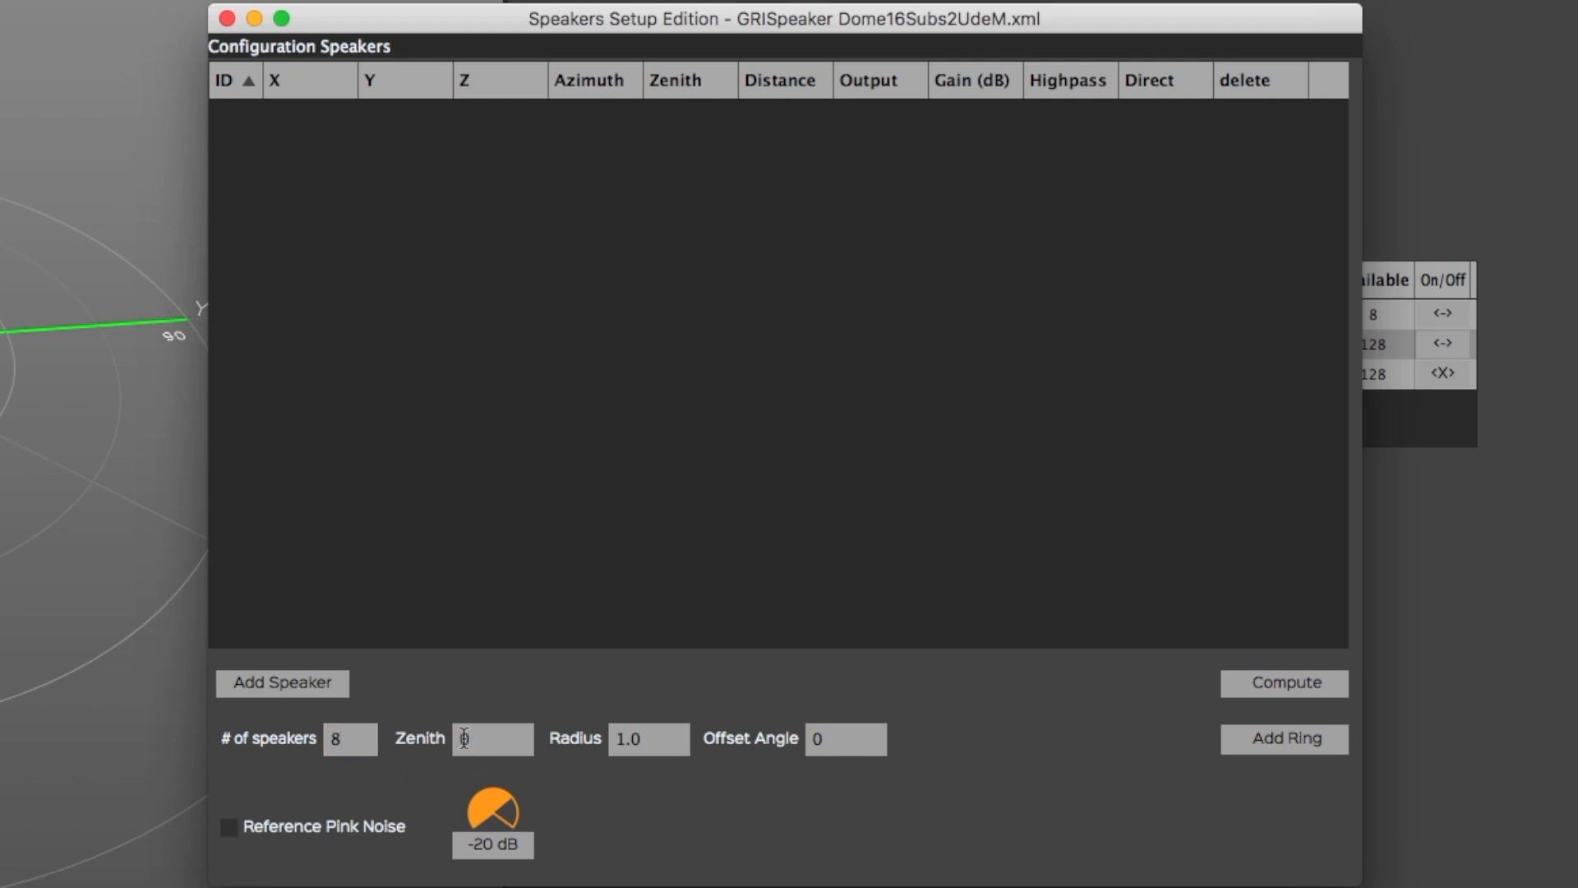
pyautogui.click(492, 739)
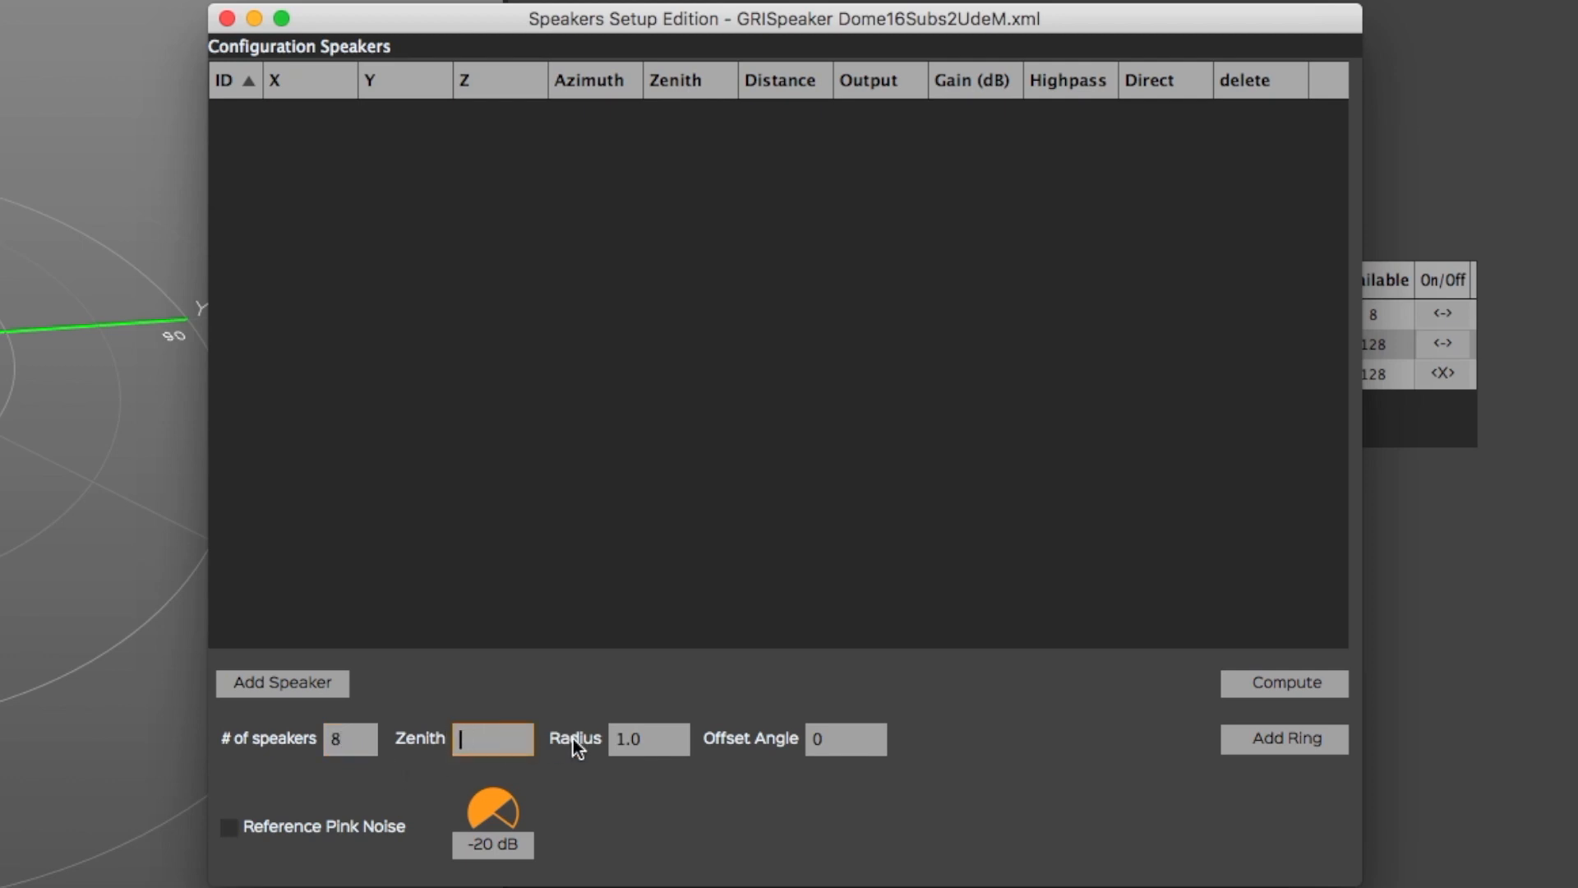
pyautogui.write('90')
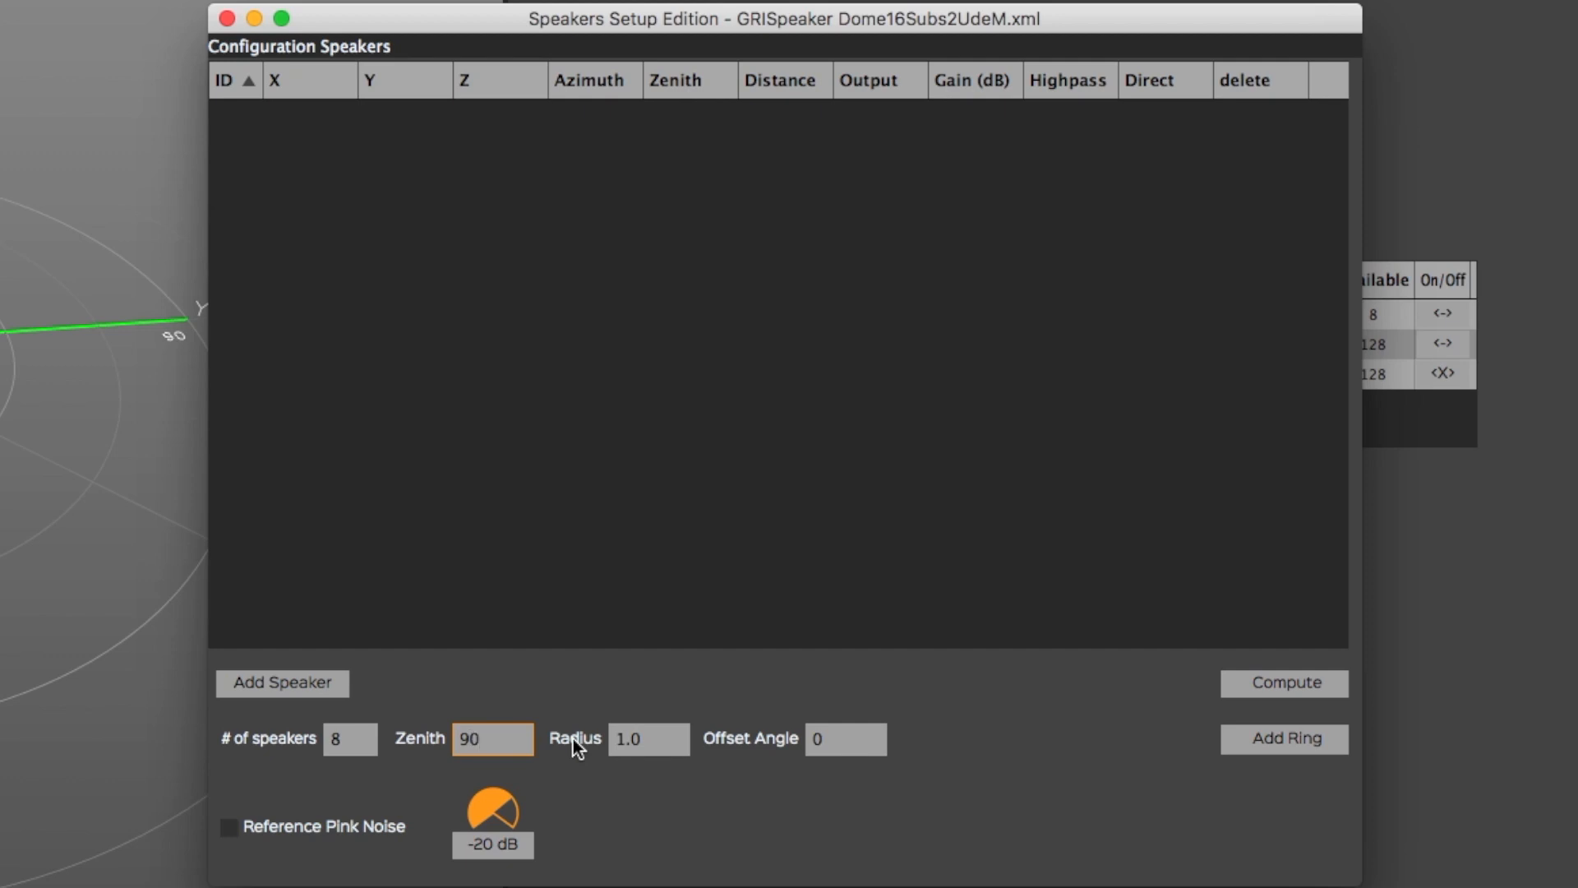
pyautogui.write('0')
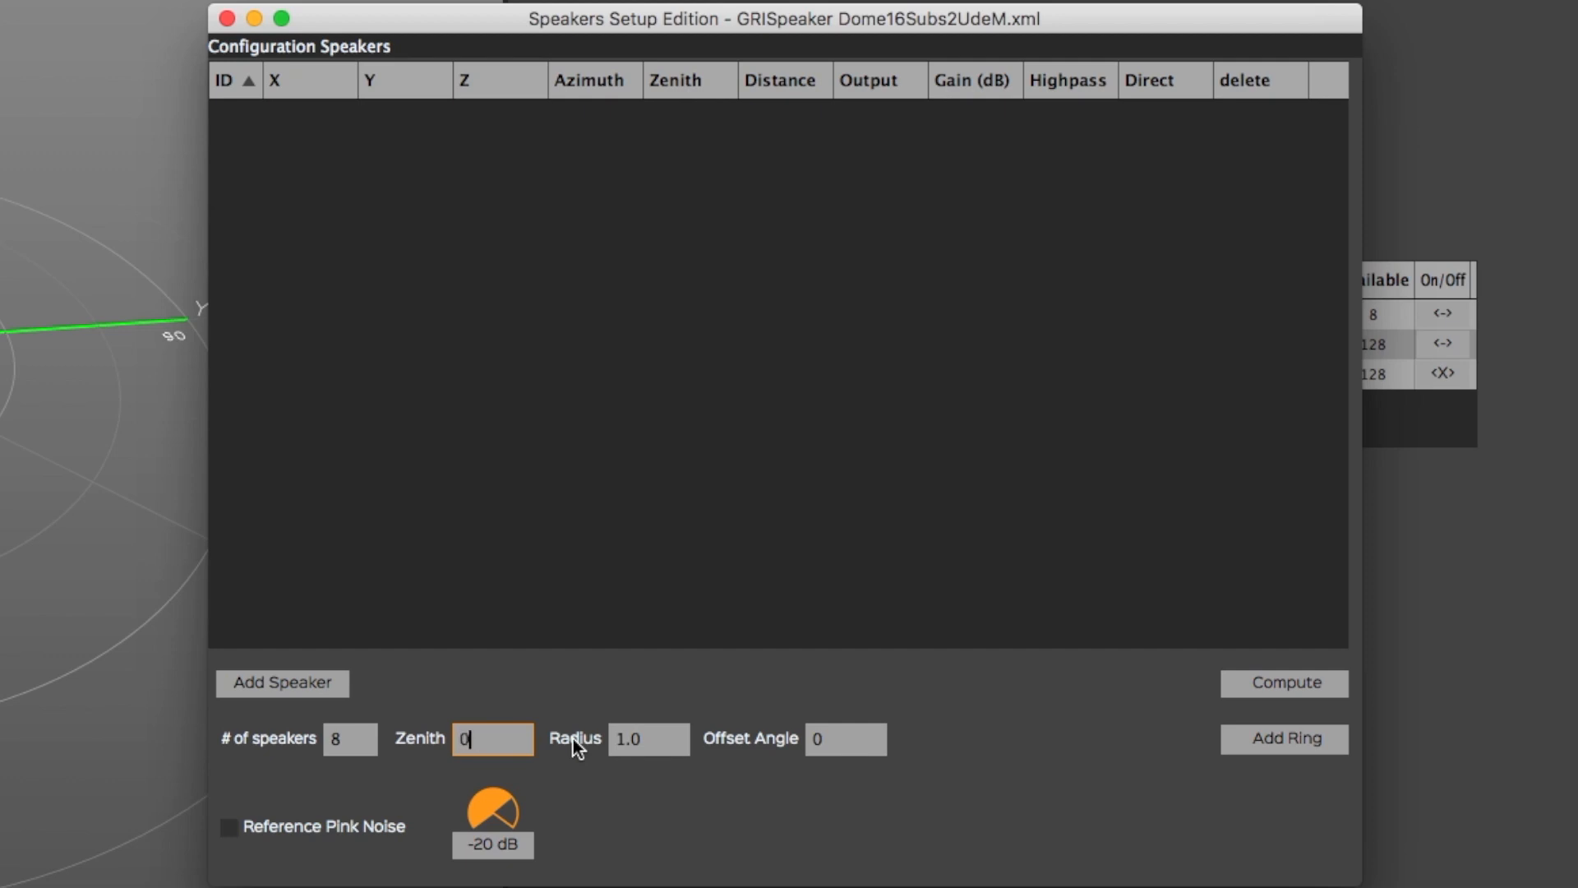
pyautogui.click(649, 738)
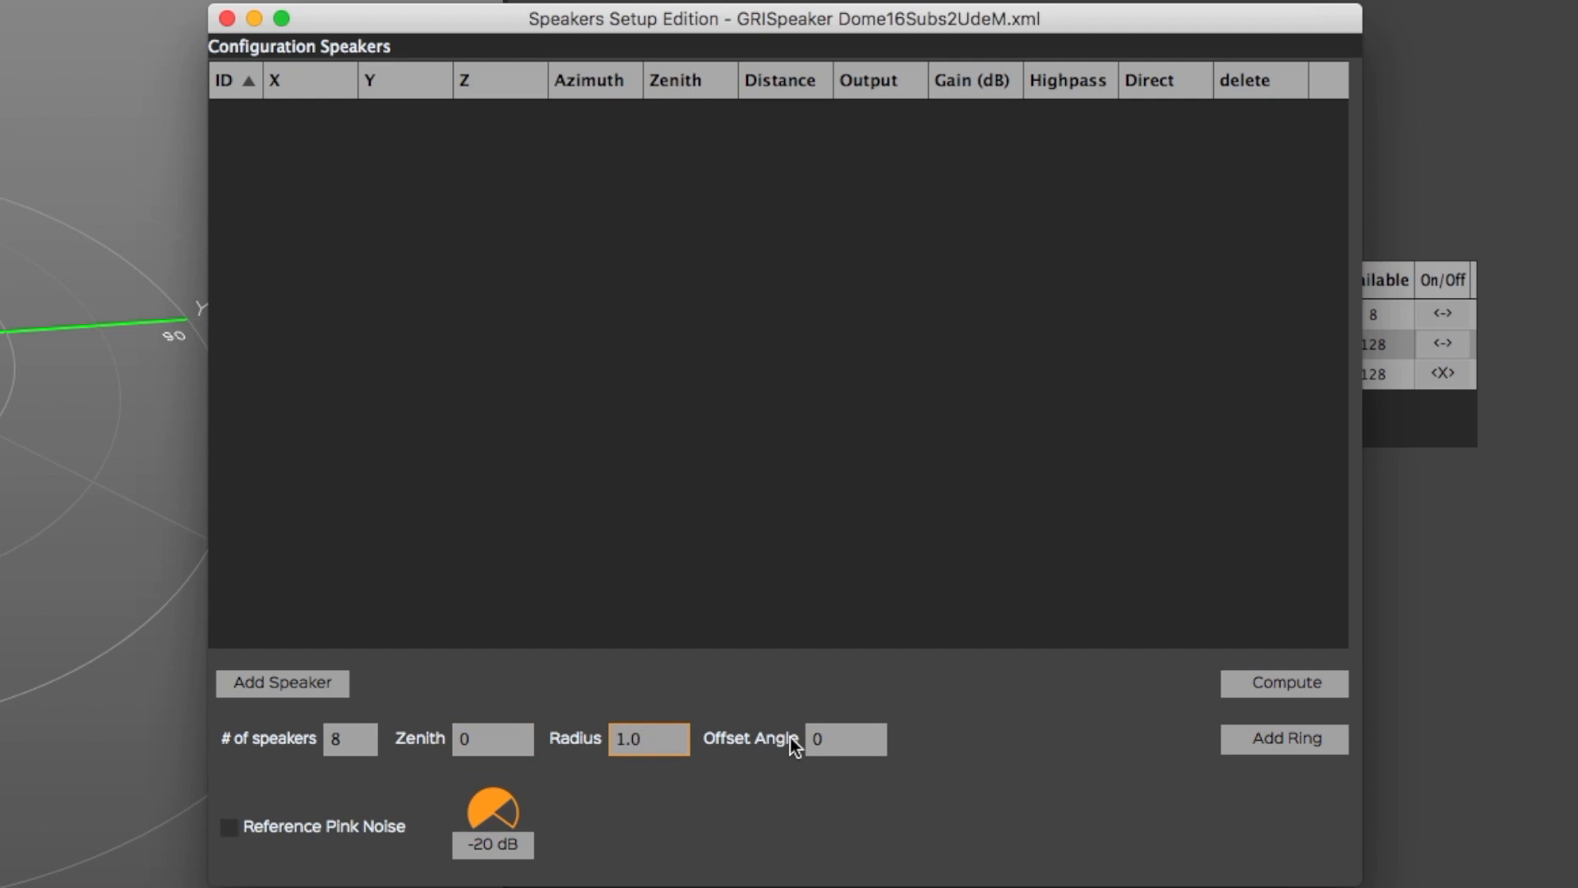
pyautogui.click(648, 738)
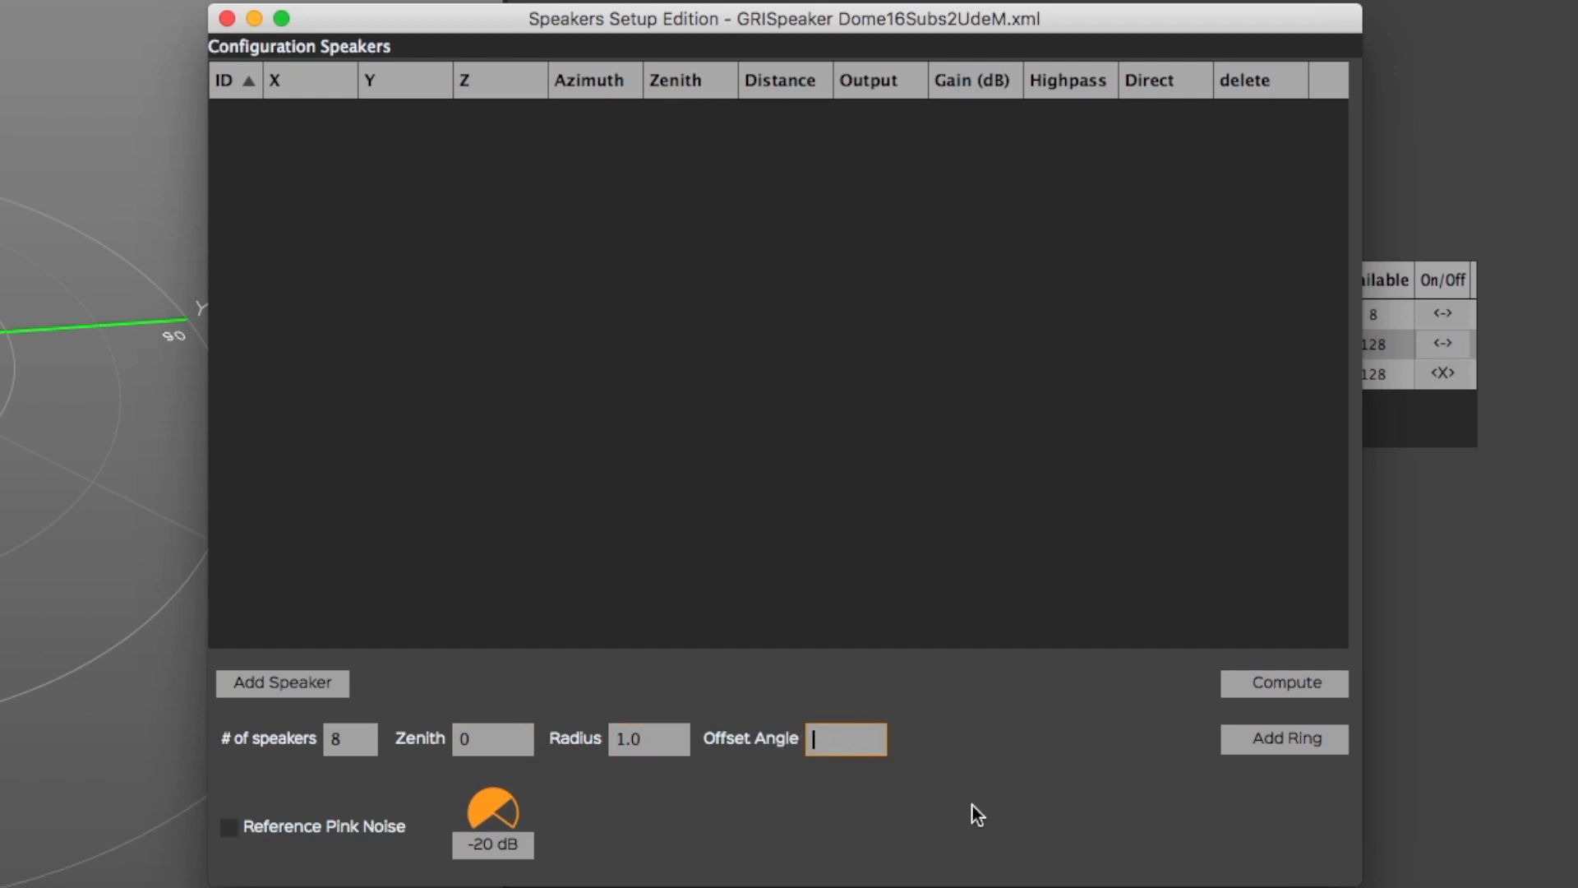
pyautogui.write('22.5')
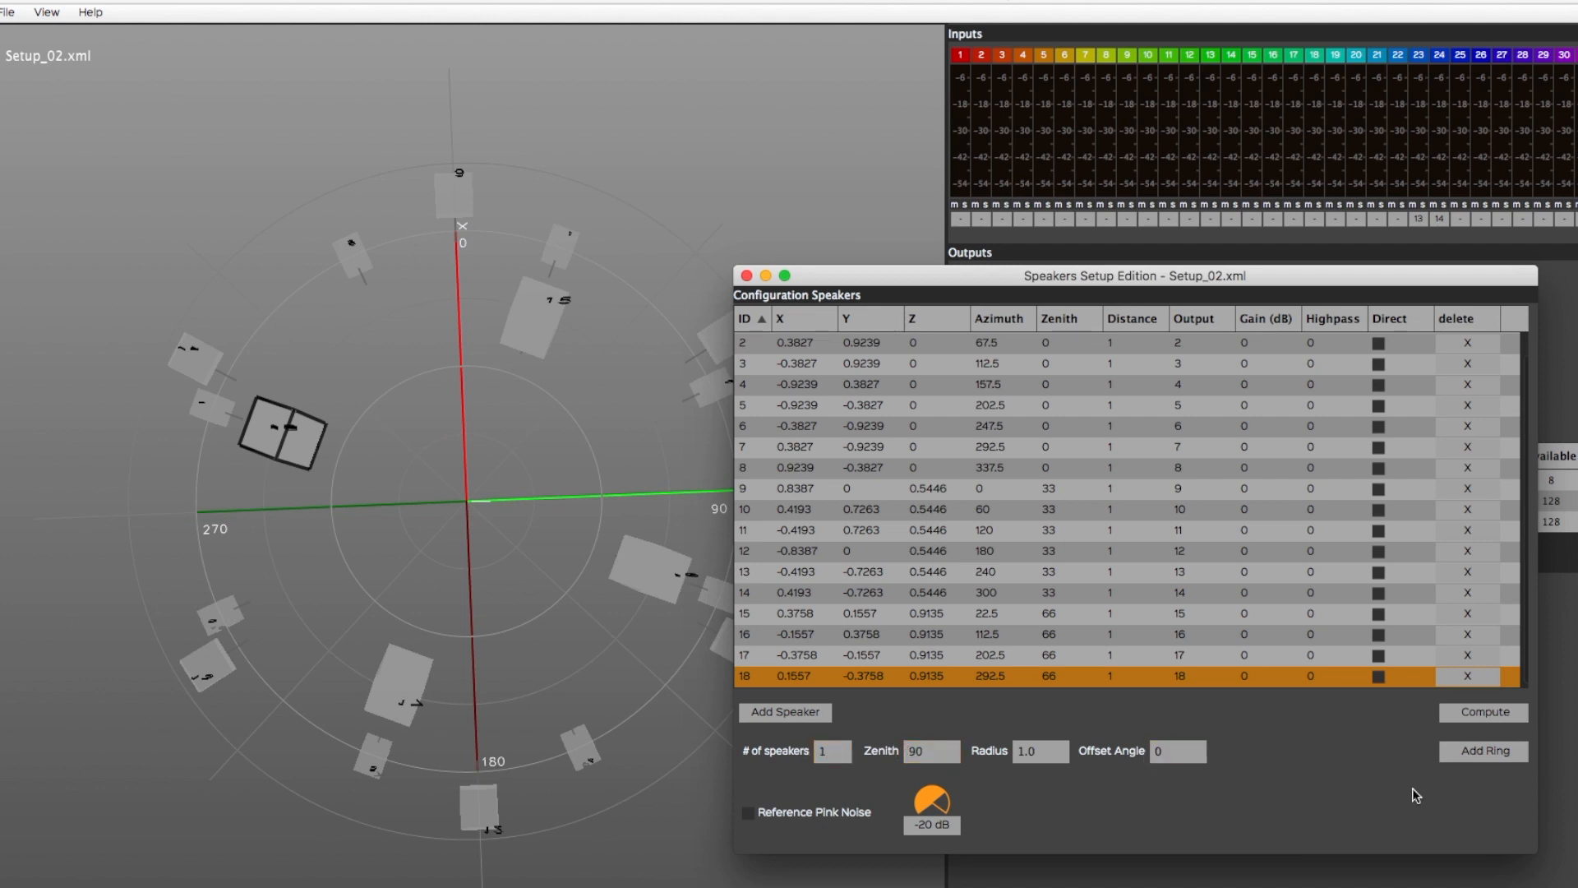
# - Compute the ring into the layout and delete speaker 15 from Setup_02
pyautogui.click(1482, 712)
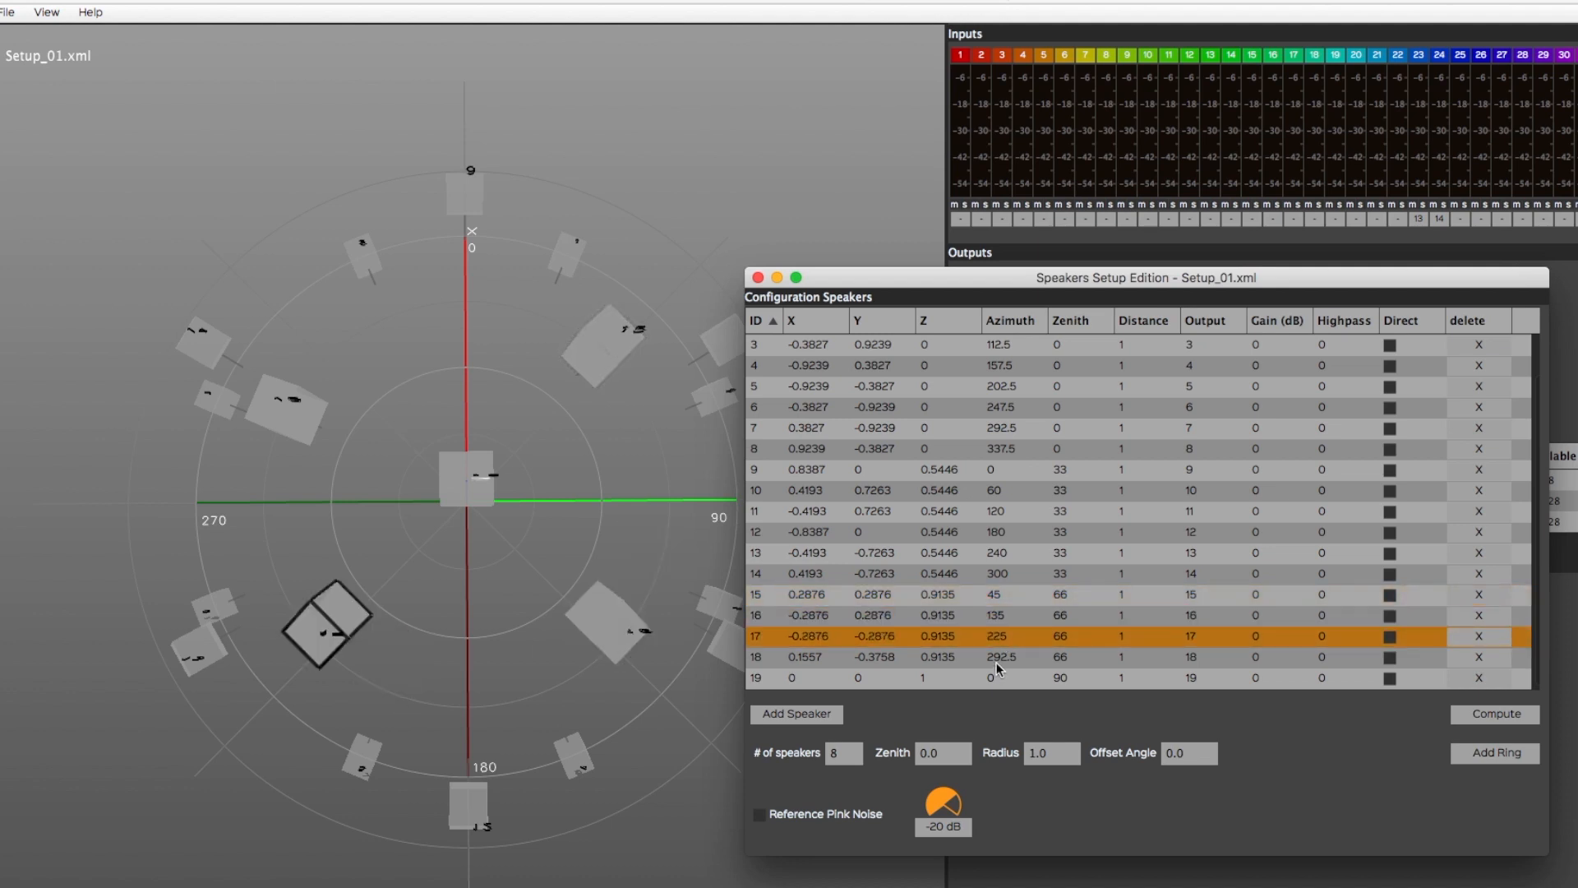
pyautogui.click(997, 667)
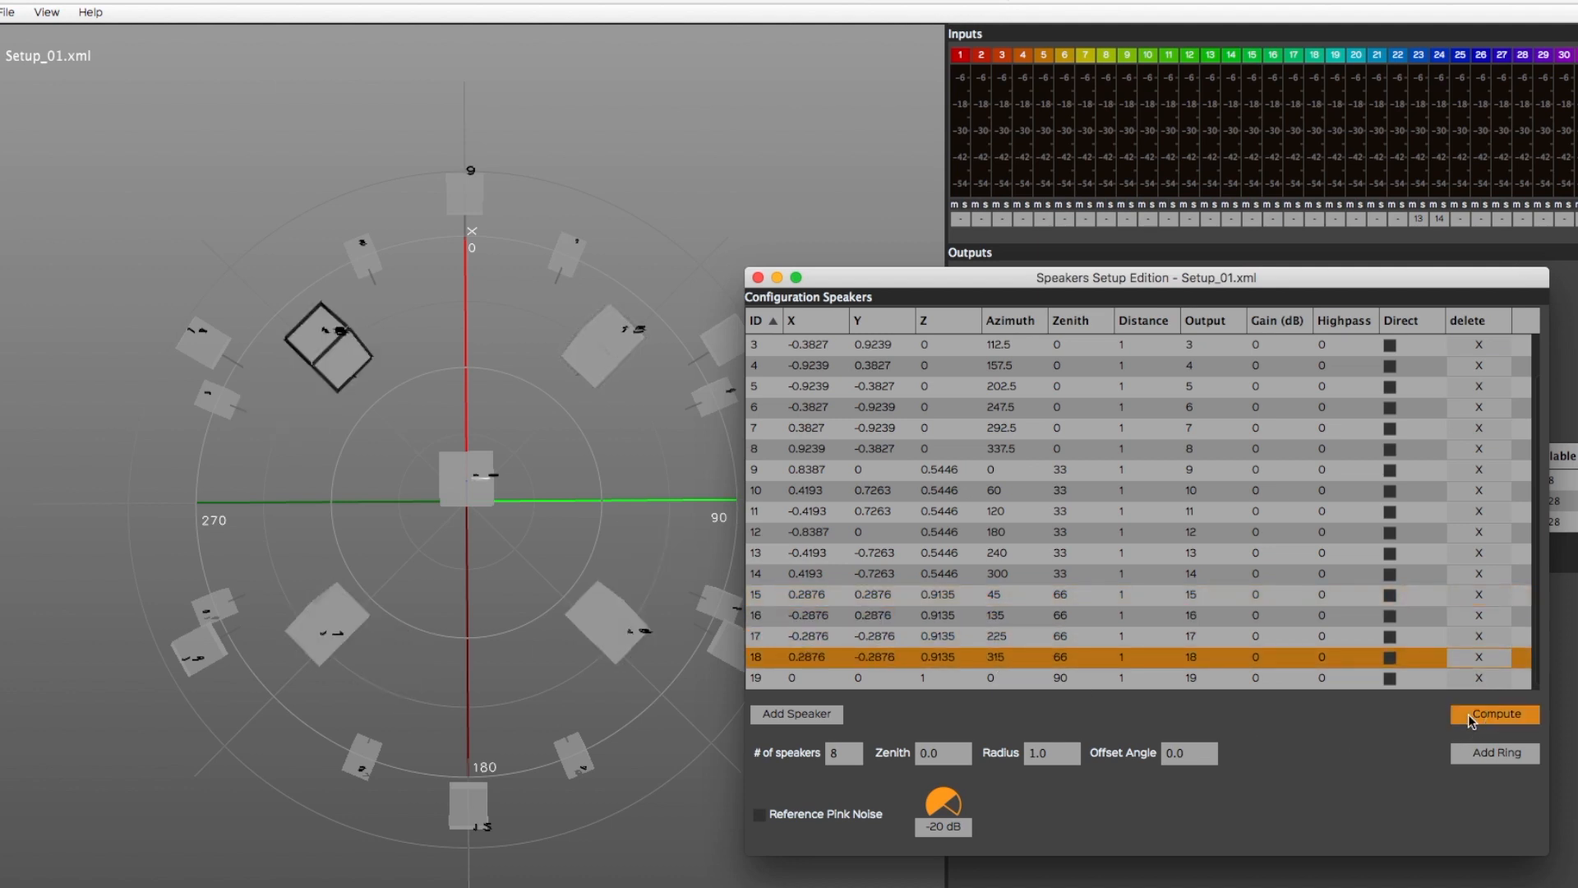
pyautogui.click(1493, 713)
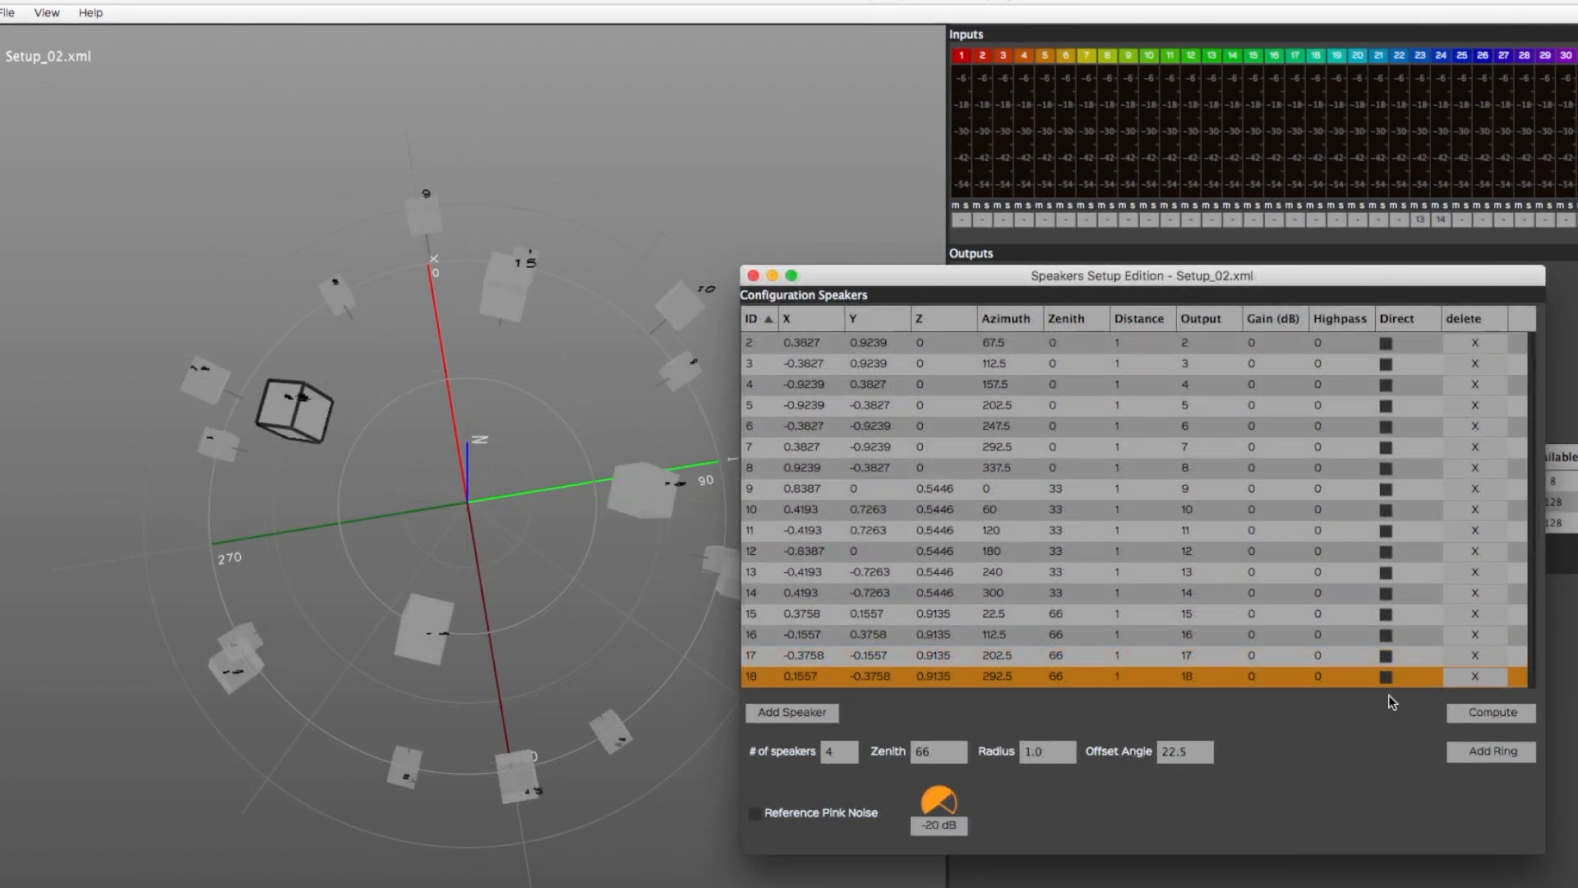
pyautogui.click(1474, 611)
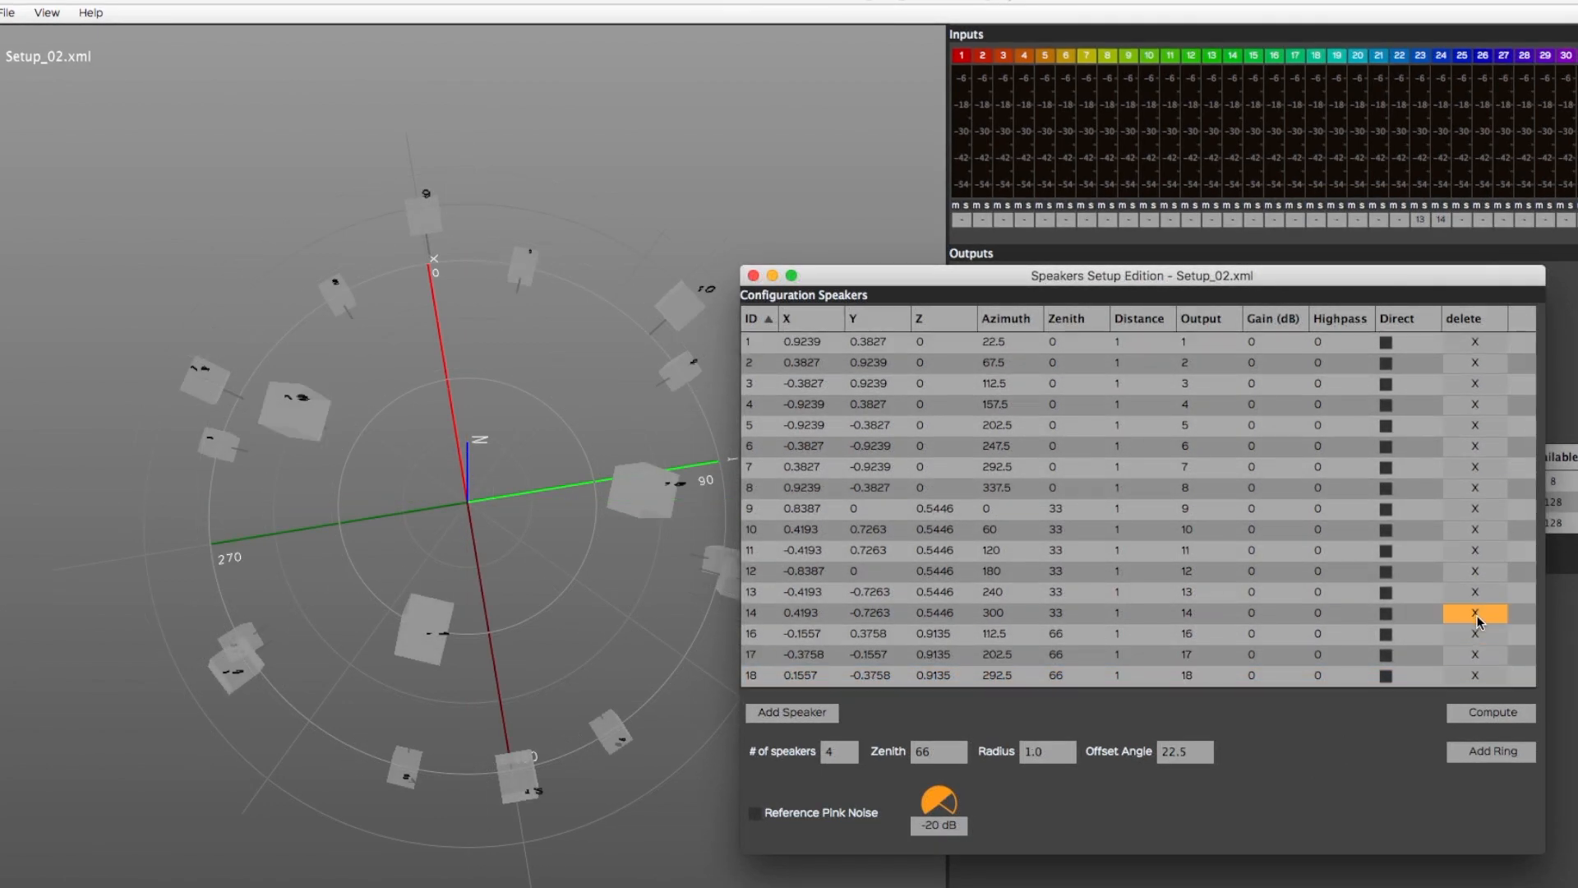
# - Remove the remaining upper speakers and add three new speakers to Setup_02
pyautogui.click(1474, 612)
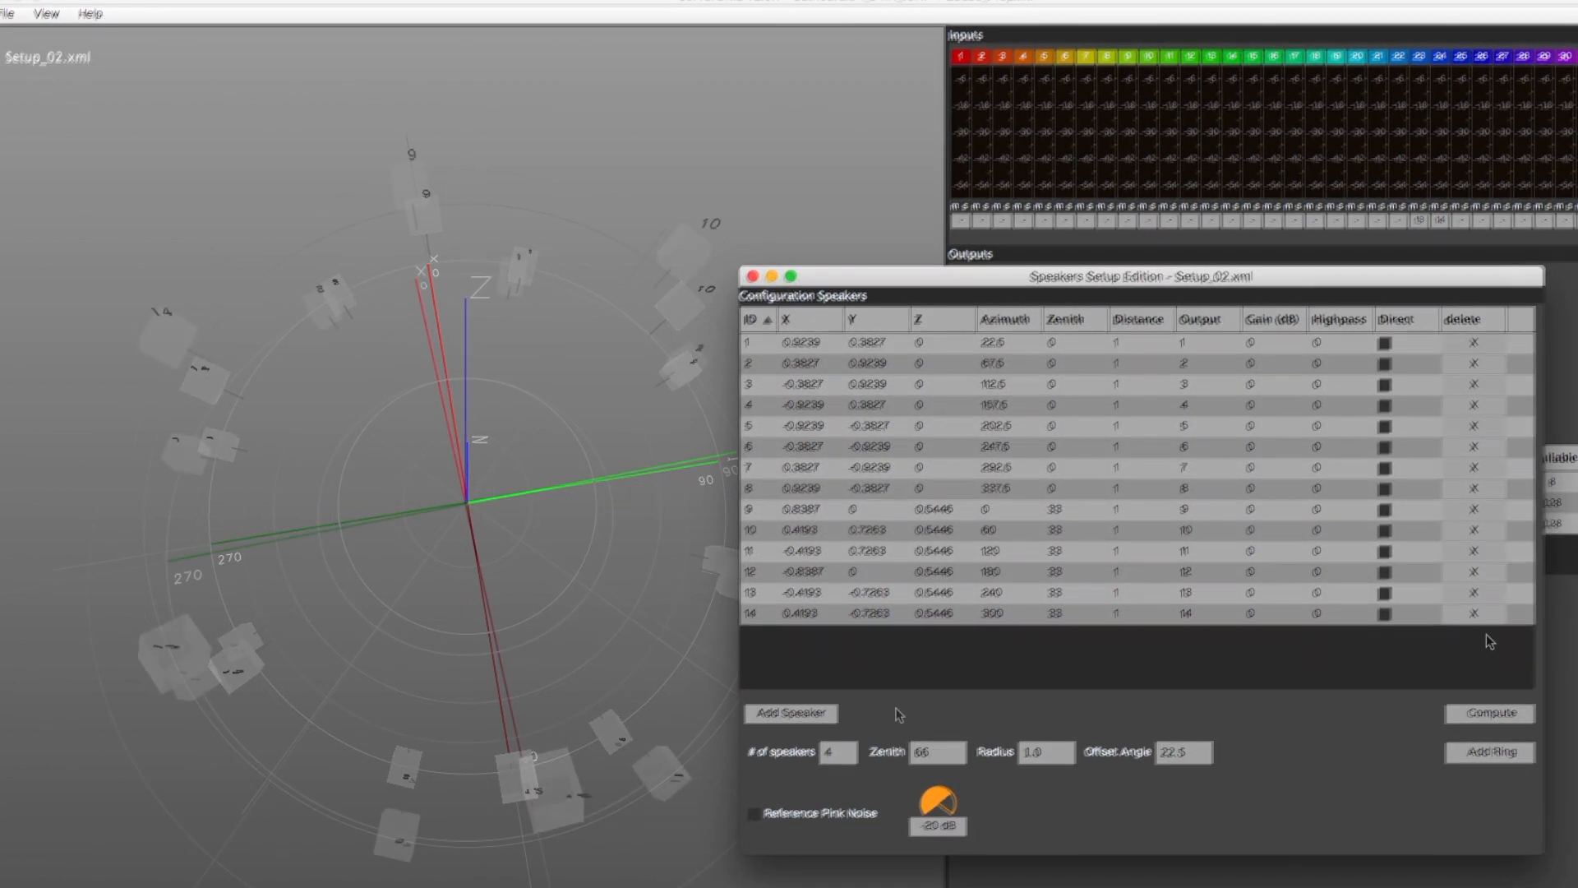
pyautogui.click(791, 713)
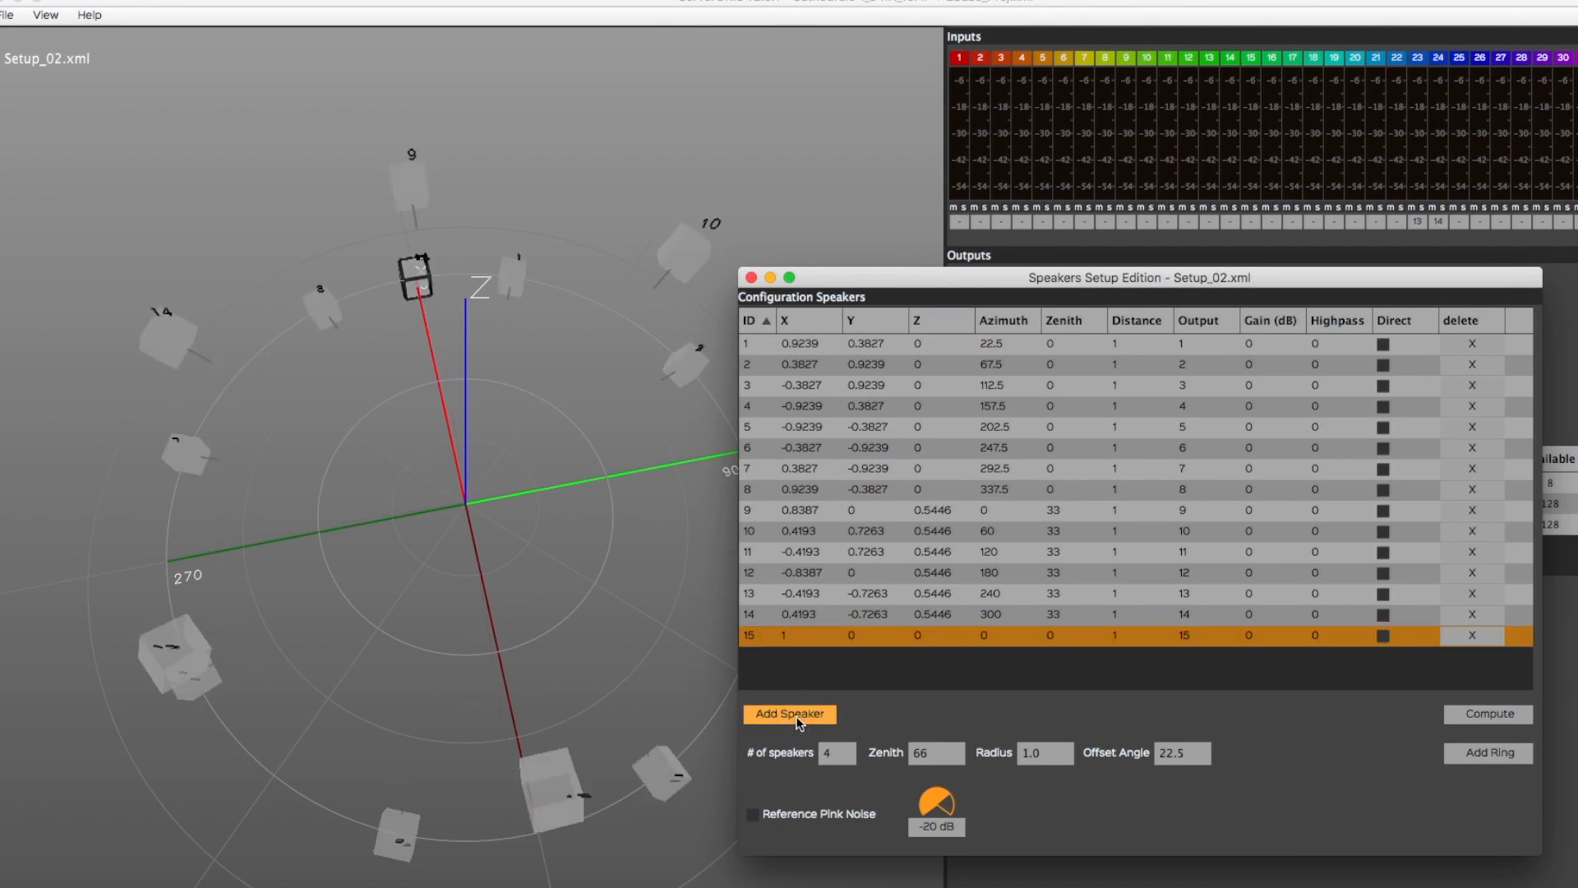
pyautogui.click(790, 713)
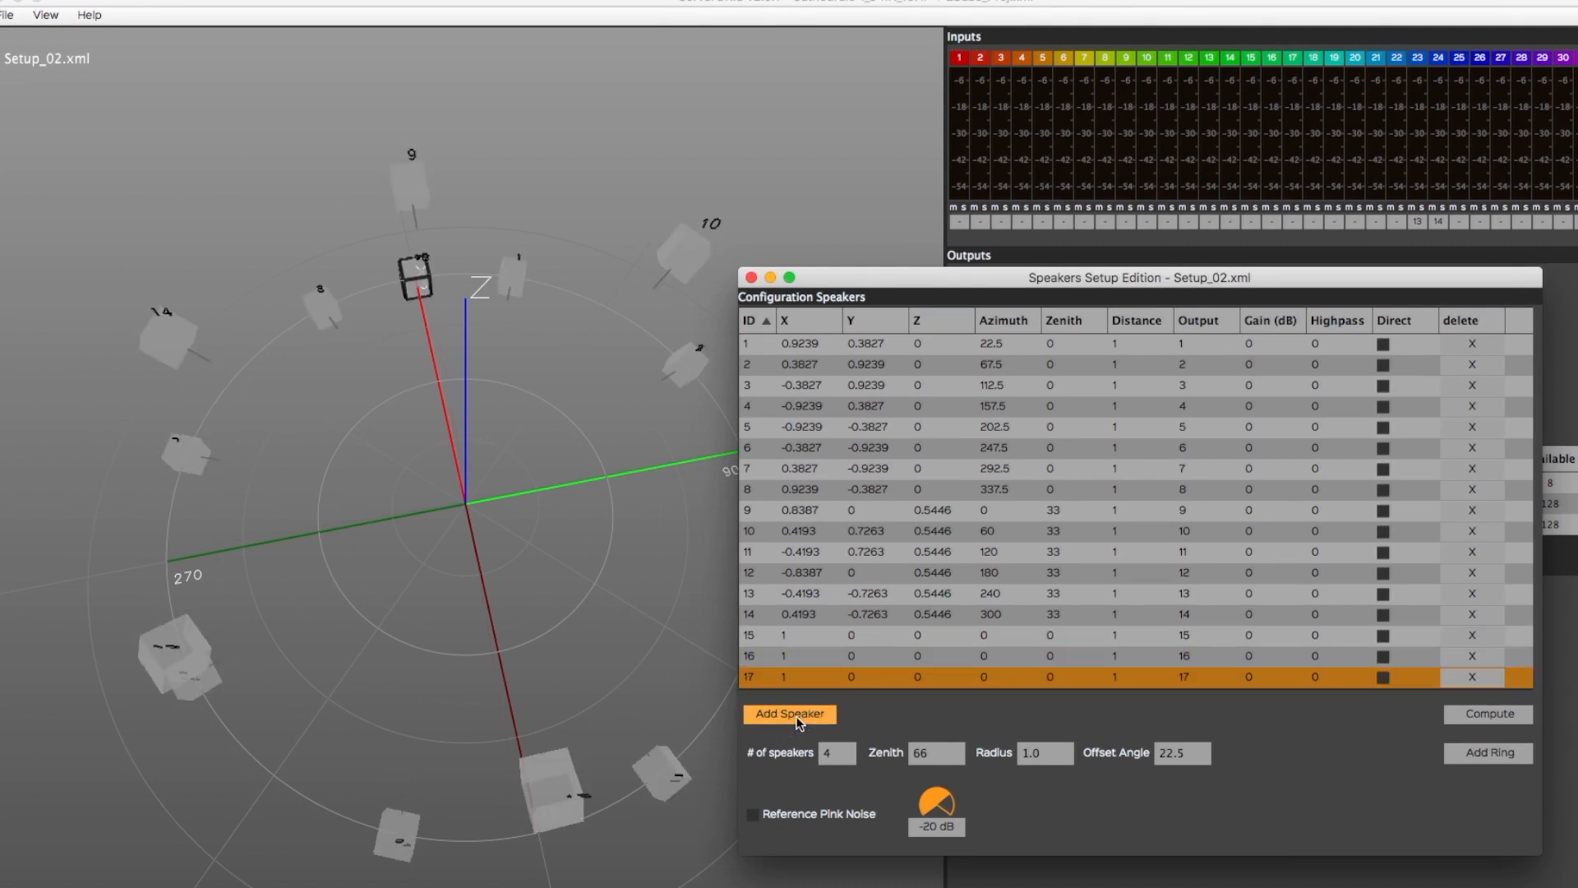
pyautogui.click(791, 714)
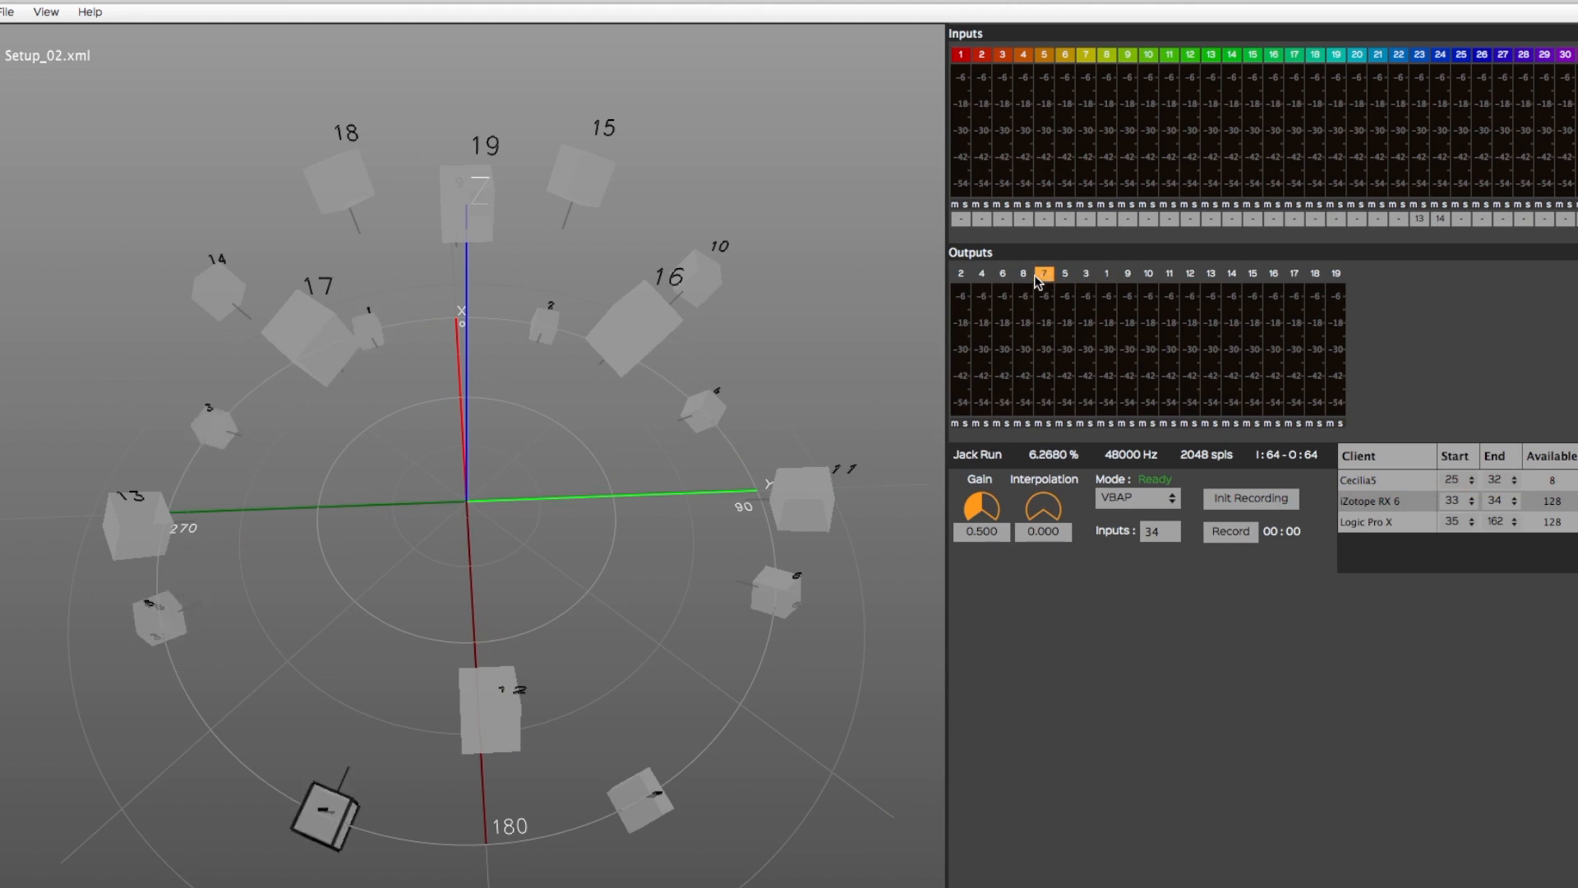
# - Route speakers 17 and 18 as direct outputs, compute the layout, and check speakers in the dome view
pyautogui.click(1025, 273)
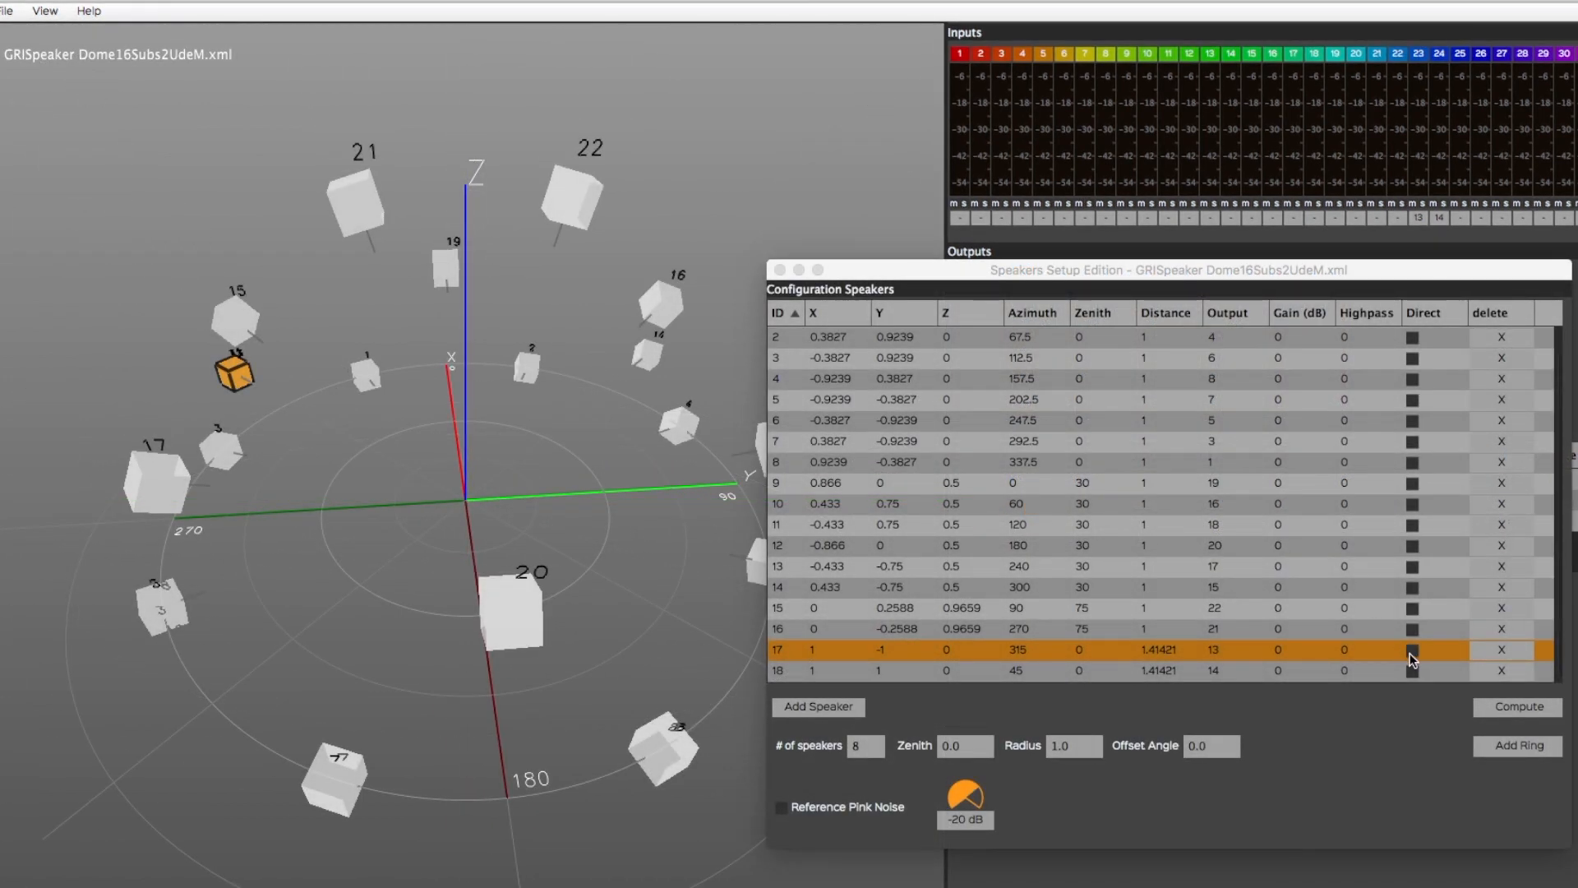
pyautogui.click(1414, 650)
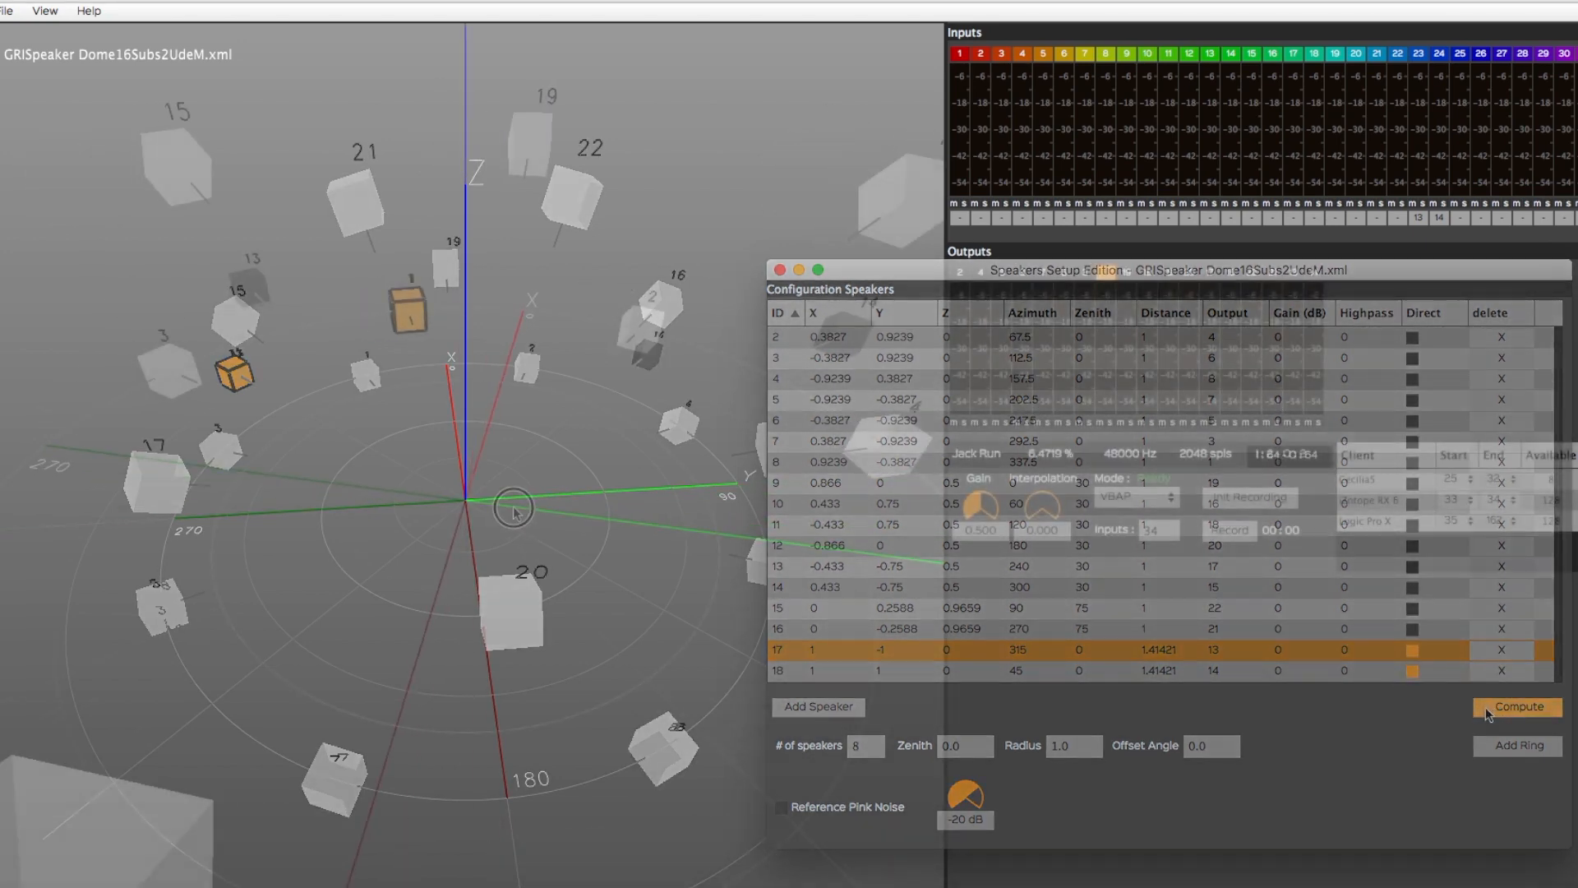
pyautogui.click(1516, 707)
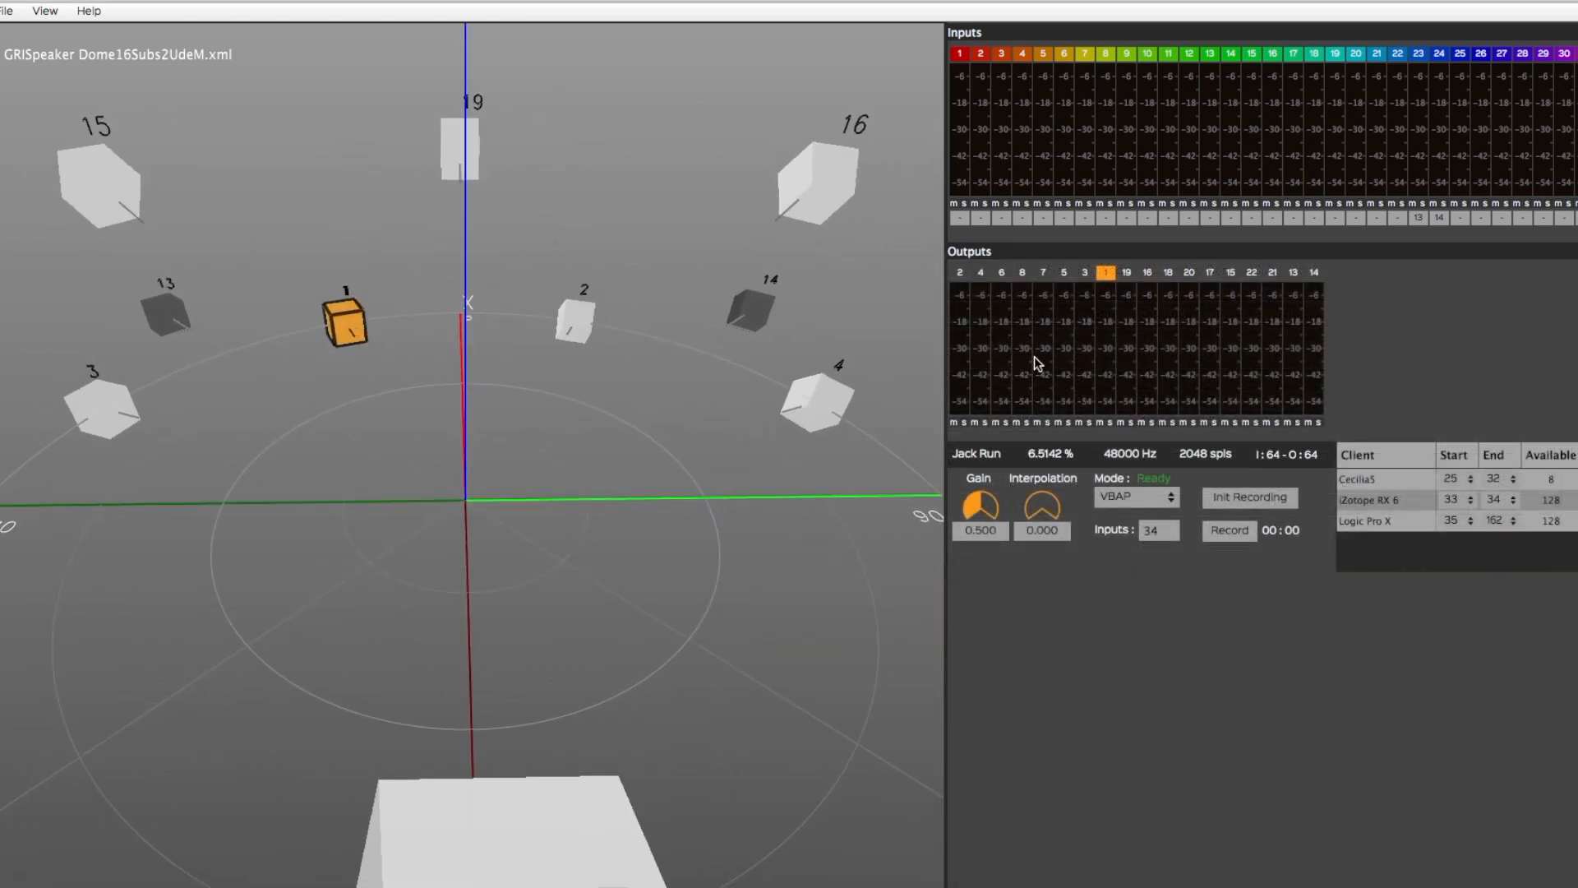
pyautogui.click(1297, 272)
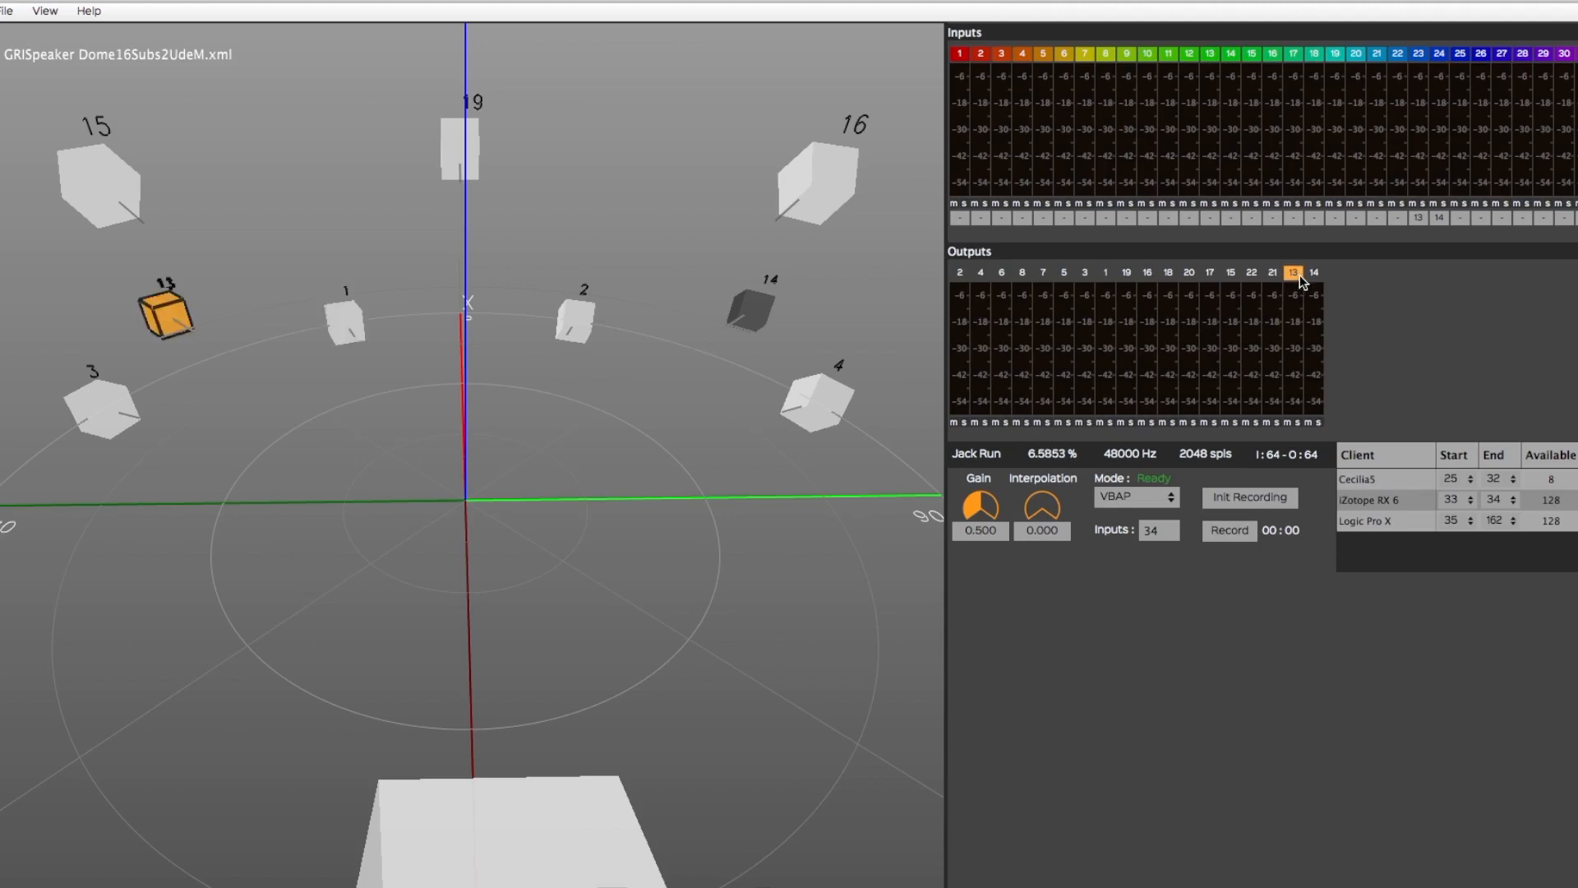
pyautogui.click(1314, 272)
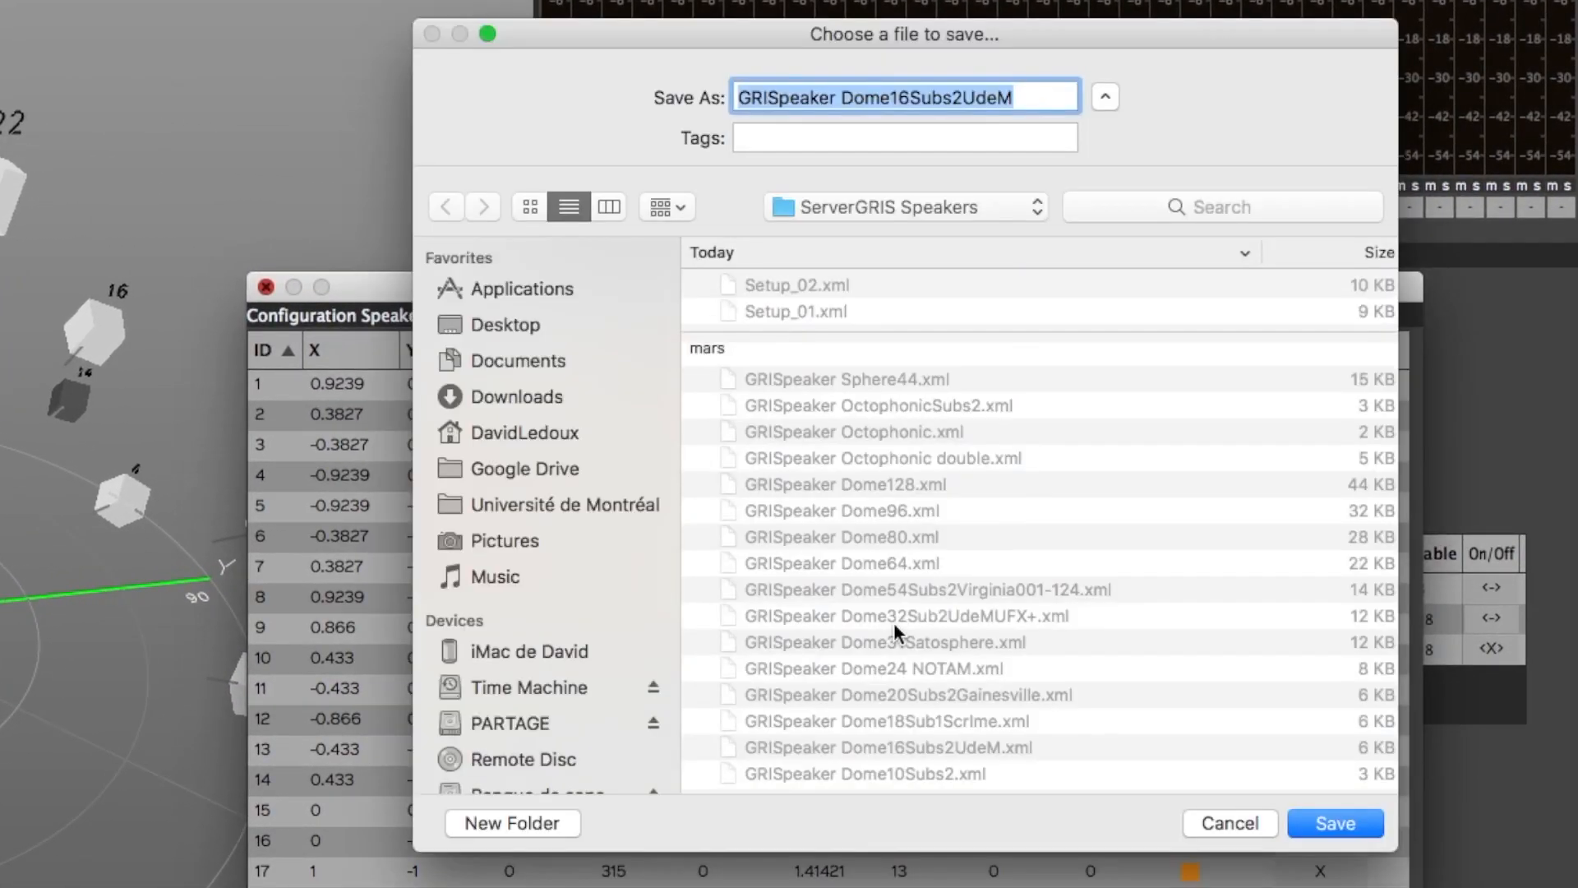
# - Save the setup as Dome_16.2 and start loading a speaker setup from the File menu
pyautogui.write('Dome_16')
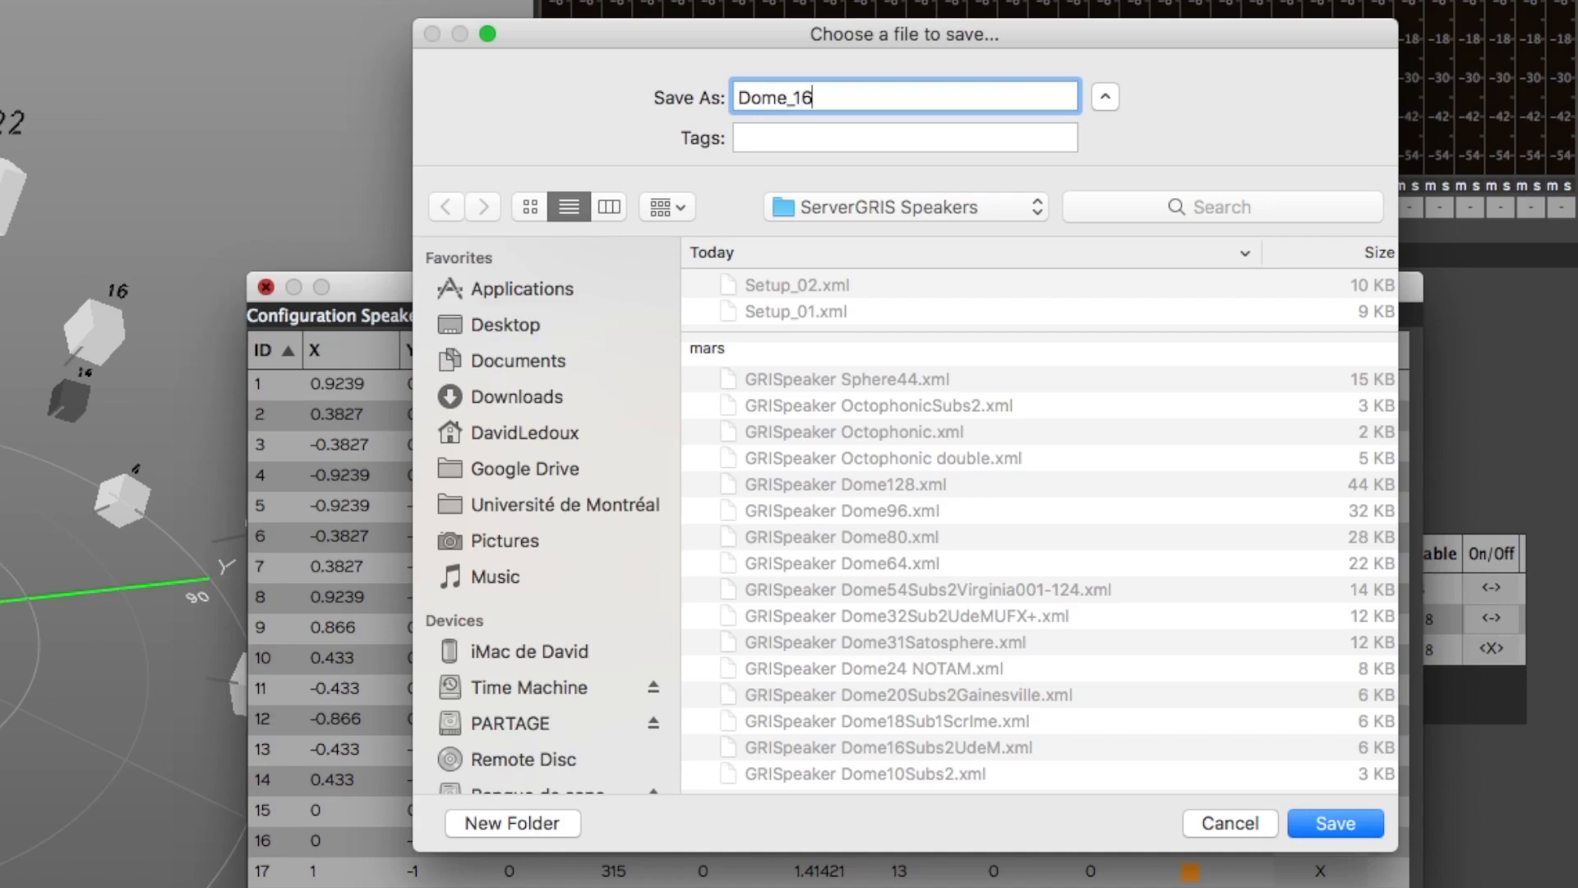
pyautogui.write('.2')
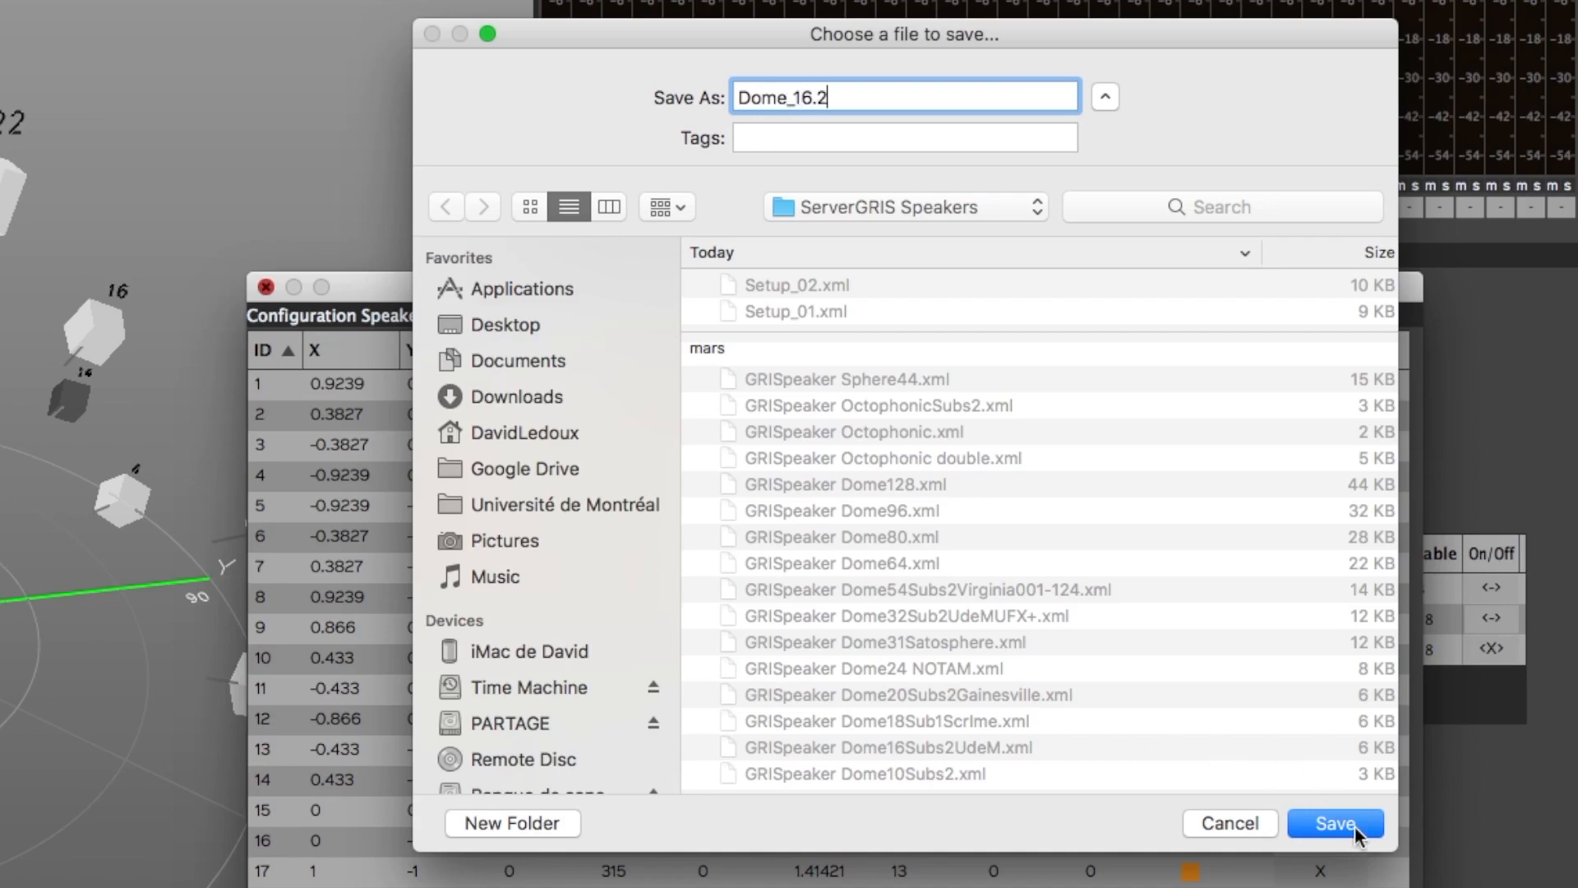
pyautogui.click(1335, 824)
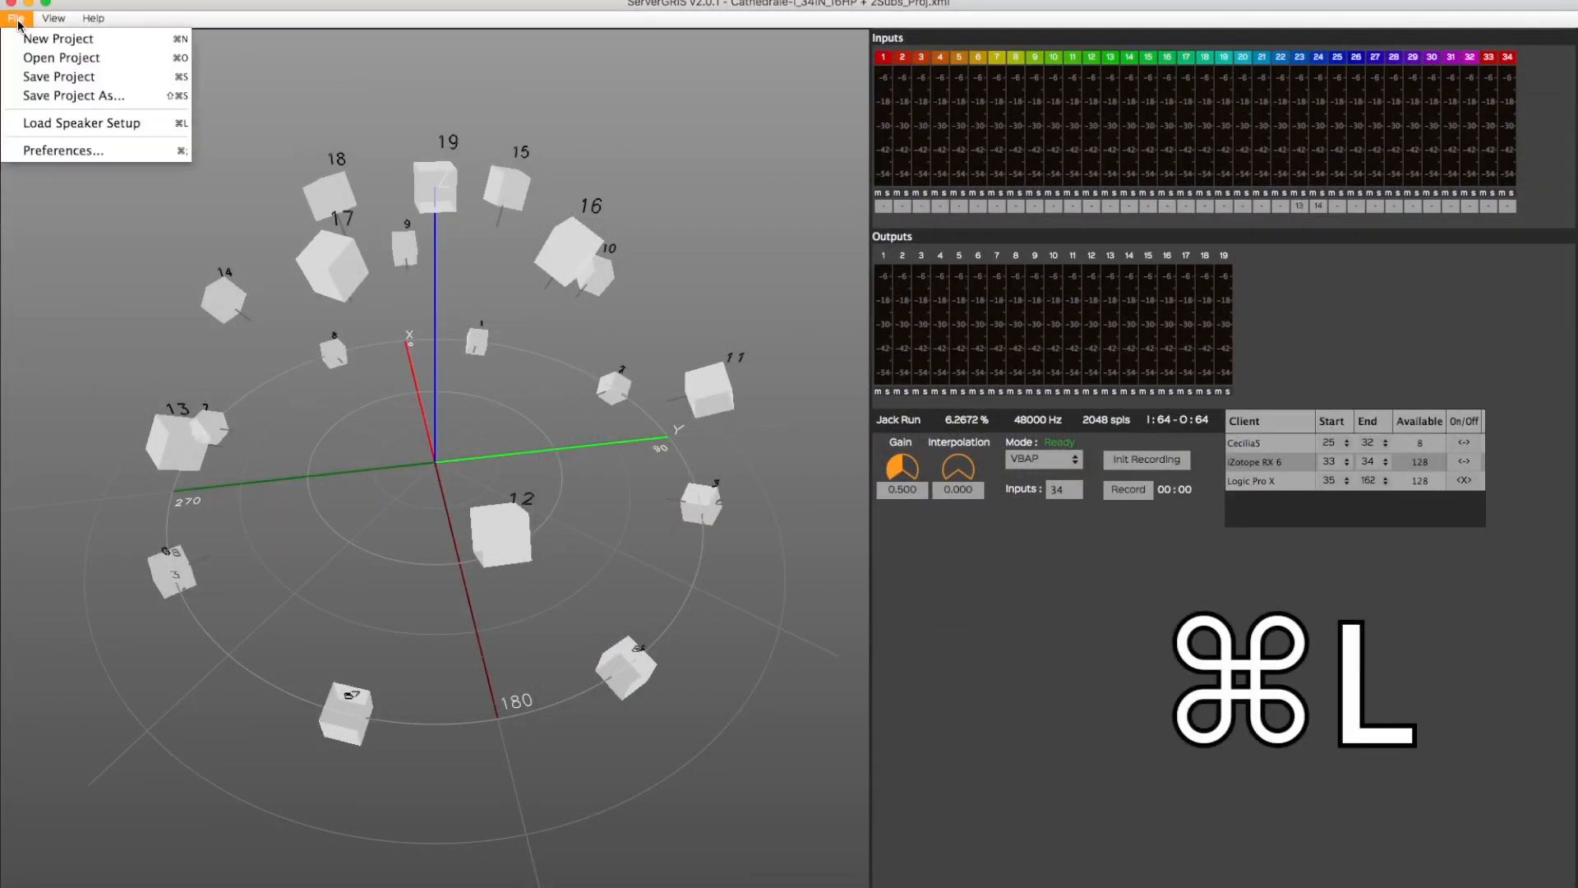
pyautogui.click(81, 123)
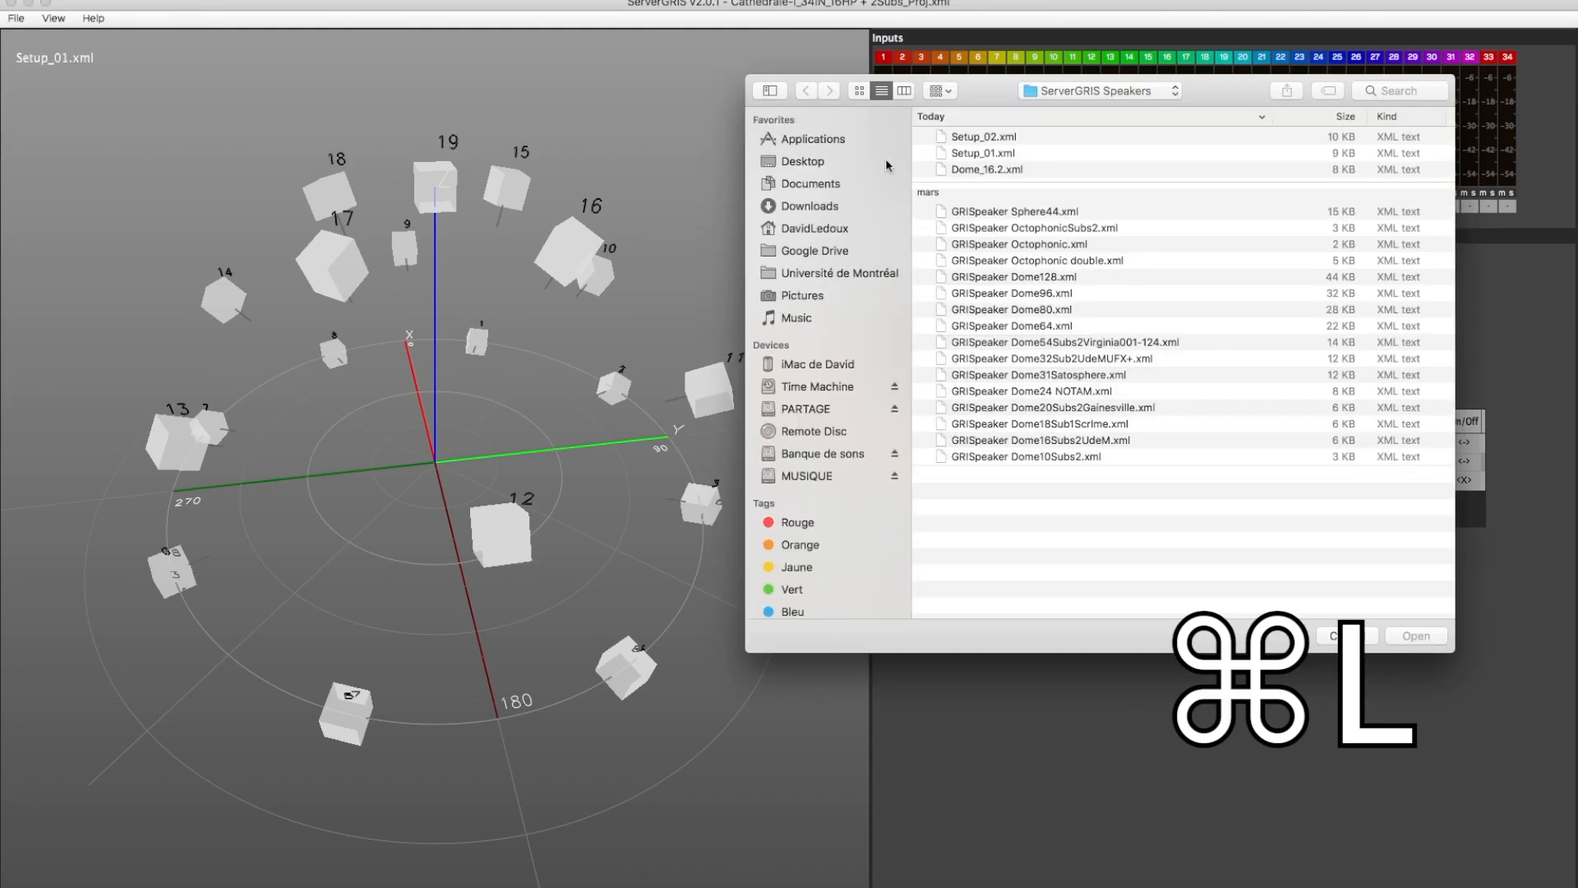